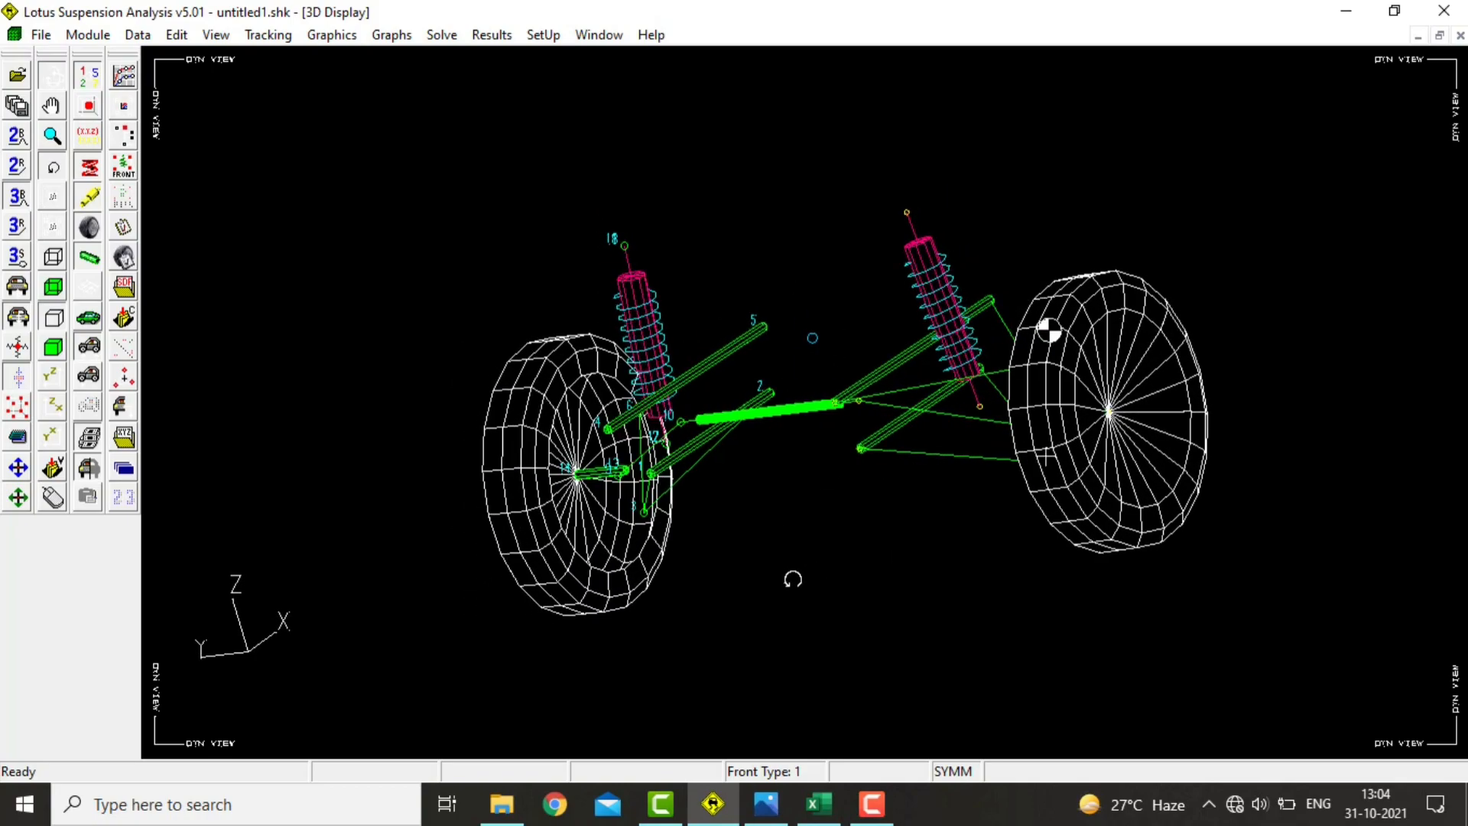
- Open the File menu to begin a new suspension model
{"action": "left_click", "coordinate": [40, 35]}
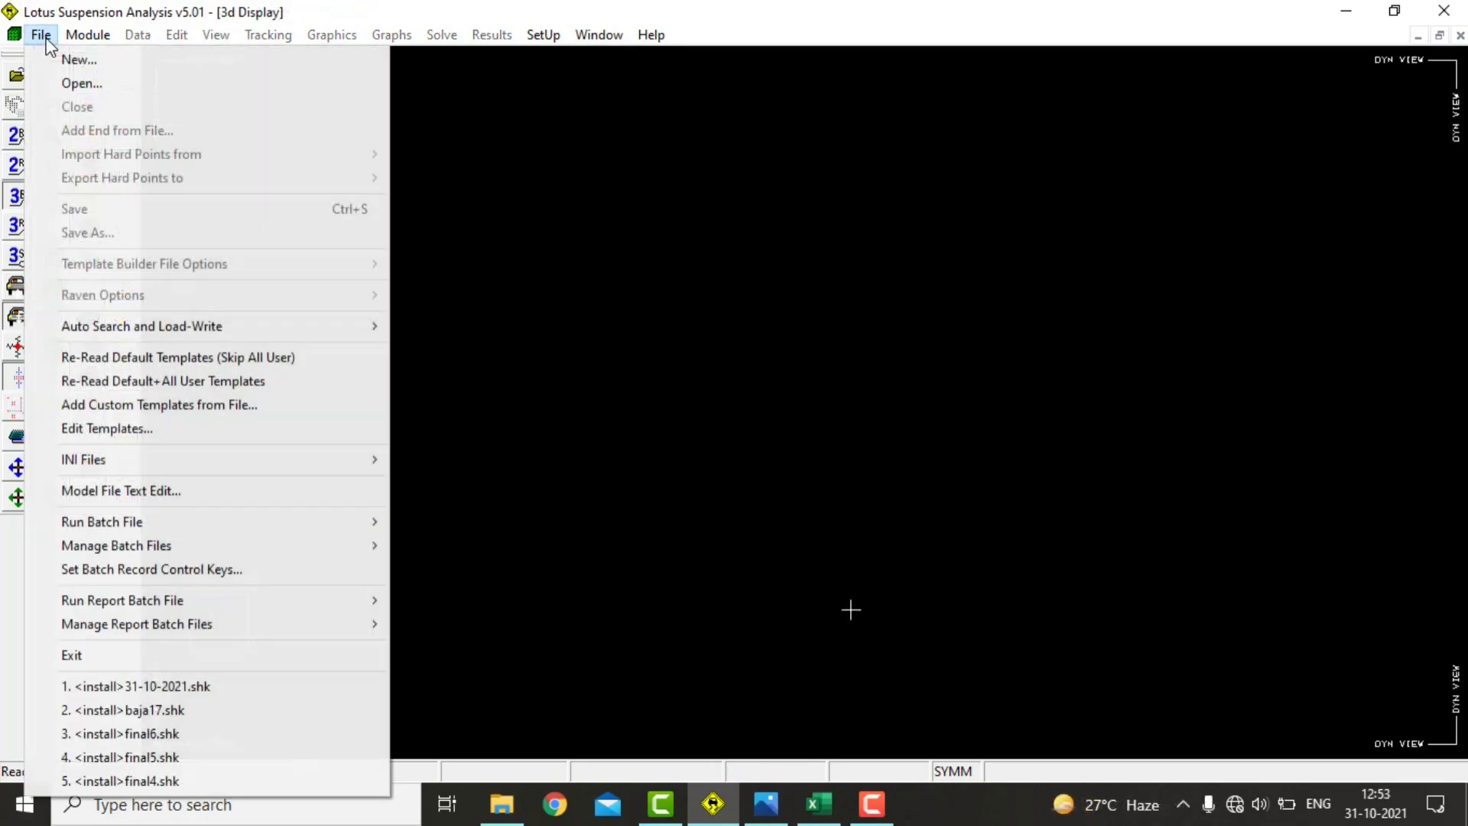
{"action": "mouse_move", "coordinate": [78, 59]}
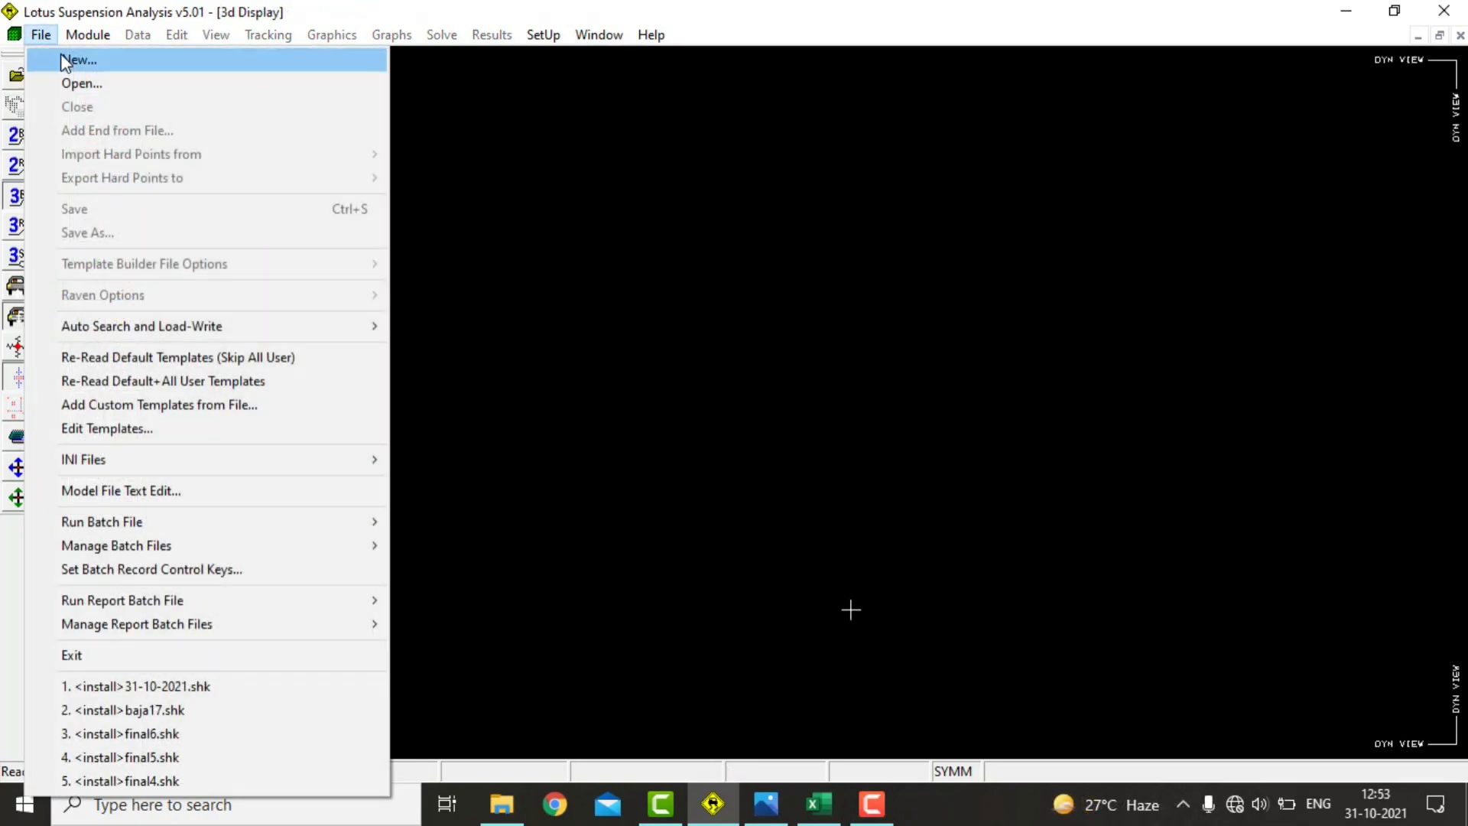
- Start a new model with front suspension Type 1: Double Wishbone, damper to lower wishbone
{"action": "left_click", "coordinate": [78, 59]}
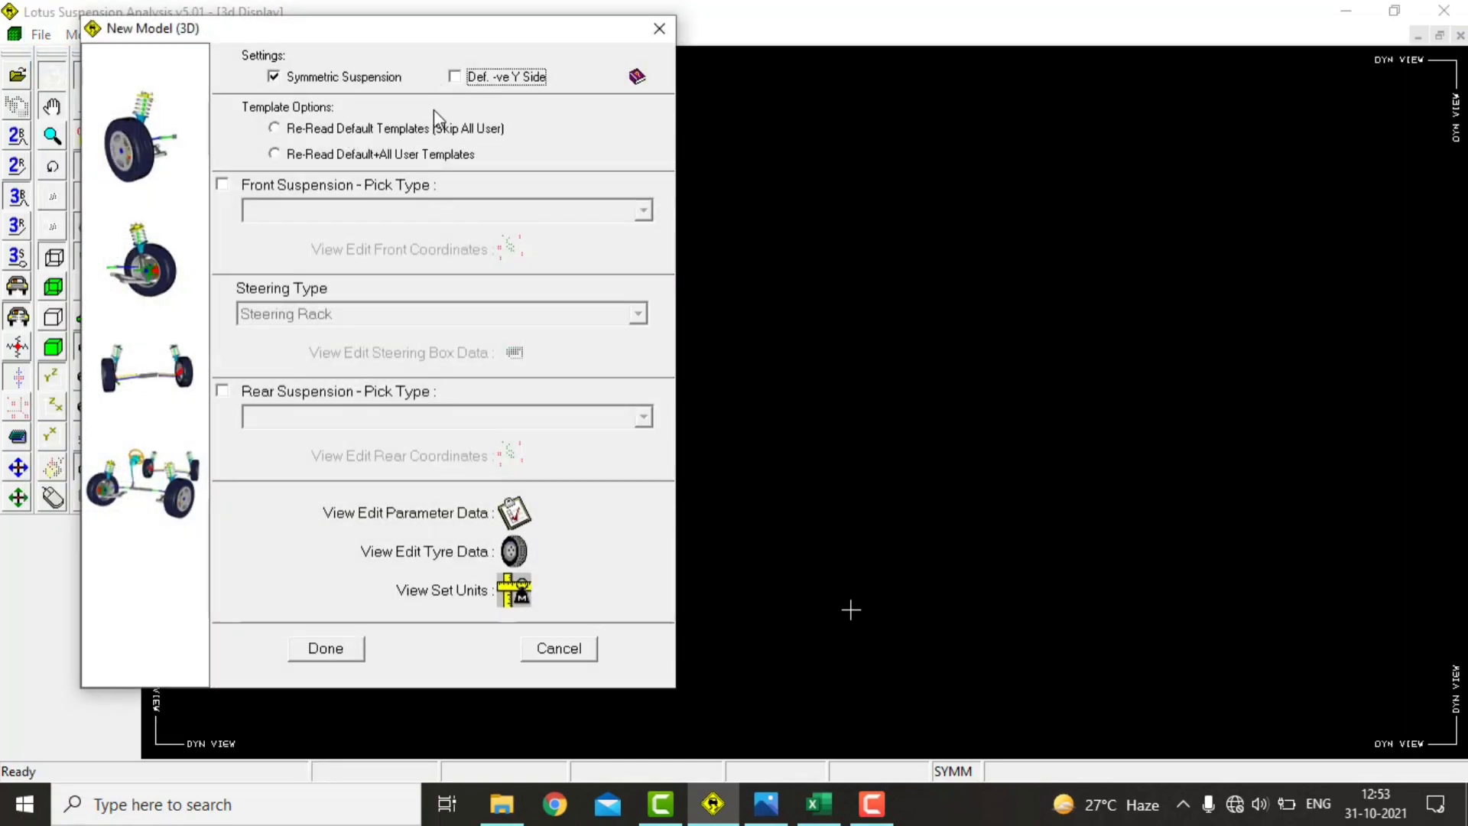
{"action": "left_click", "coordinate": [222, 183]}
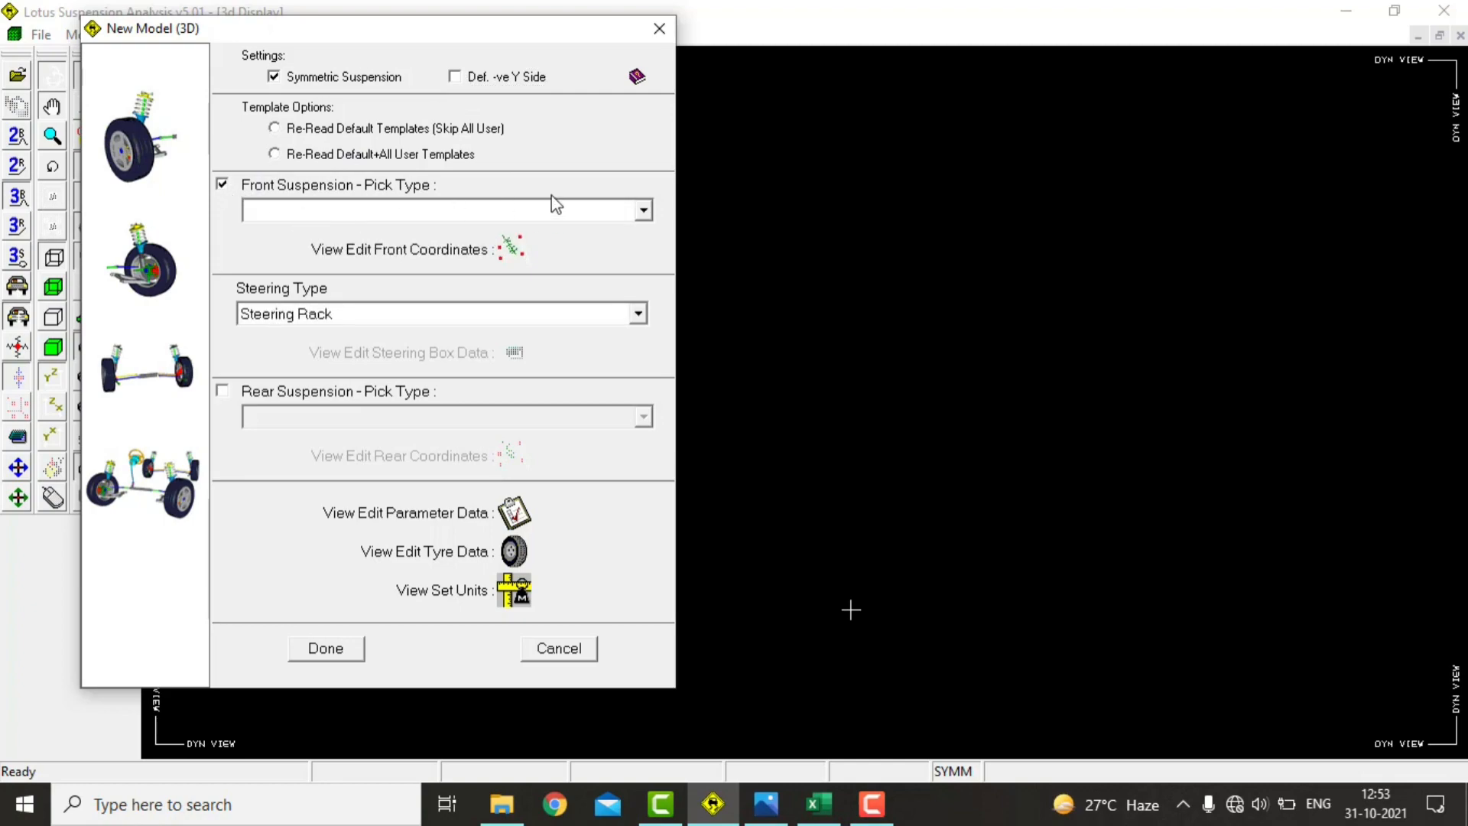
{"action": "left_click", "coordinate": [643, 209]}
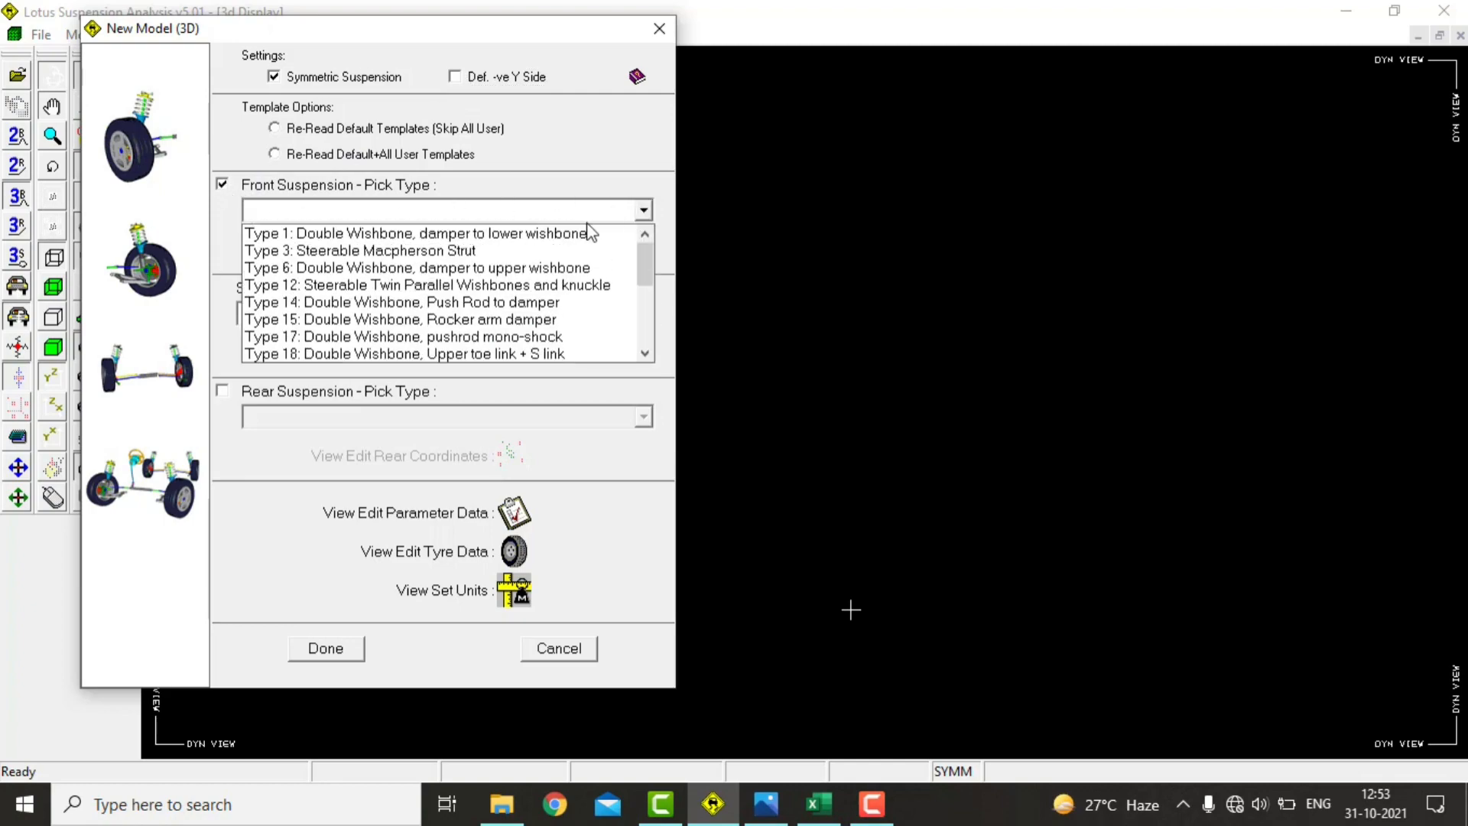
{"action": "left_click", "coordinate": [418, 234]}
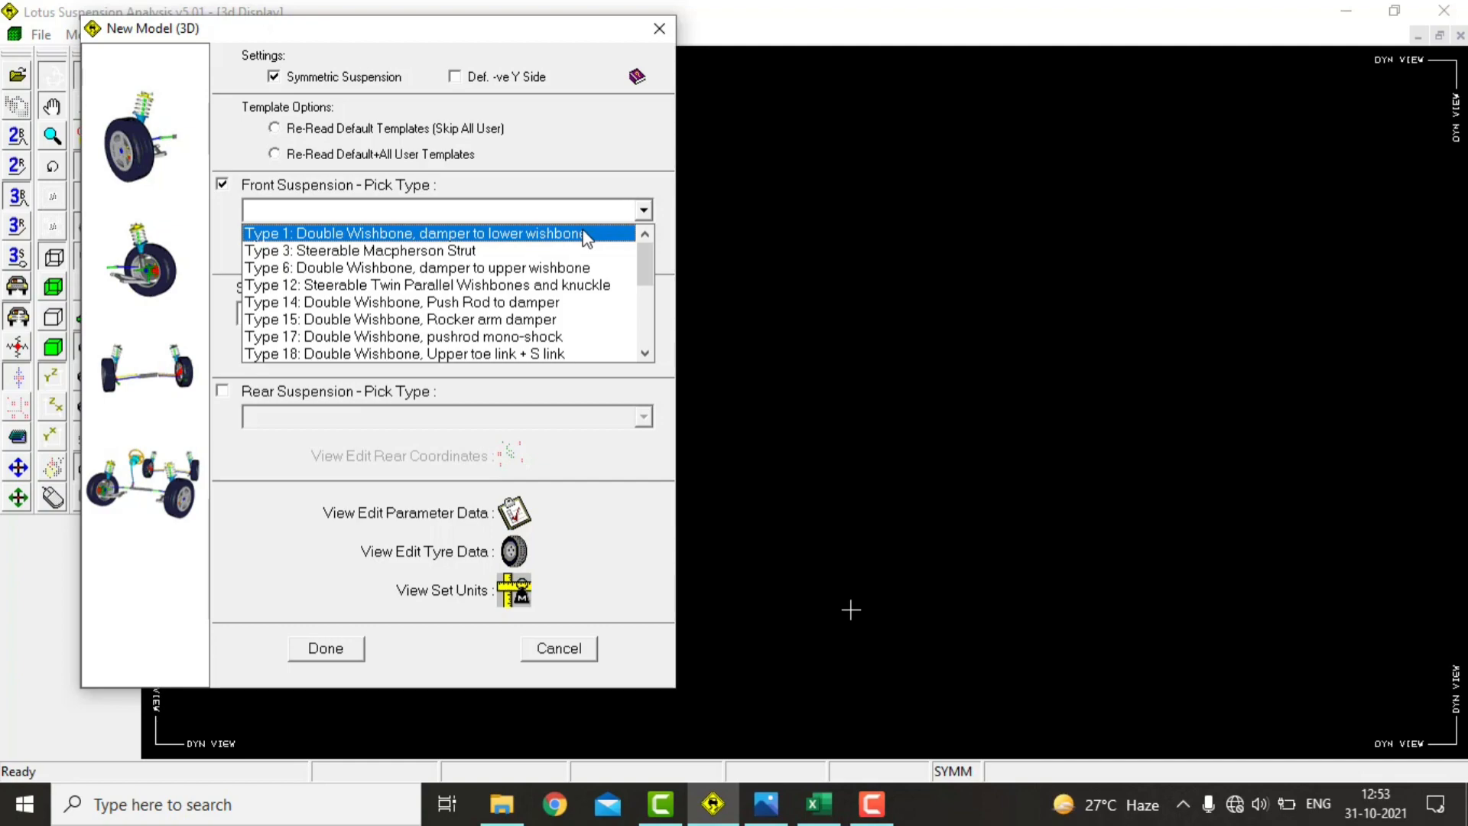
{"action": "left_click", "coordinate": [412, 233]}
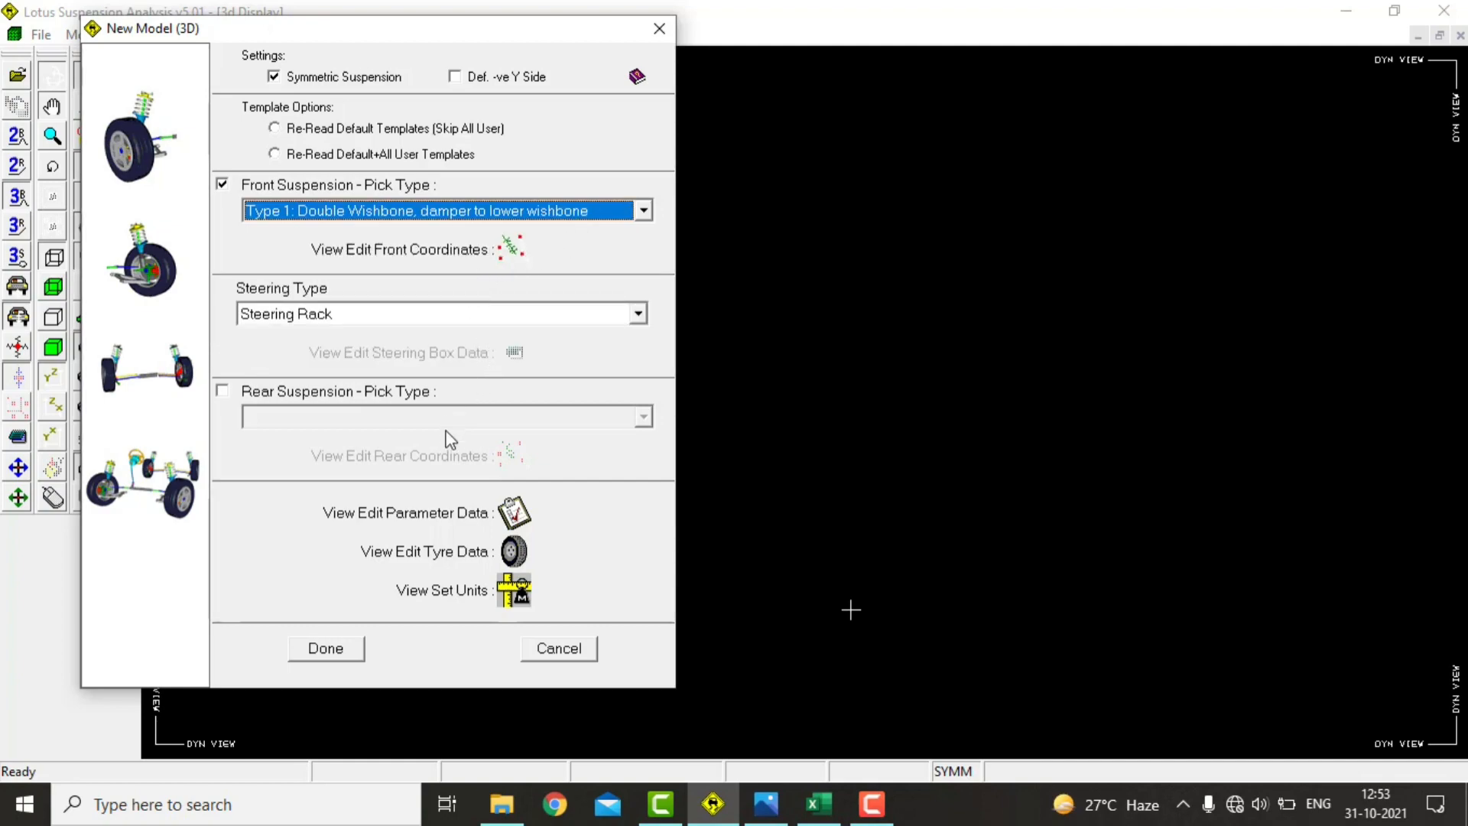
- Enter tyre rolling radius 292, width 127 and vertical stiffness 100 for front and rear
{"action": "left_click", "coordinate": [513, 550]}
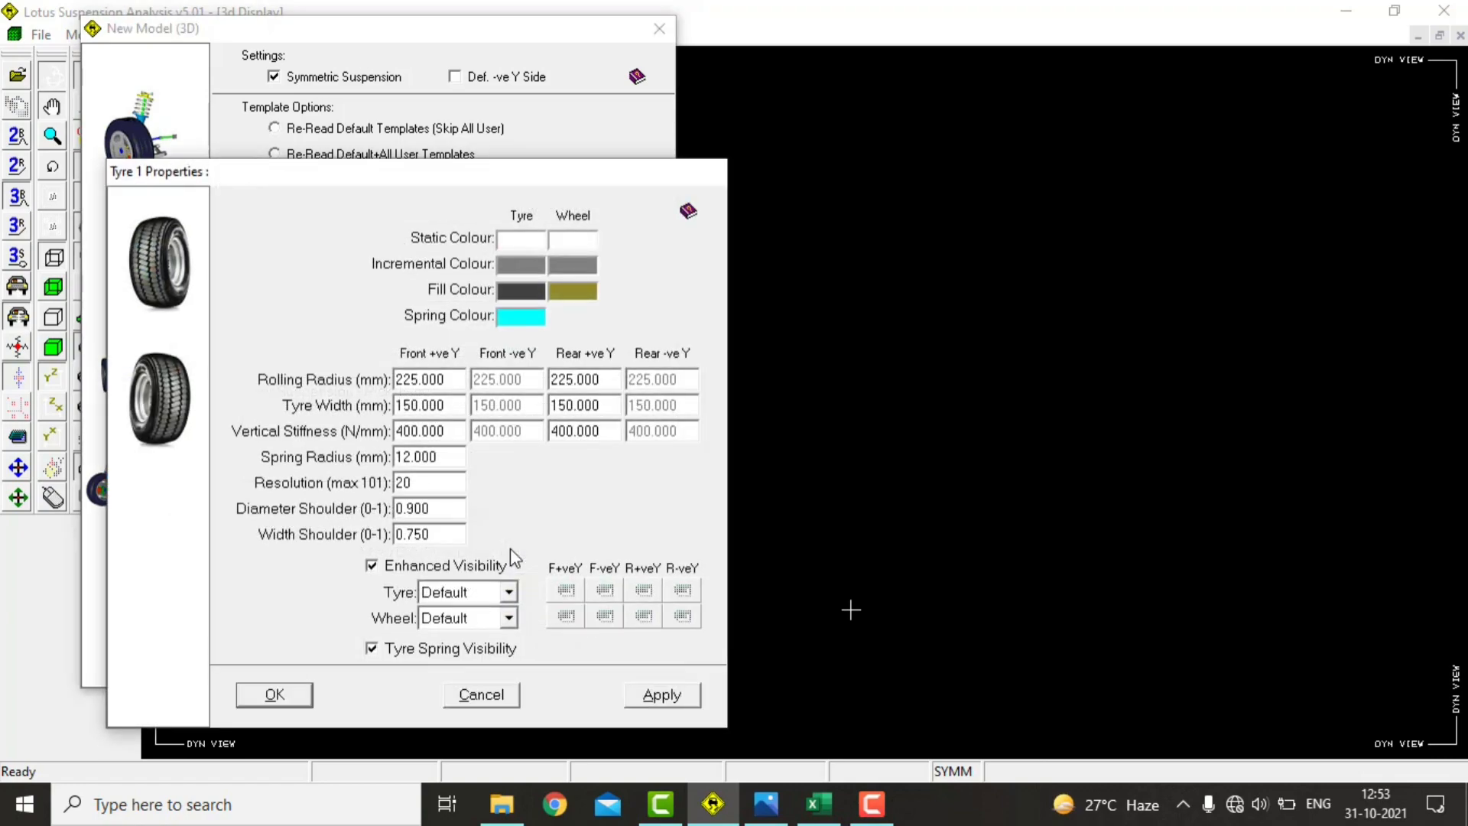
{"action": "triple_click", "coordinate": [421, 380]}
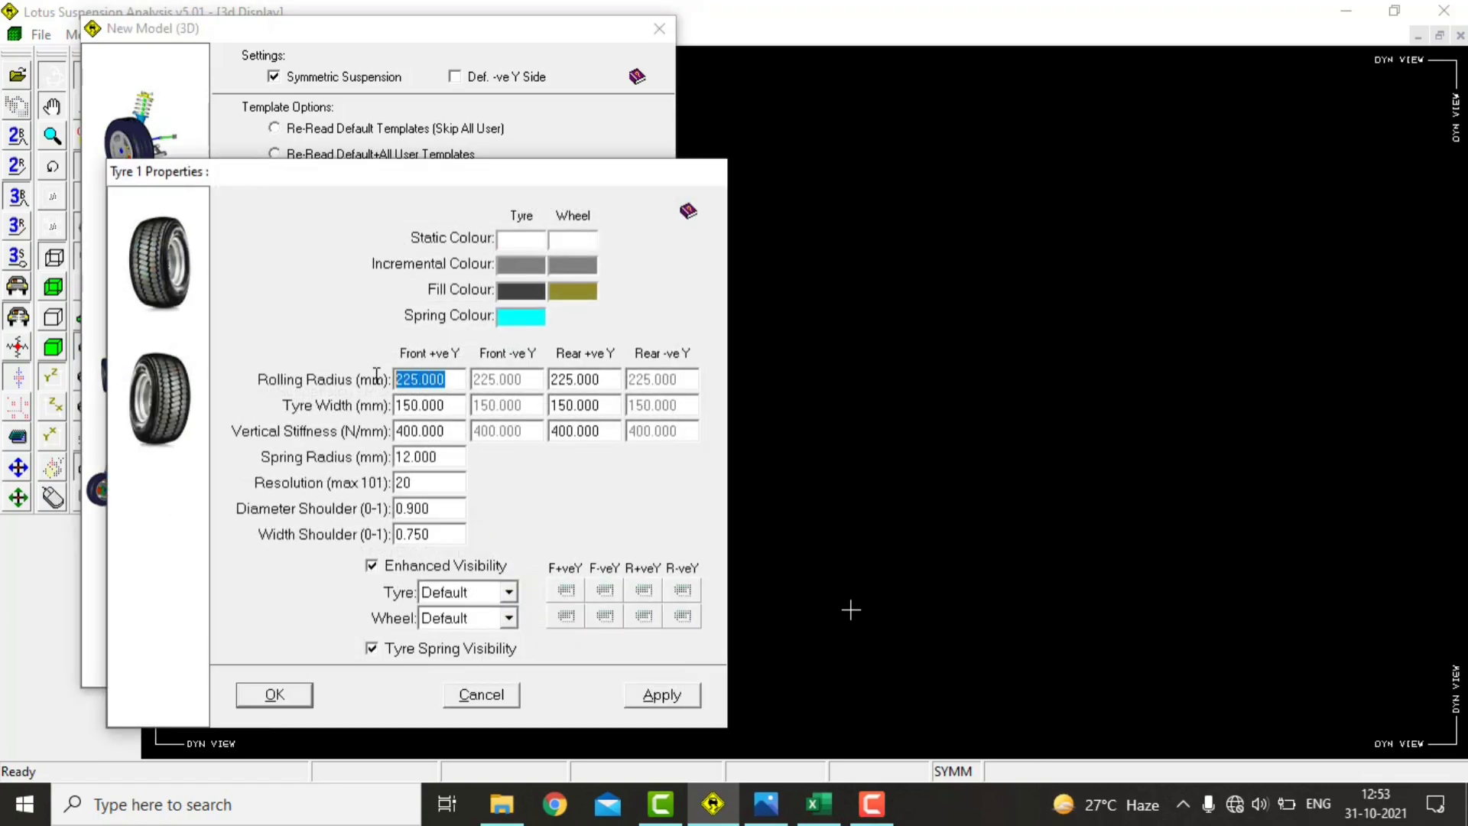
{"action": "type", "text": "292"}
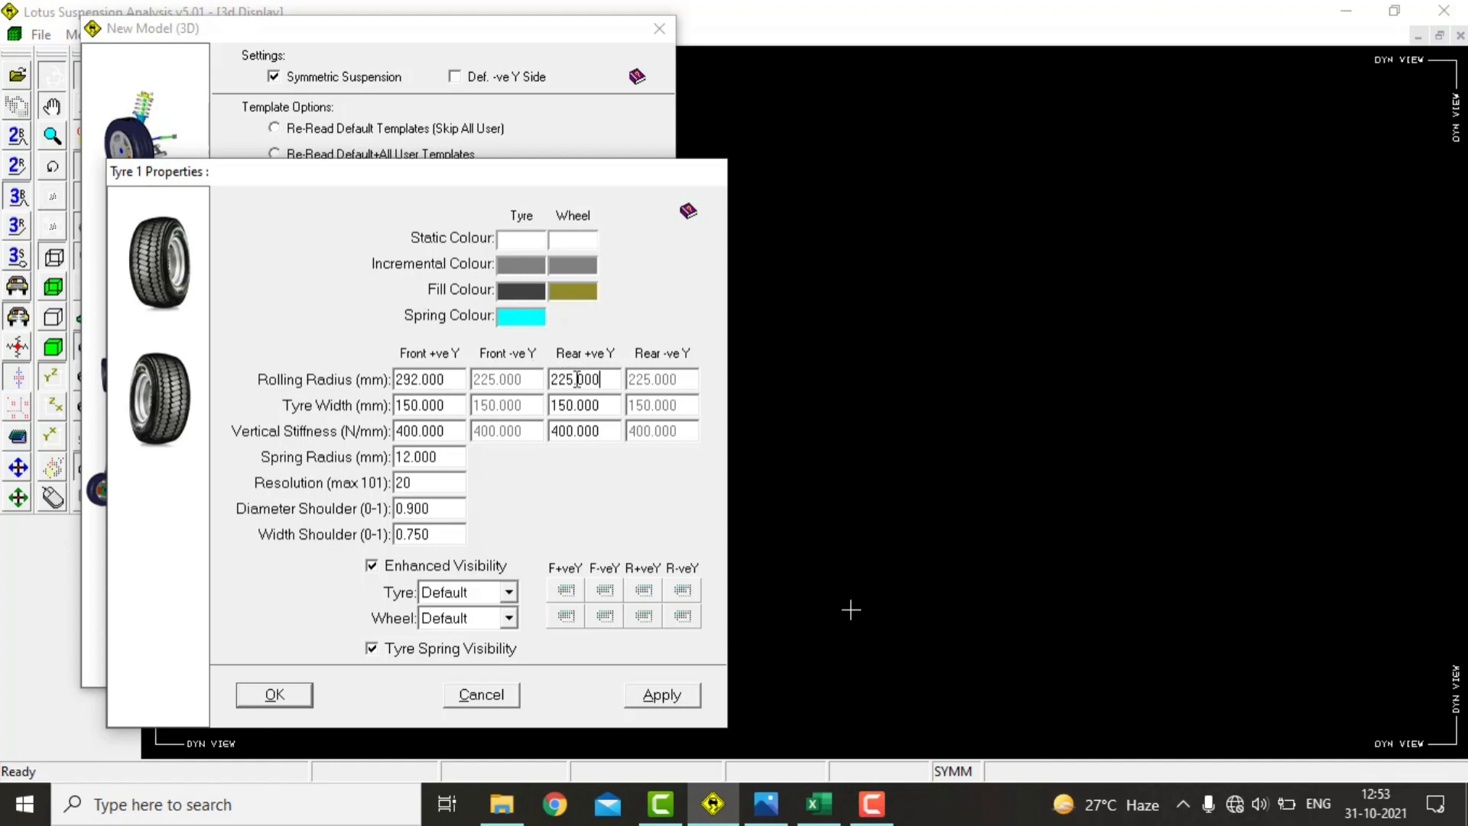
{"action": "type", "text": "292"}
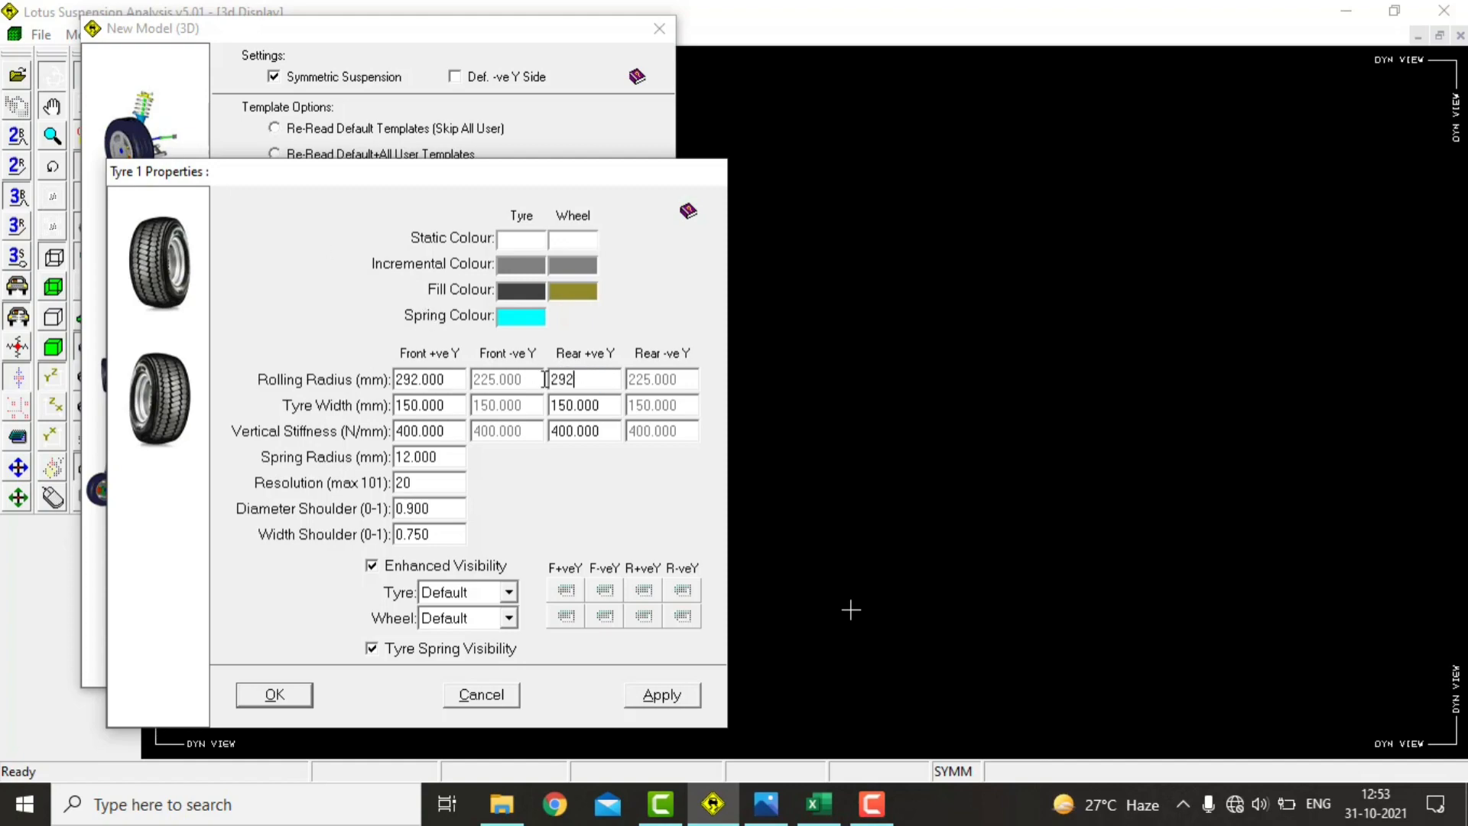
{"action": "left_click", "coordinate": [429, 405]}
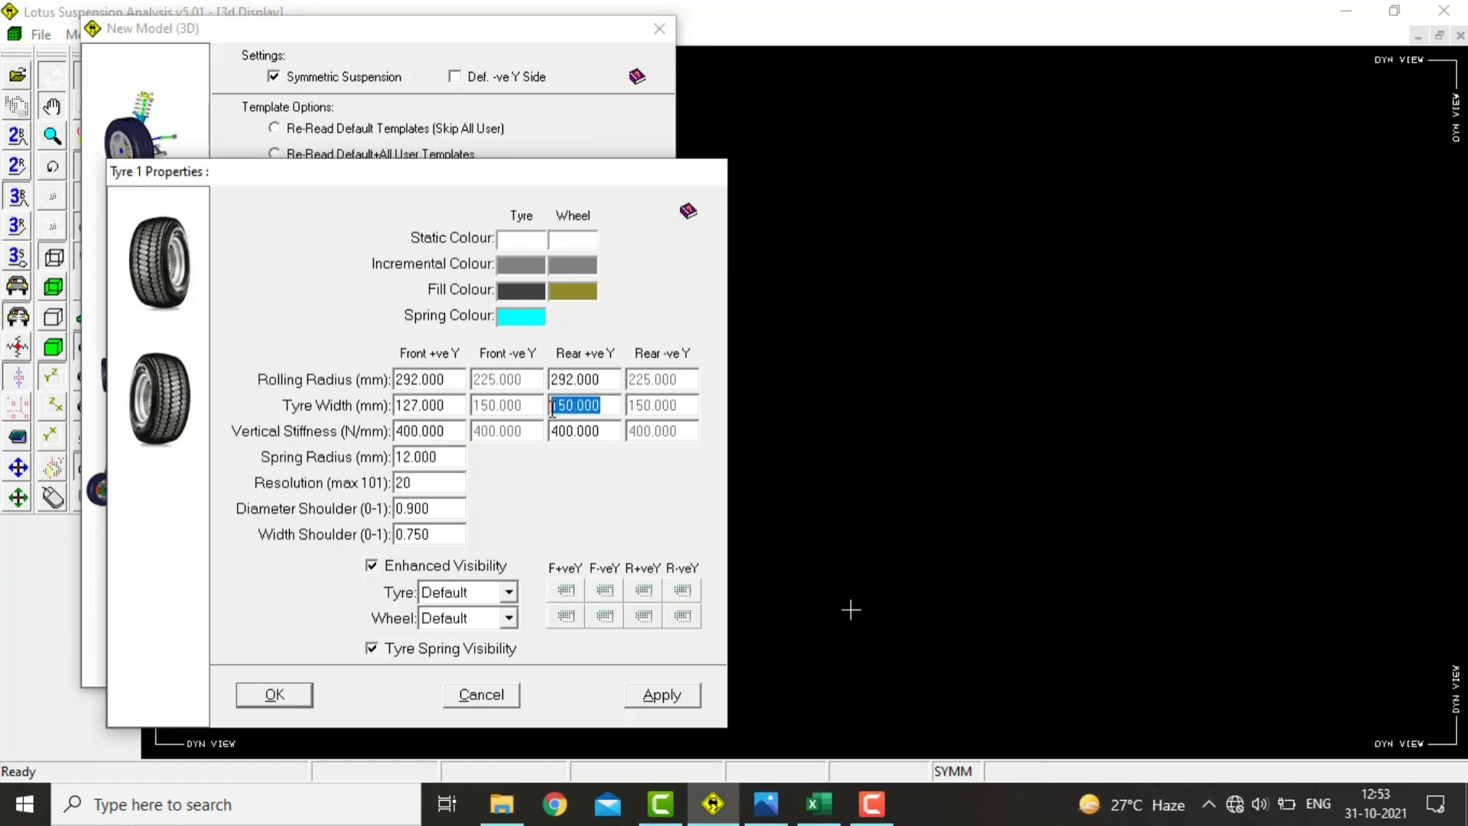
{"action": "type", "text": "127"}
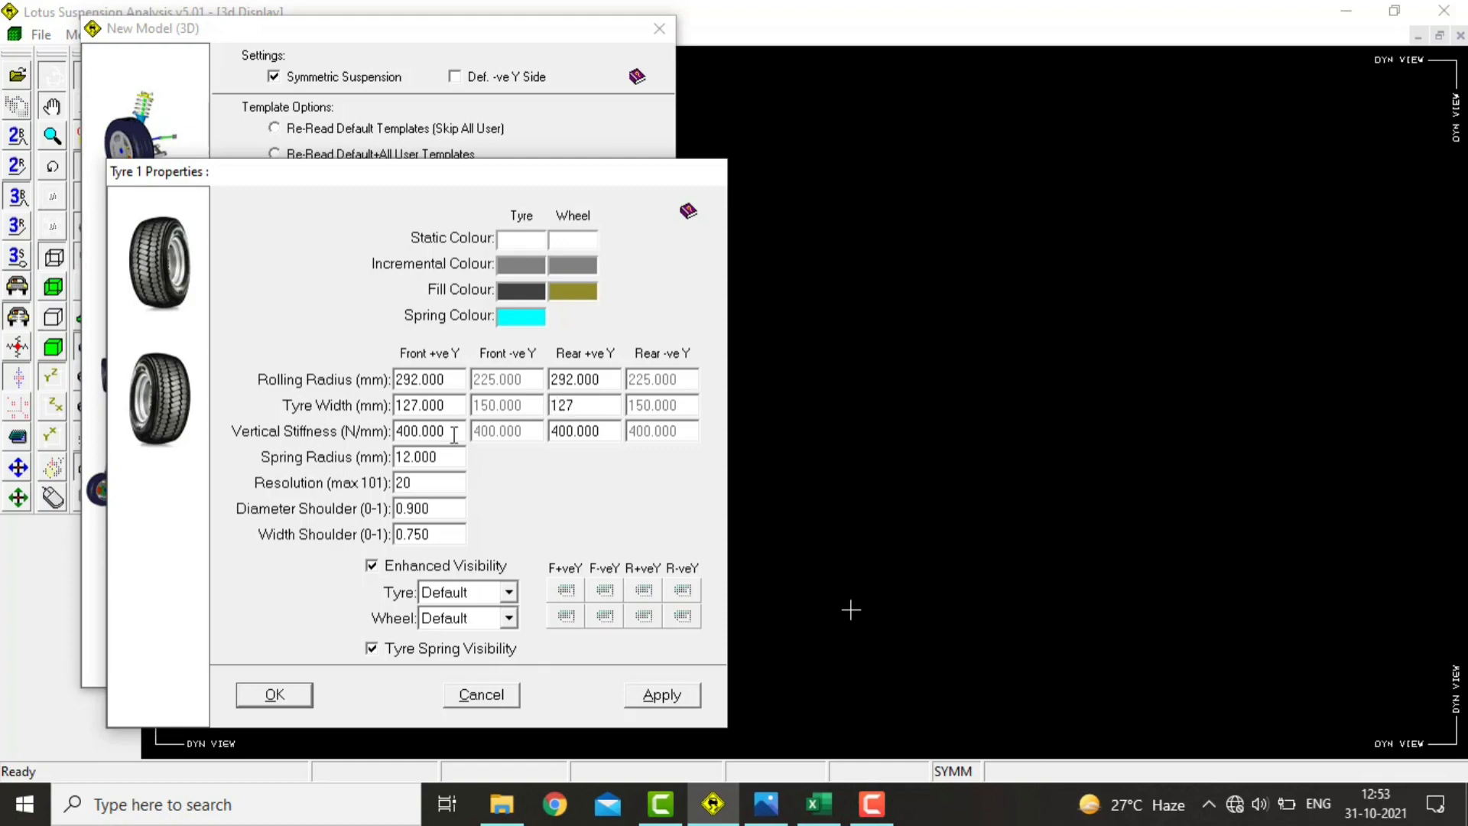
{"action": "type", "text": "100"}
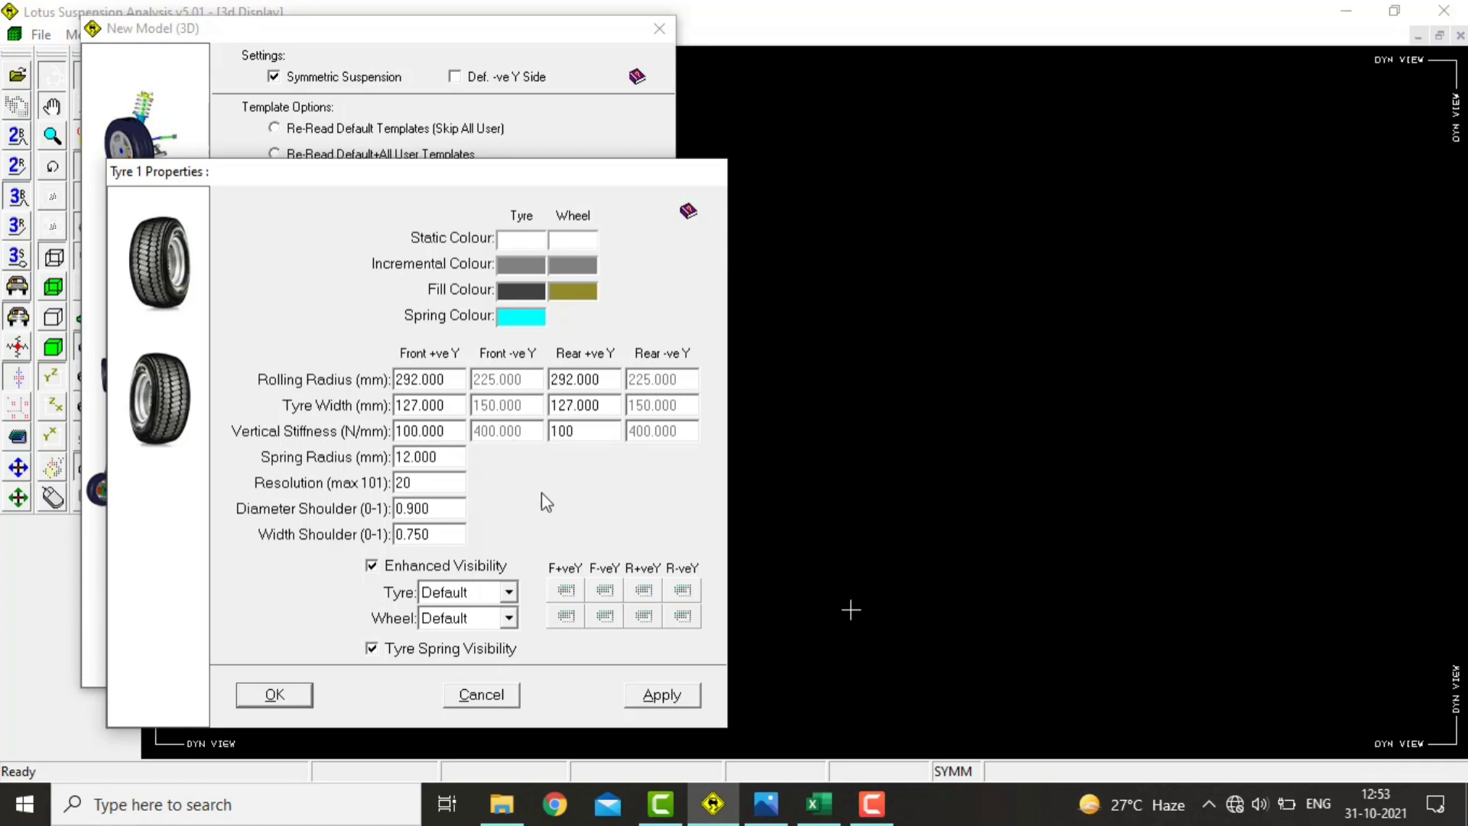
- Confirm tyre data, then set wheelbase 1400 mm, steer travel 50 mm, sprung weight 90 kg
{"action": "left_click", "coordinate": [275, 695]}
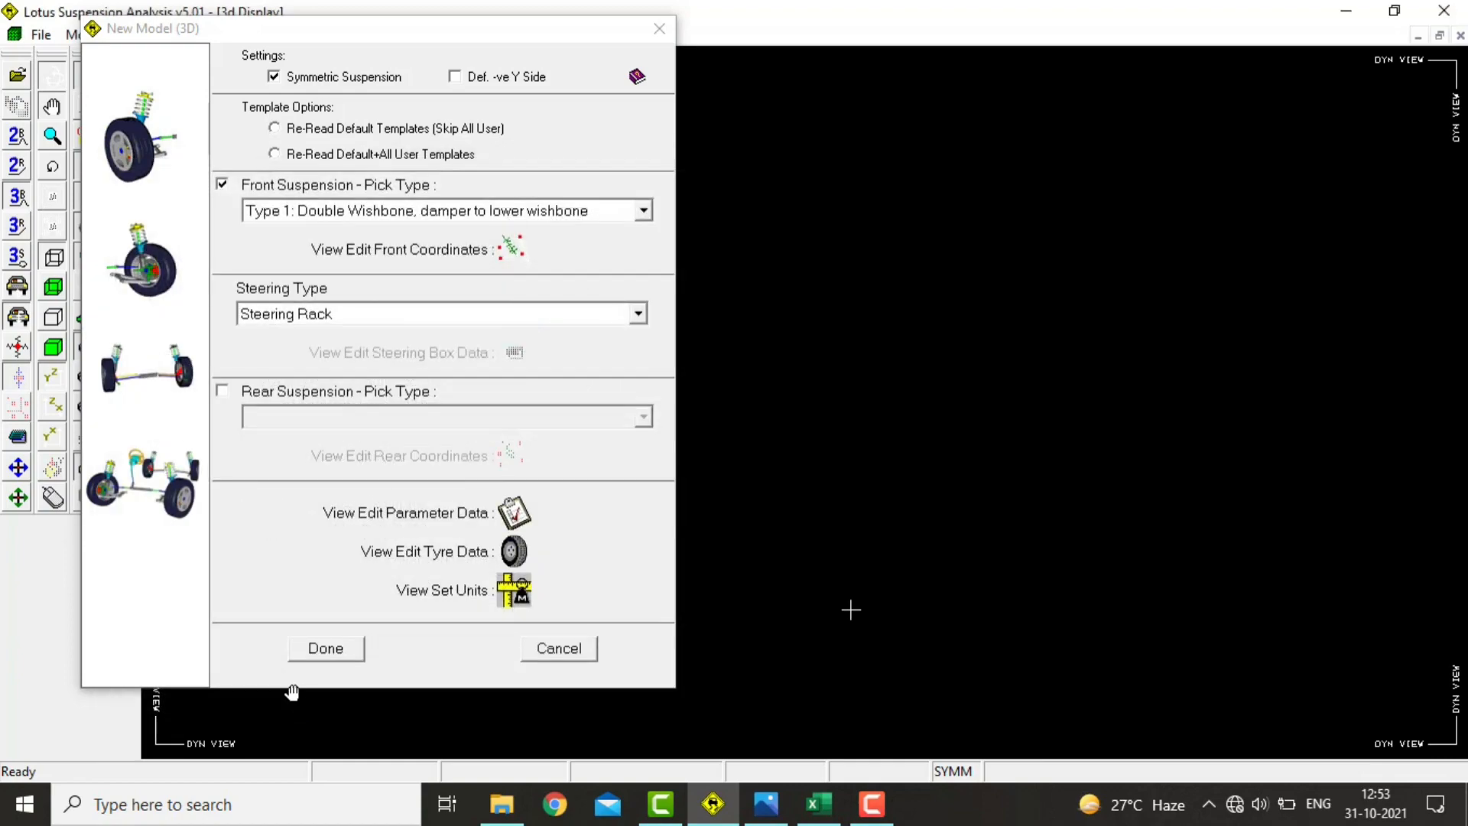
{"action": "mouse_move", "coordinate": [472, 514]}
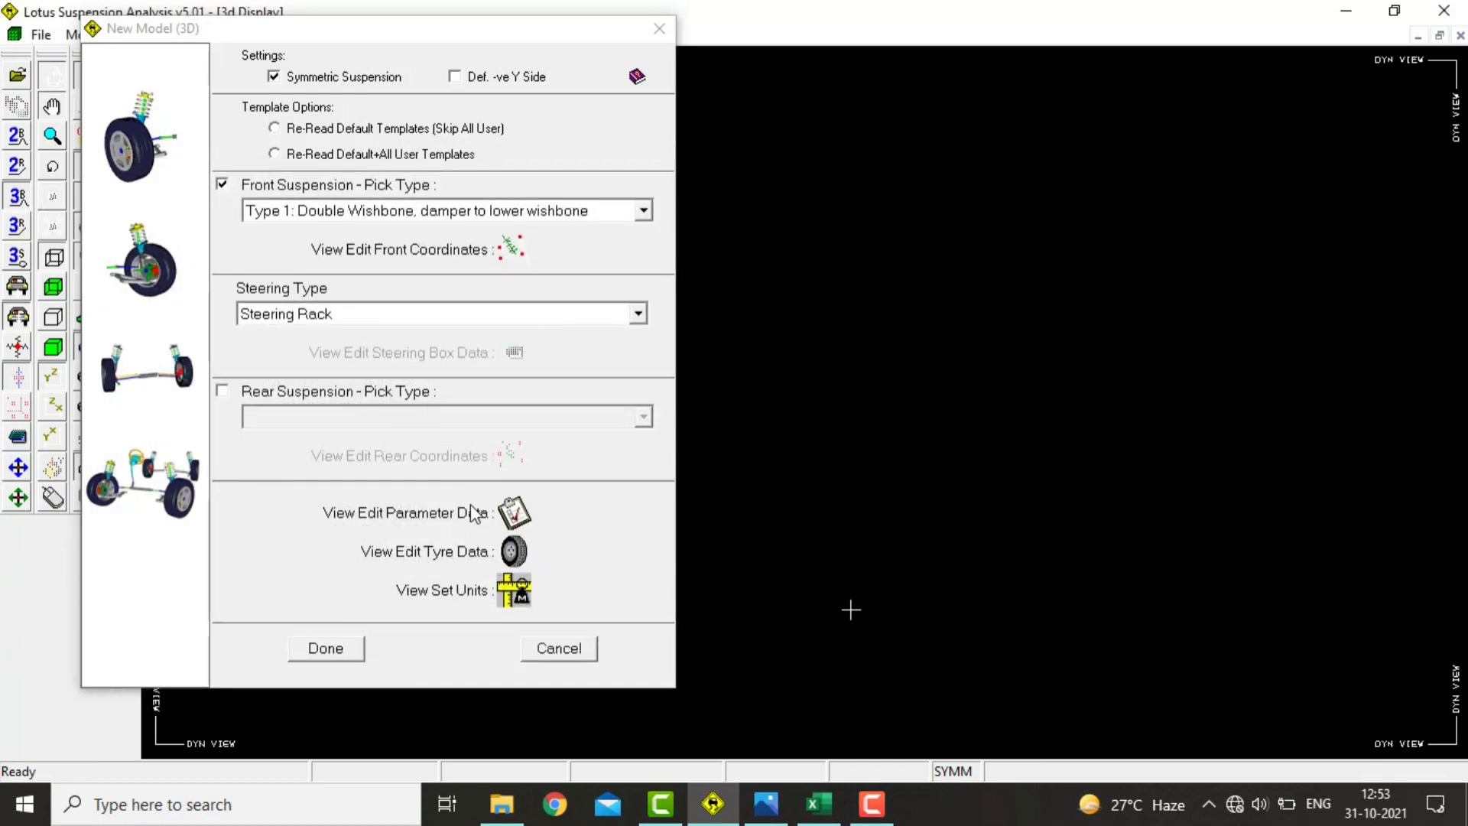
{"action": "left_click", "coordinate": [514, 512]}
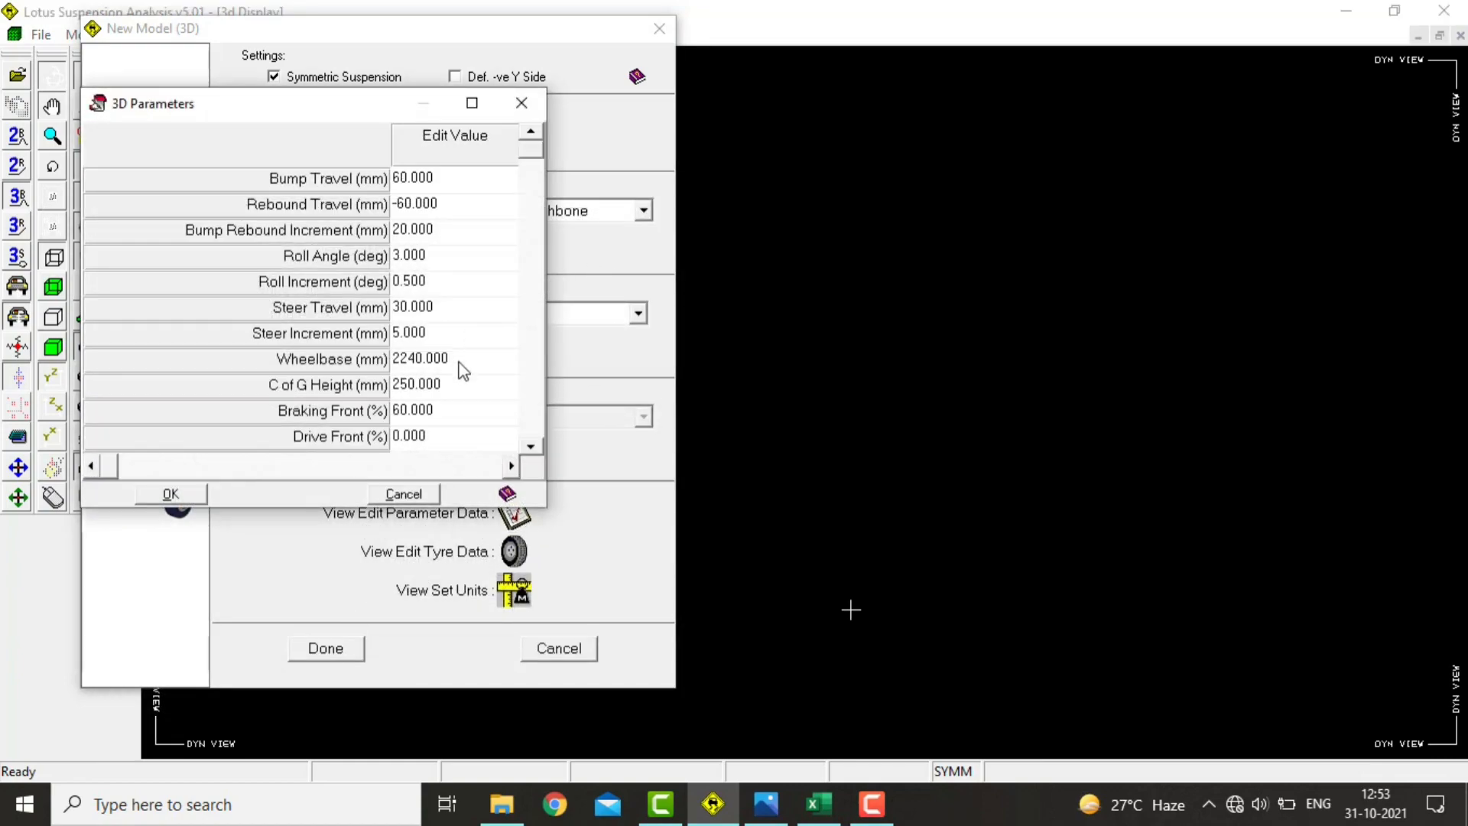
{"action": "left_click", "coordinate": [421, 359]}
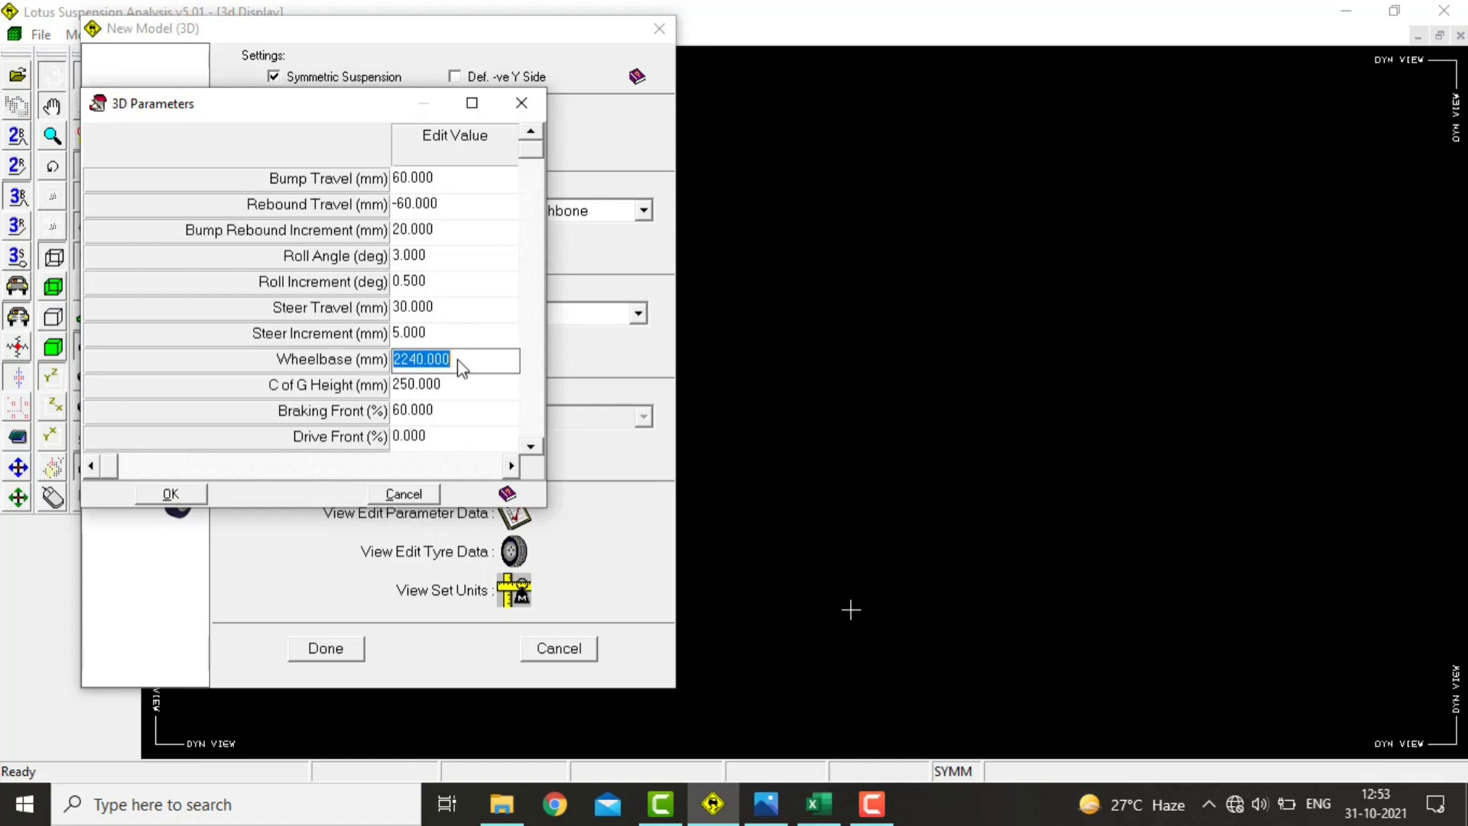
{"action": "type", "text": "1400"}
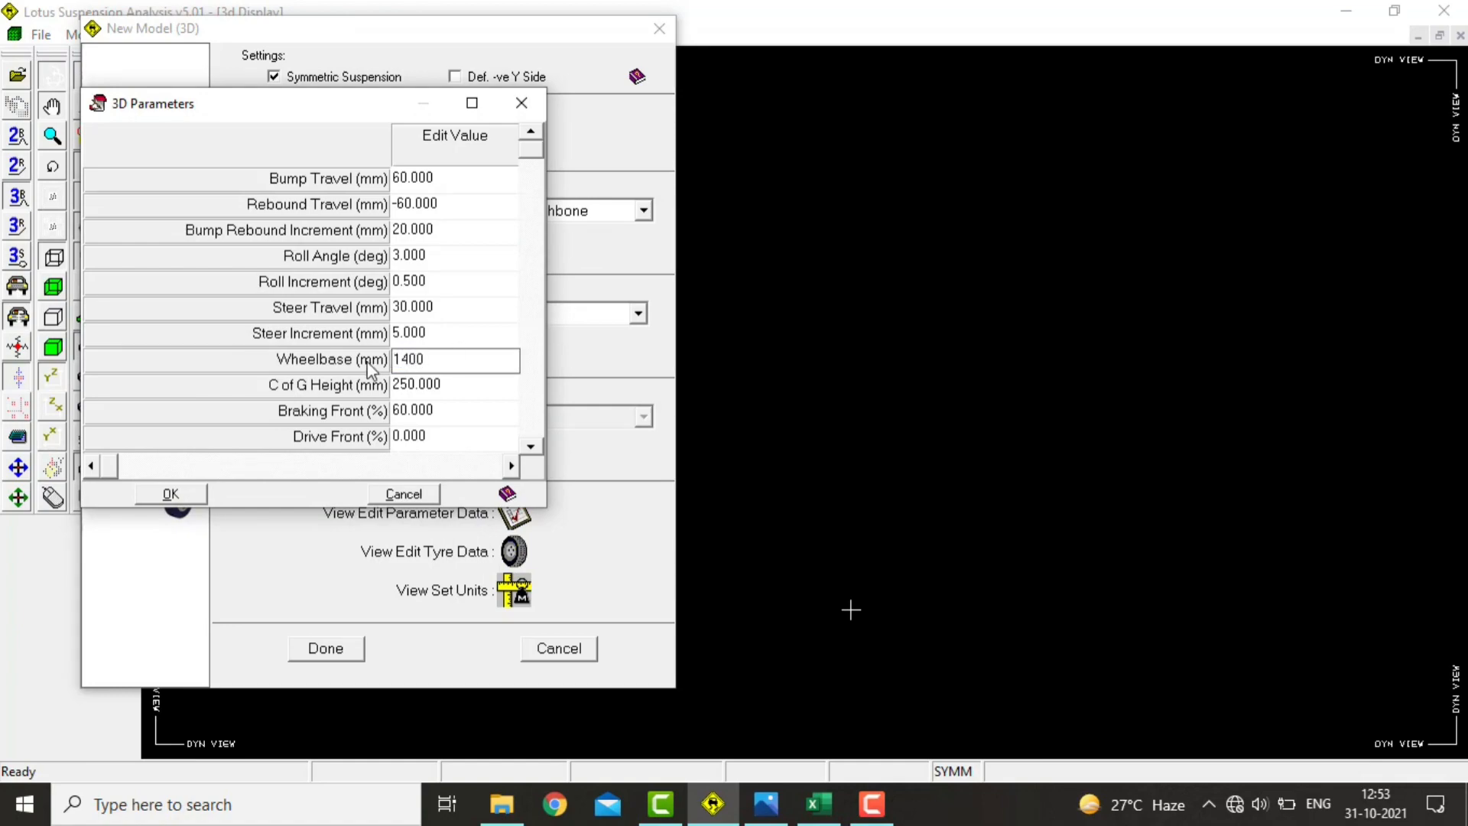
{"action": "left_click", "coordinate": [471, 103]}
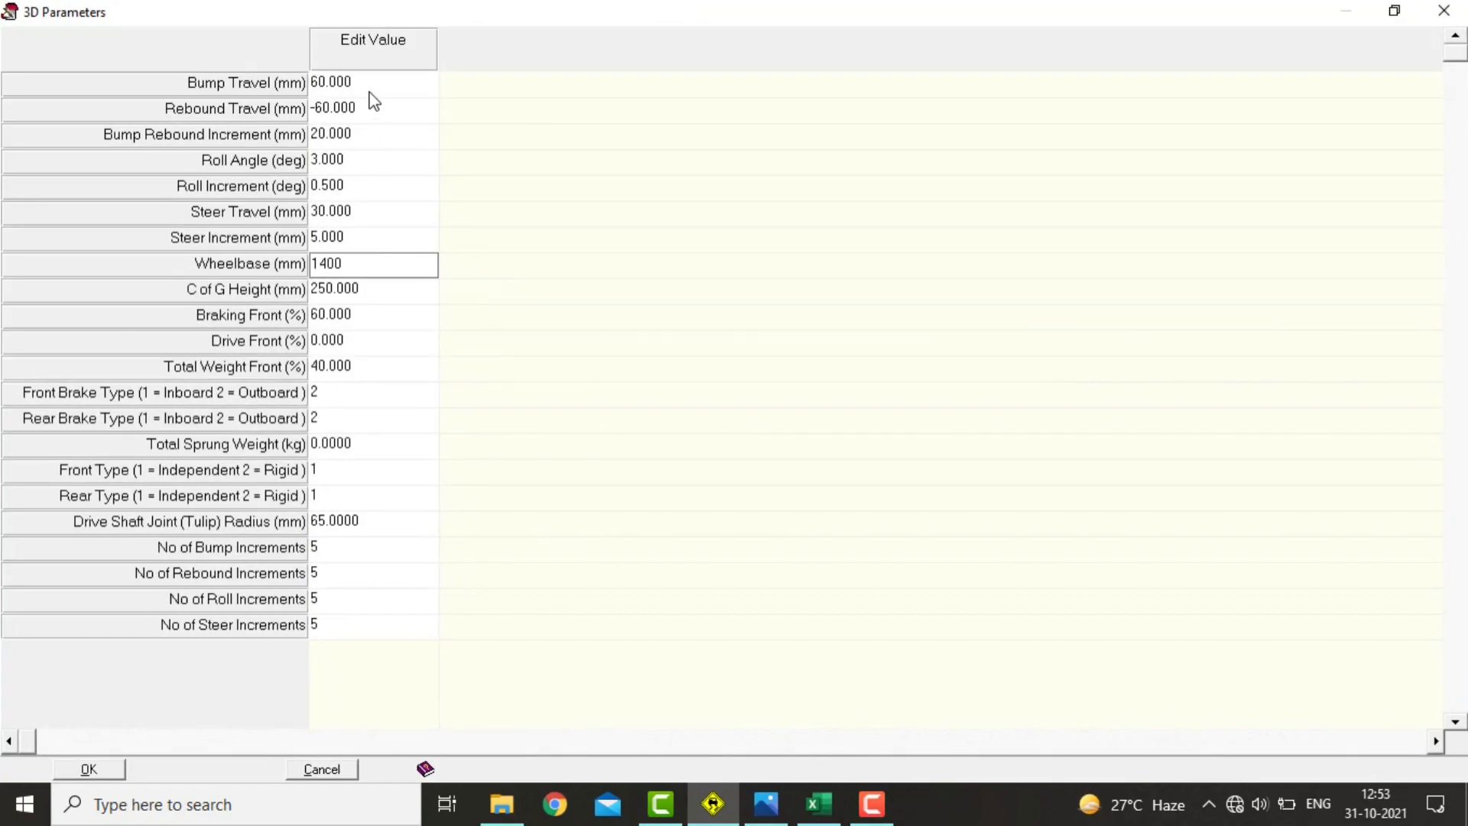
{"action": "left_click", "coordinate": [372, 134]}
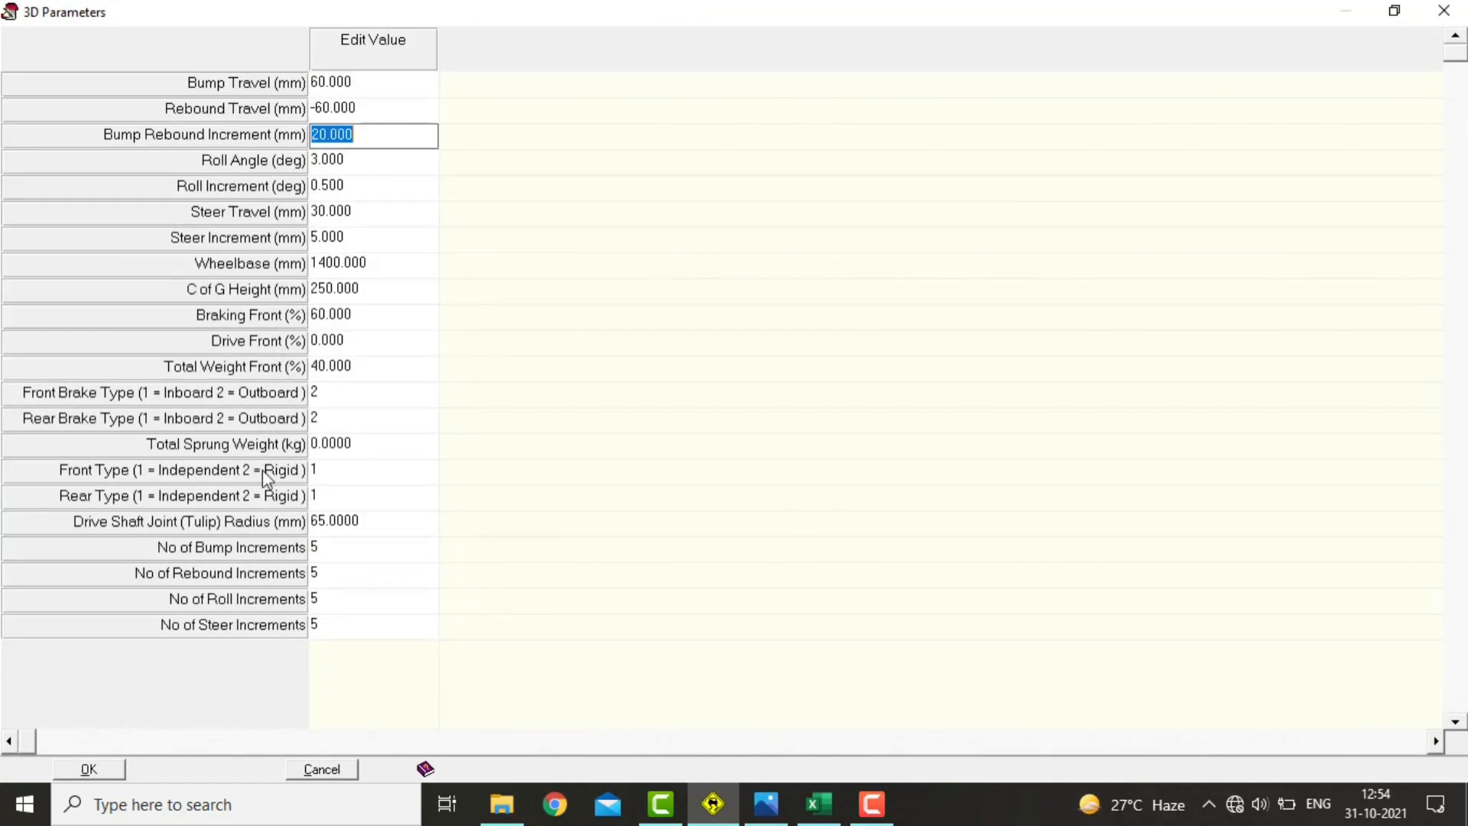
{"action": "left_click", "coordinate": [371, 442]}
{"action": "type", "text": "90.0000"}
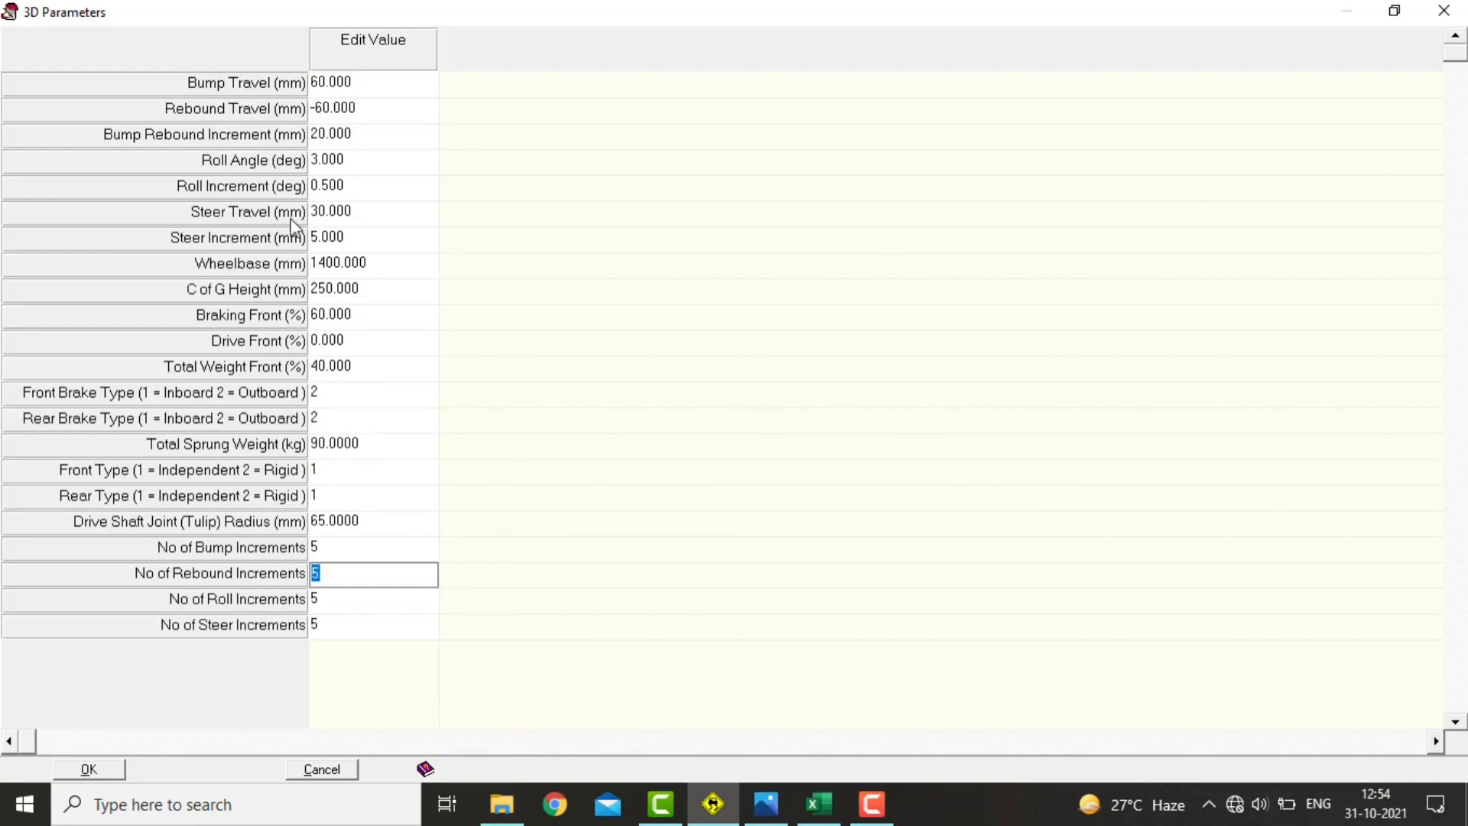
{"action": "left_click", "coordinate": [372, 212]}
{"action": "type", "text": "50.000"}
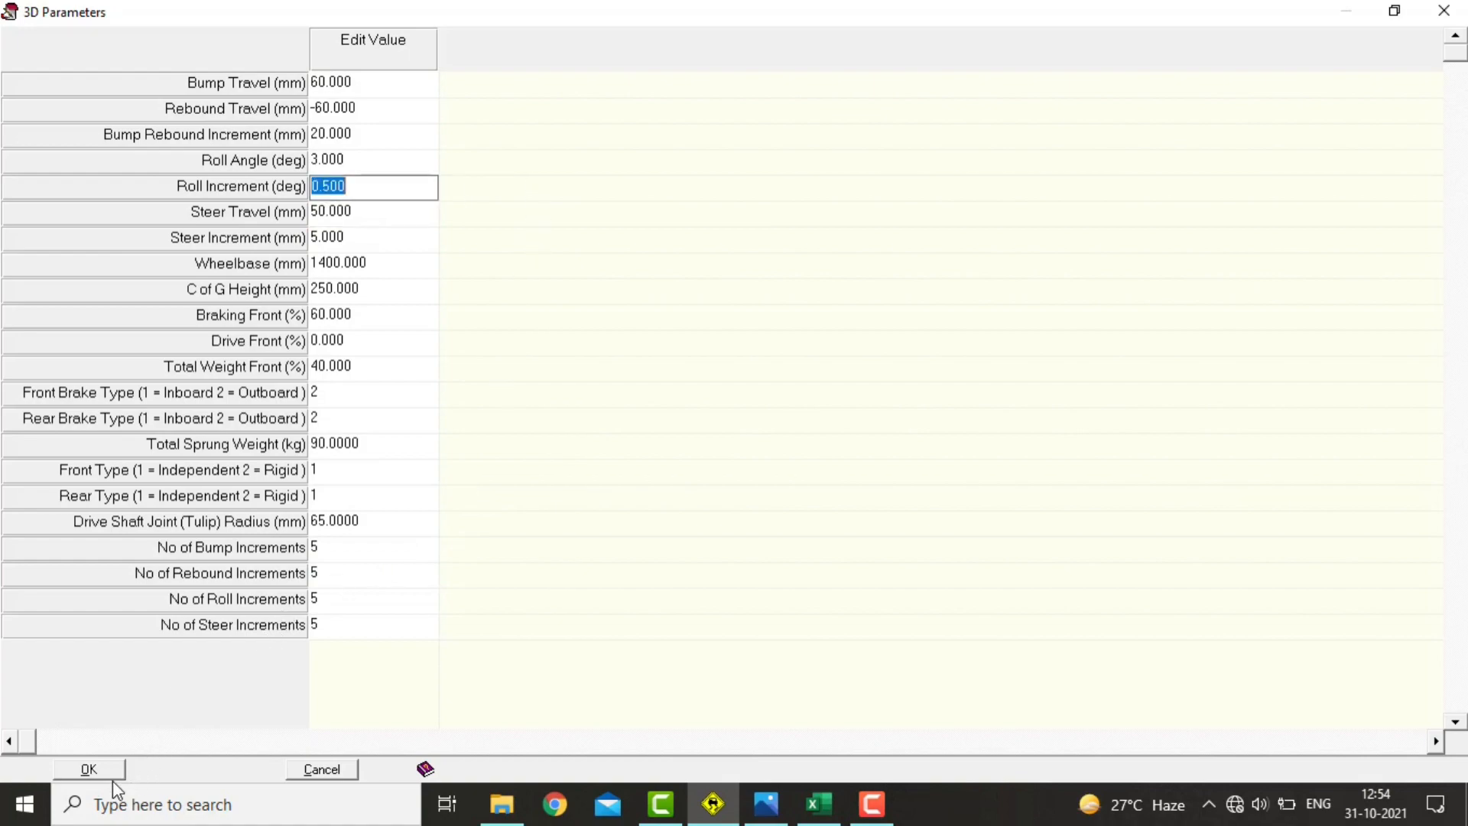
{"action": "left_click", "coordinate": [88, 769]}
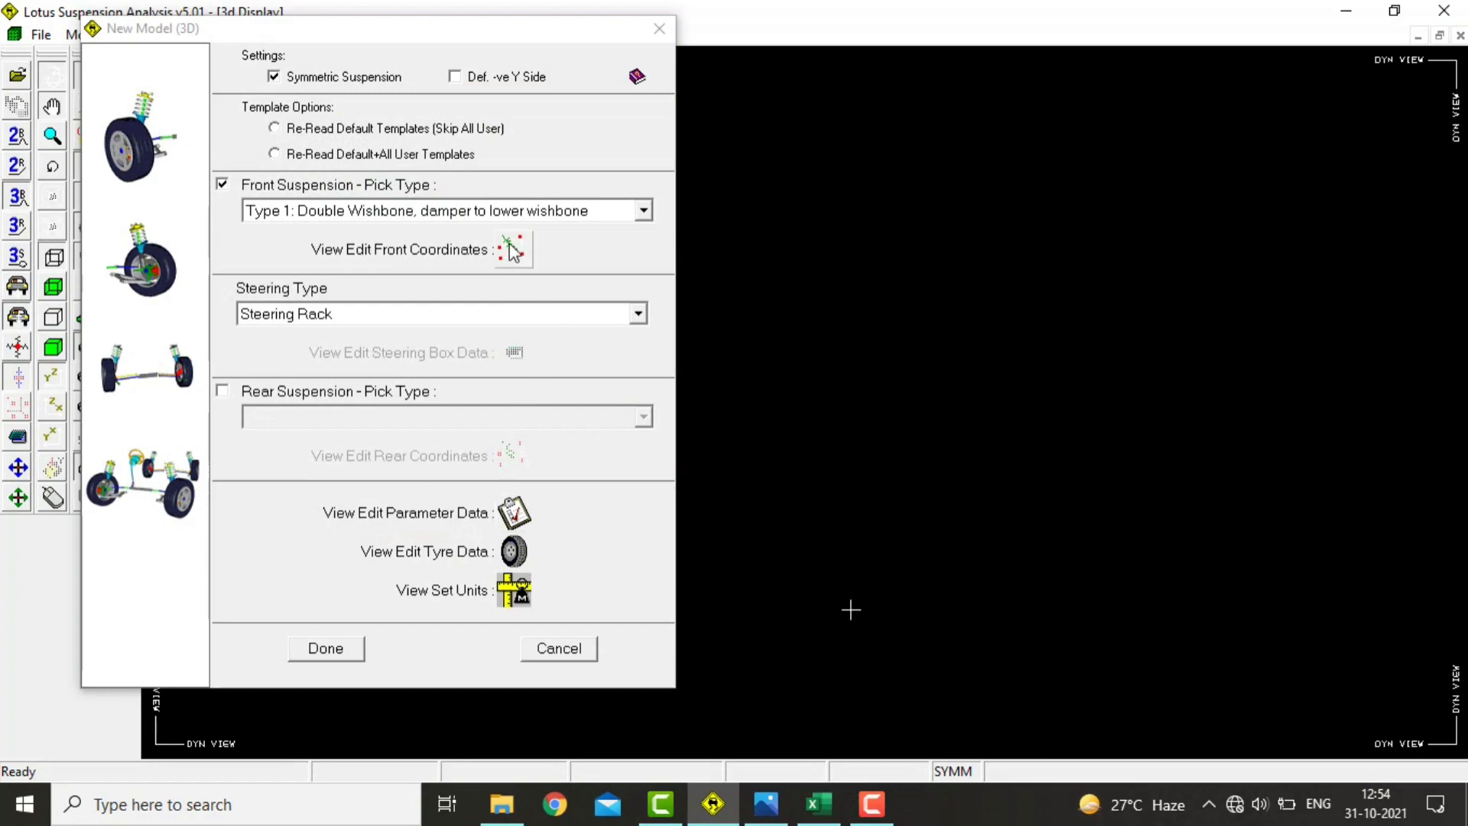
- Open the front hard-point coordinates and zero centre-of-gravity points 15–18
{"action": "left_click", "coordinate": [513, 249]}
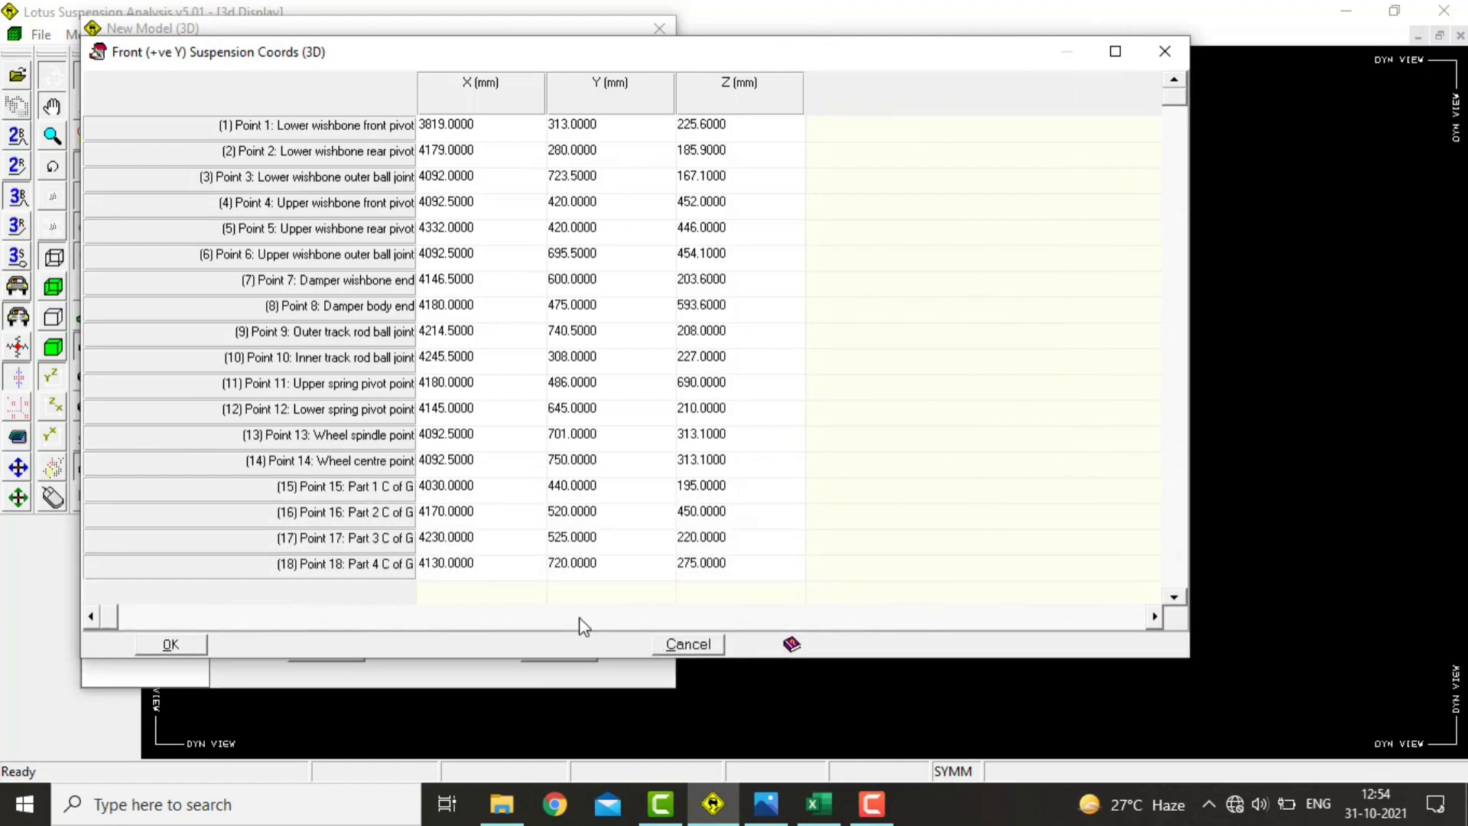
{"action": "mouse_move", "coordinate": [485, 576]}
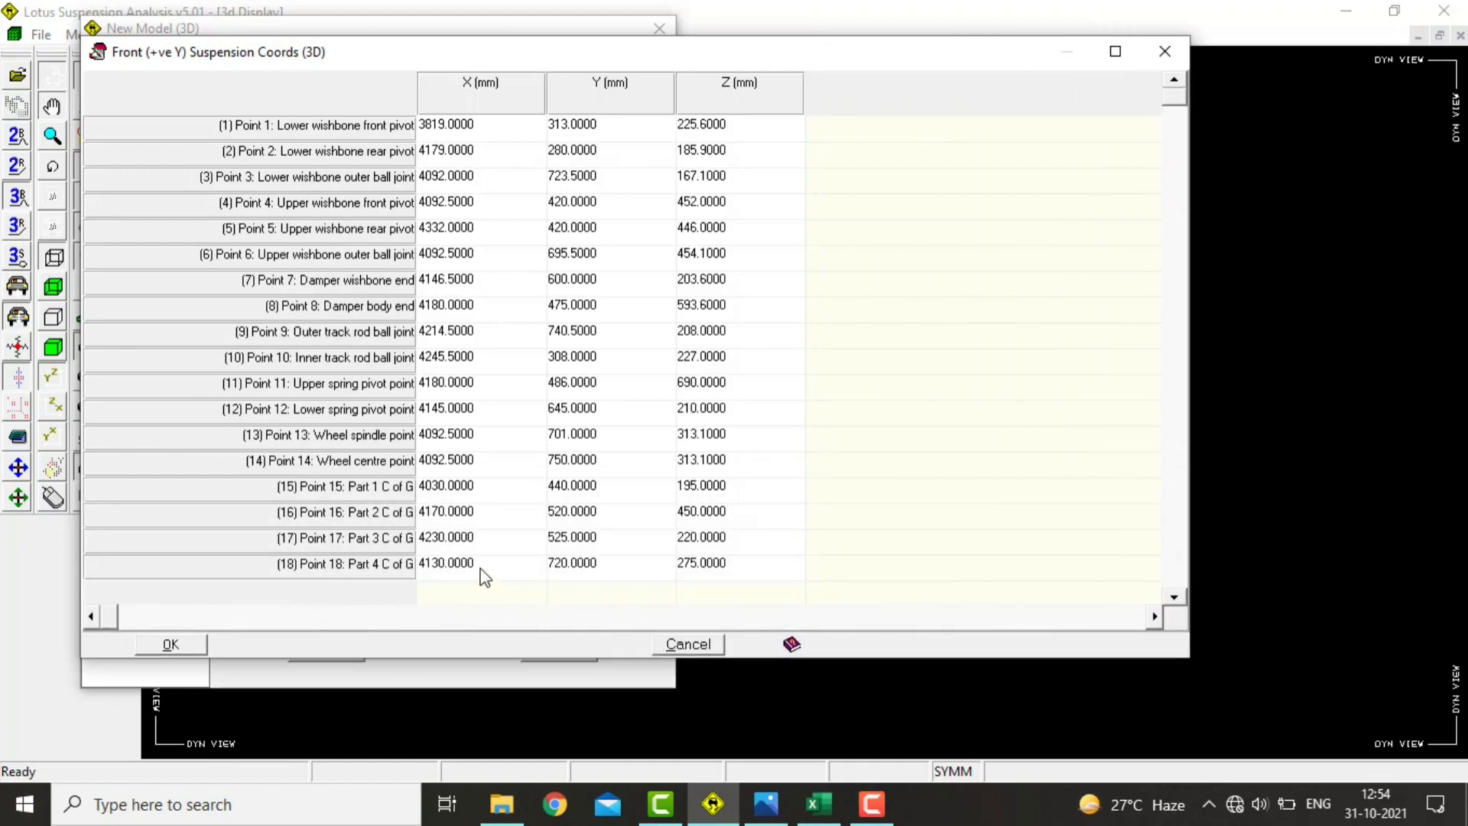
{"action": "left_click", "coordinate": [480, 563]}
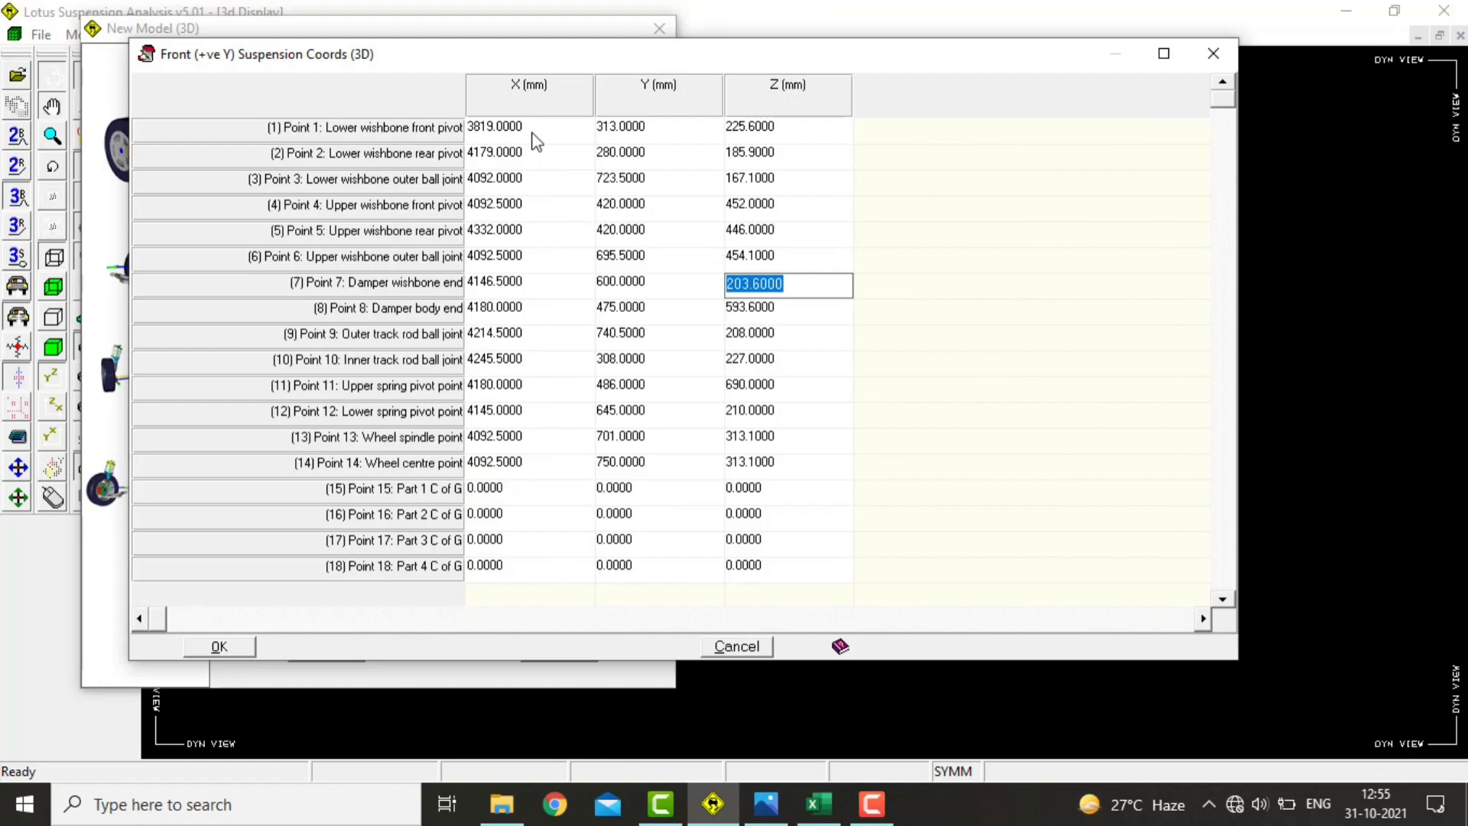
{"action": "left_click", "coordinate": [817, 804]}
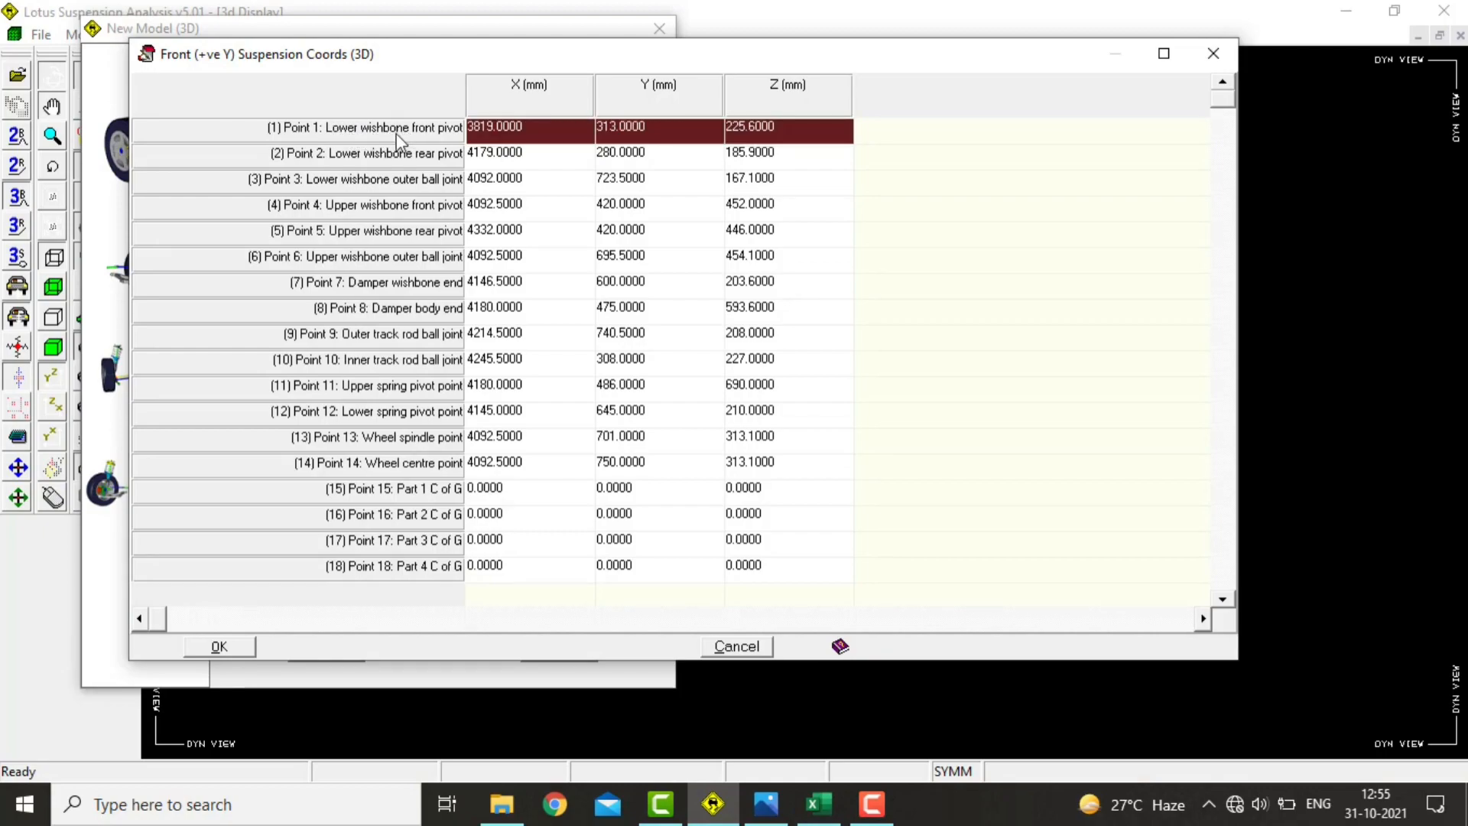
- Review the converted Excel coordinates, e.g. lower wishbone front pivot X -1023.505, then return
{"action": "left_click", "coordinate": [817, 804]}
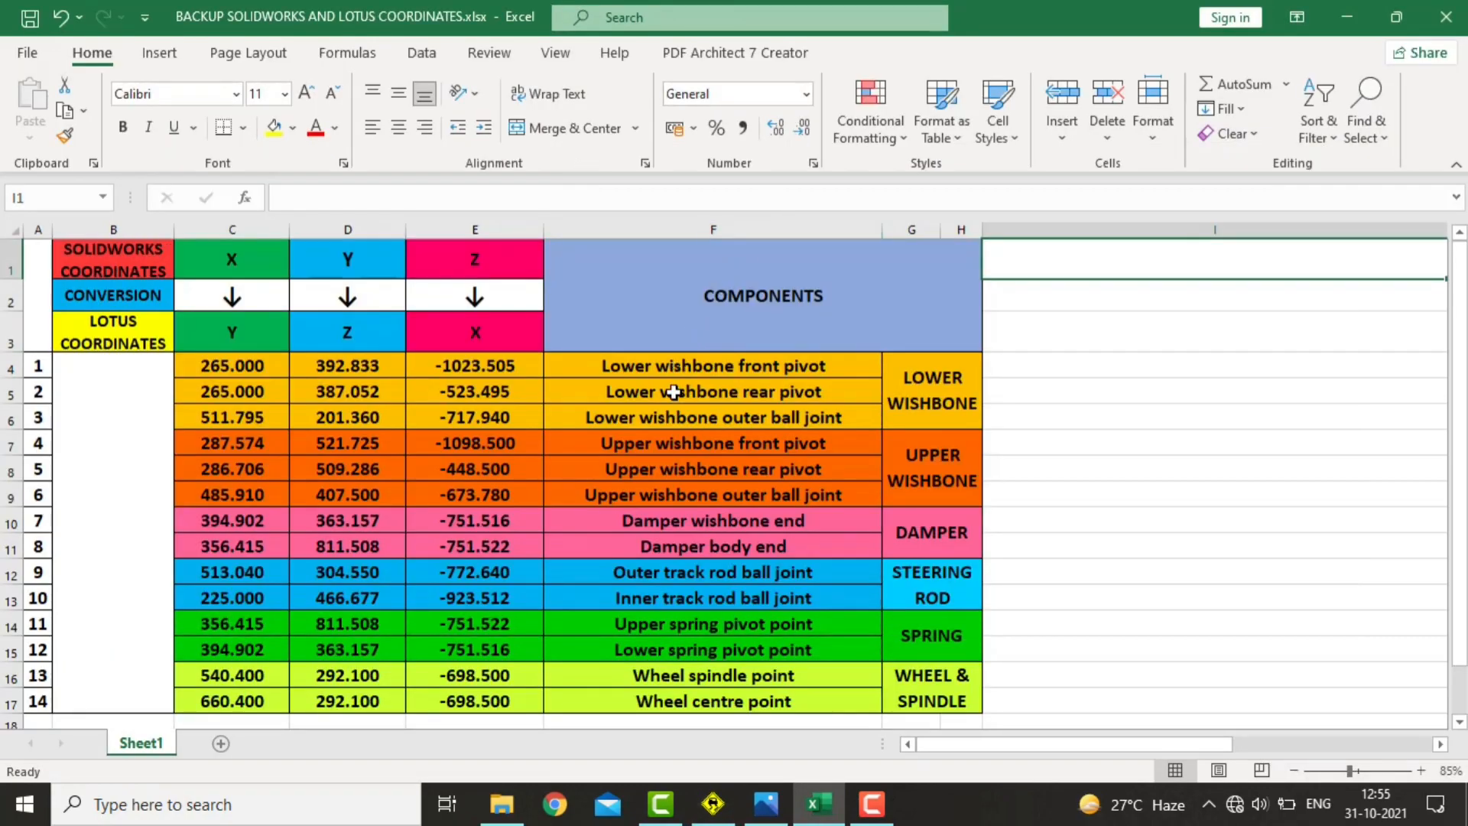
{"action": "mouse_move", "coordinate": [684, 405]}
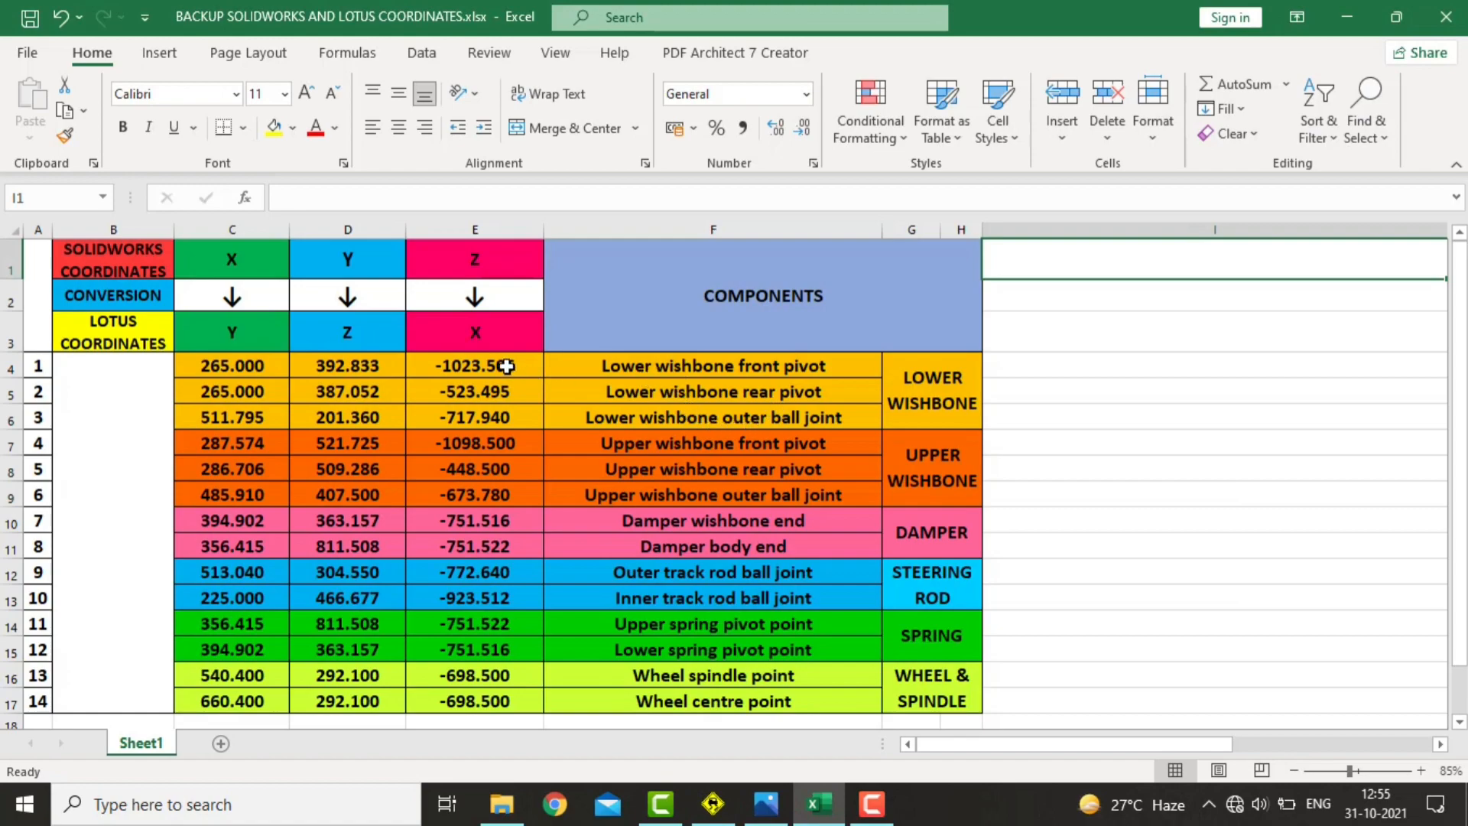
{"action": "left_click", "coordinate": [474, 332]}
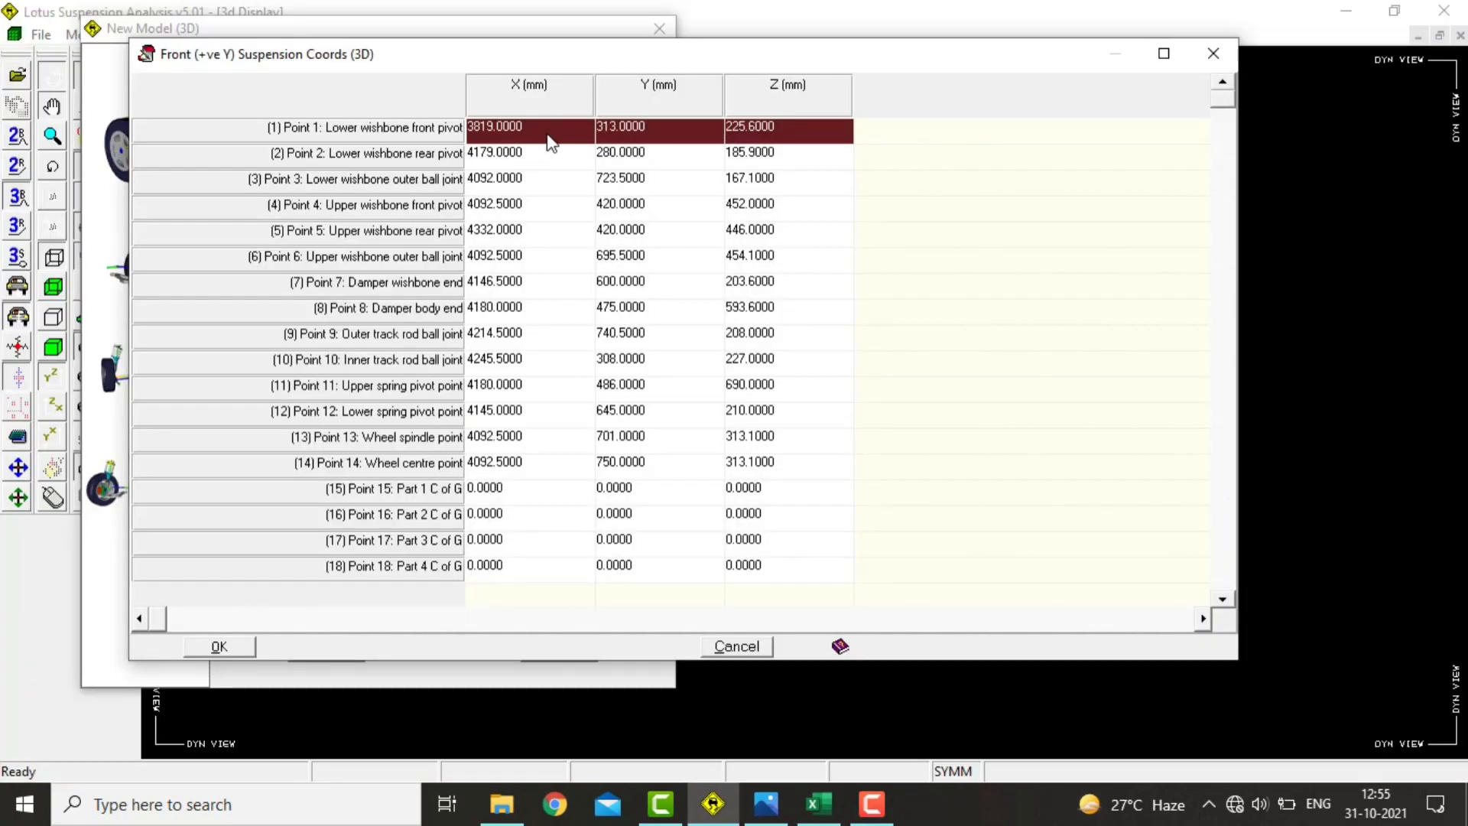
- Copy spreadsheet X, Y, Z values into points 1–14, from -1023.5050 through wheel centre 292.1
{"action": "type", "text": "-1023.5050"}
{"action": "type", "text": "392.8330"}
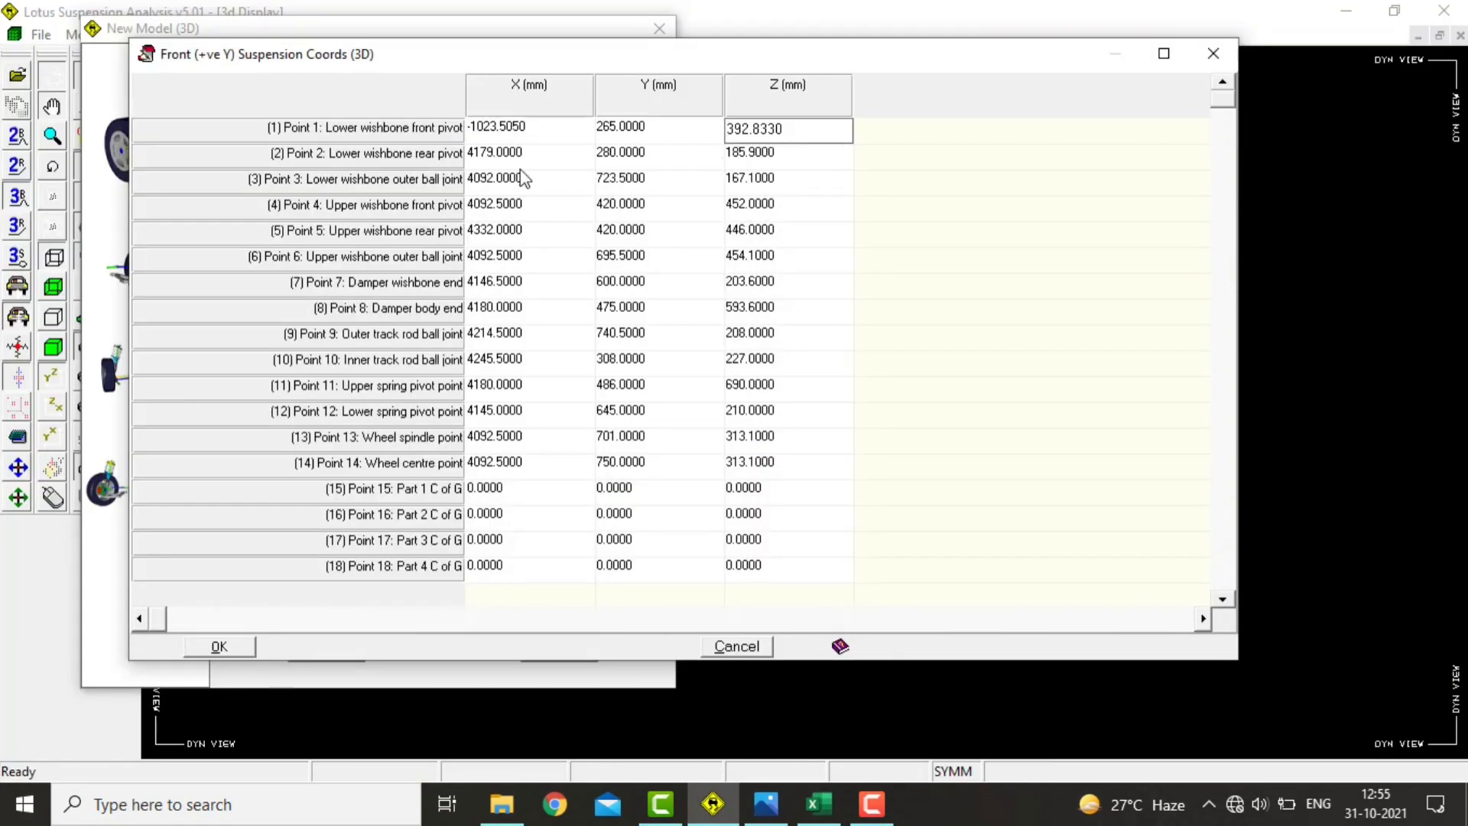
{"action": "left_click", "coordinate": [817, 804]}
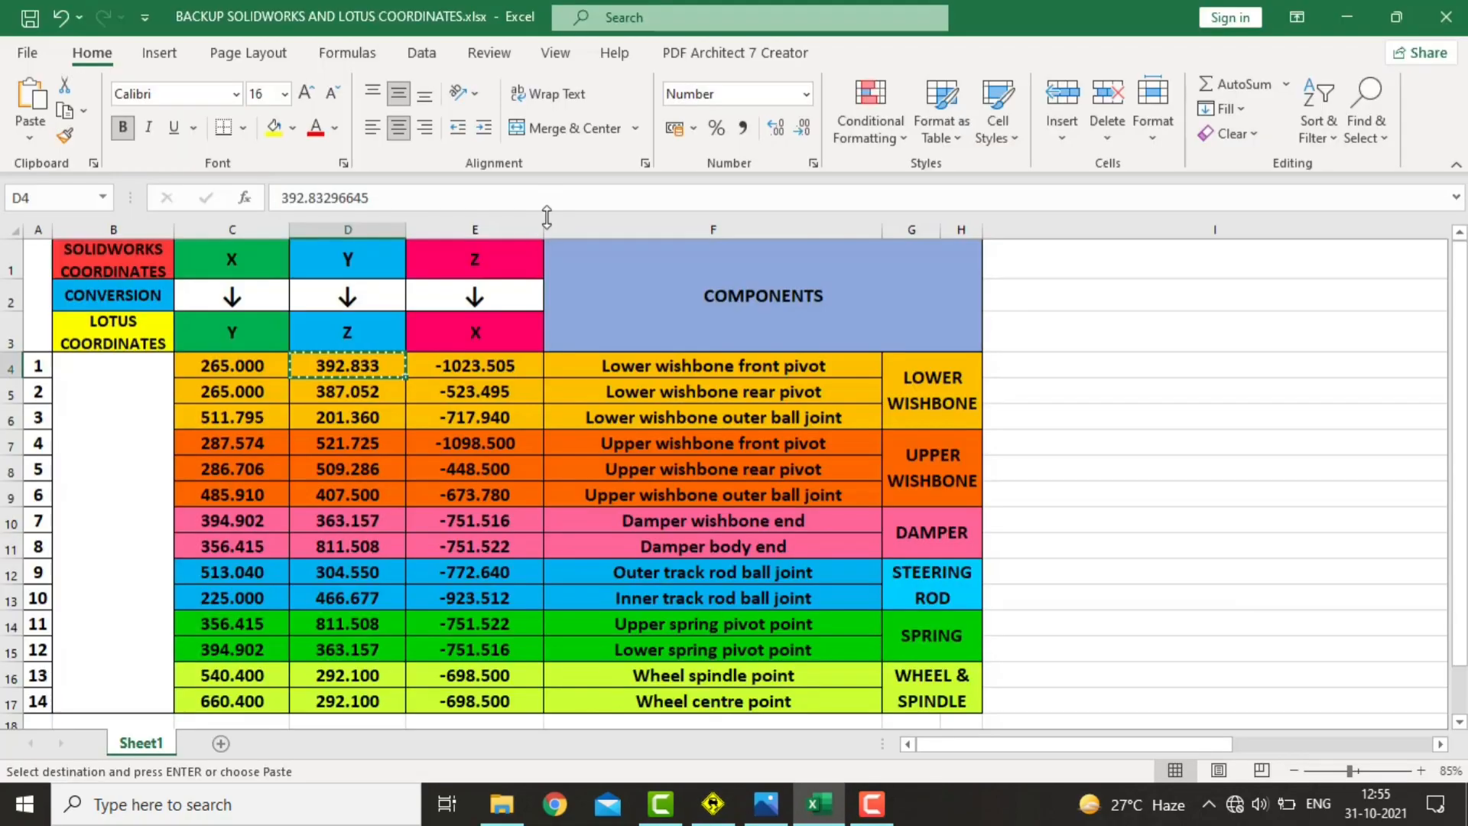
{"action": "left_click", "coordinate": [712, 803]}
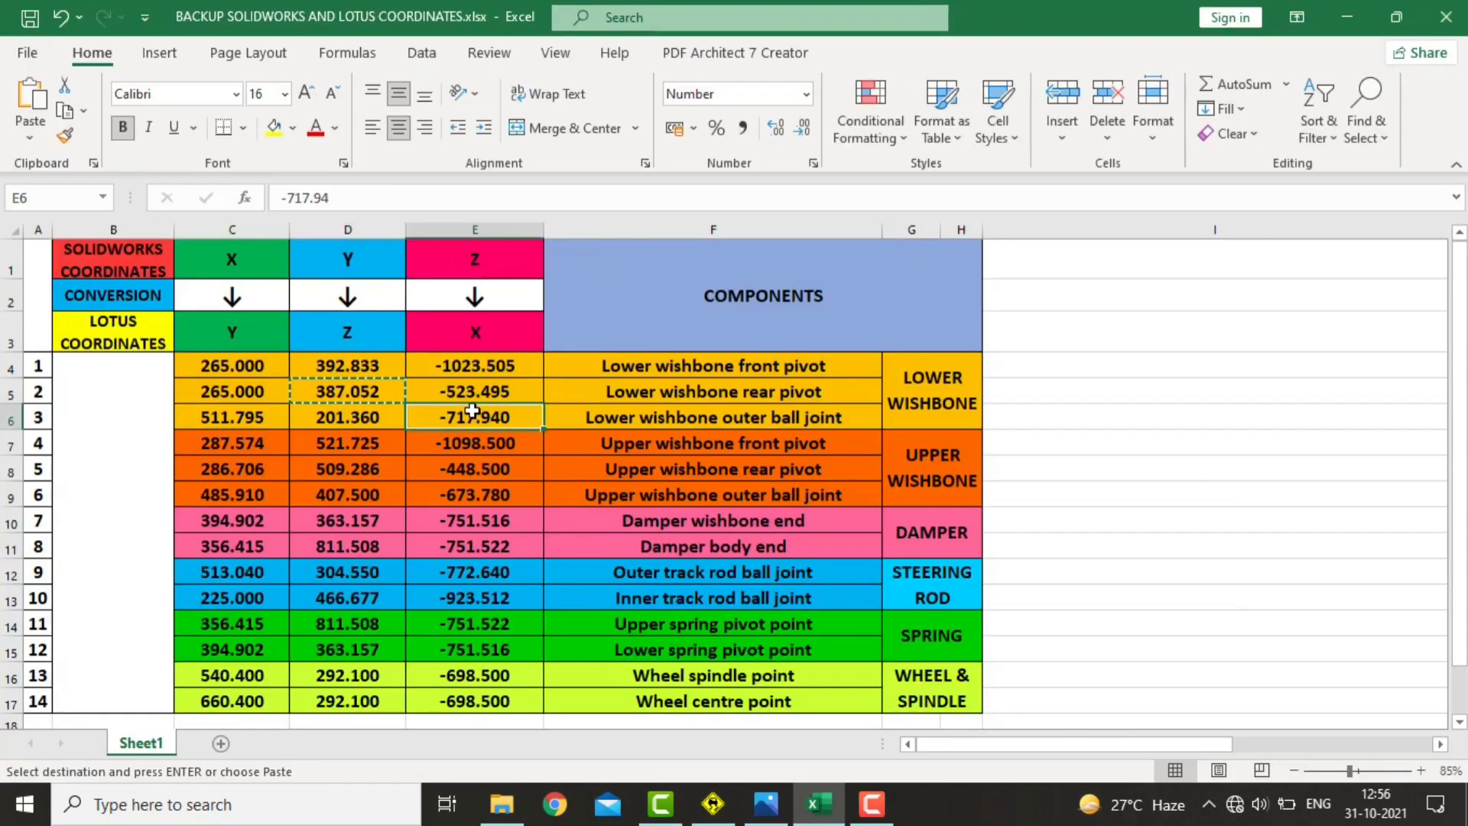
{"action": "left_click", "coordinate": [712, 803]}
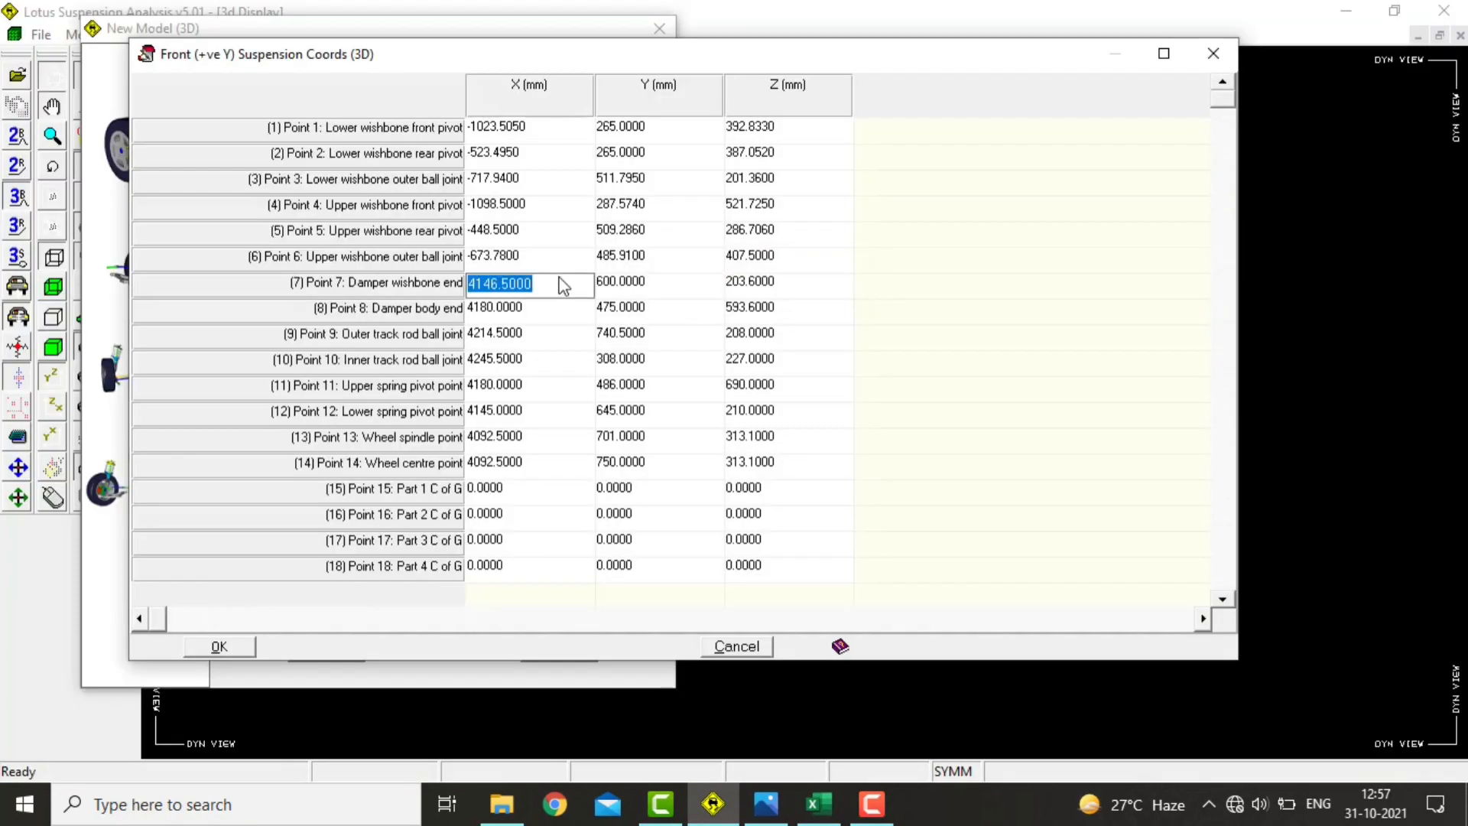
{"action": "type", "text": "-751.5160"}
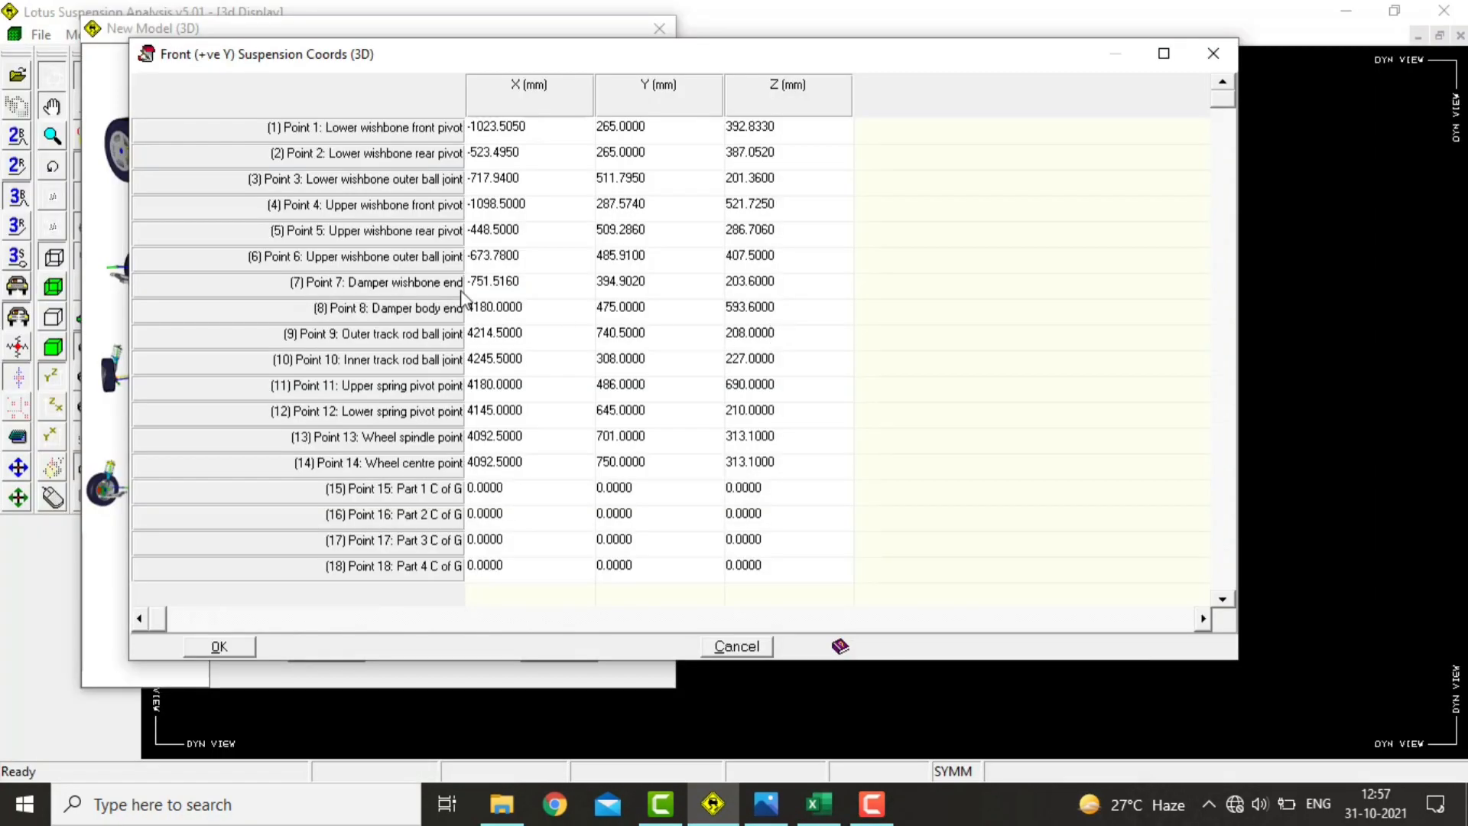
{"action": "left_click", "coordinate": [788, 308]}
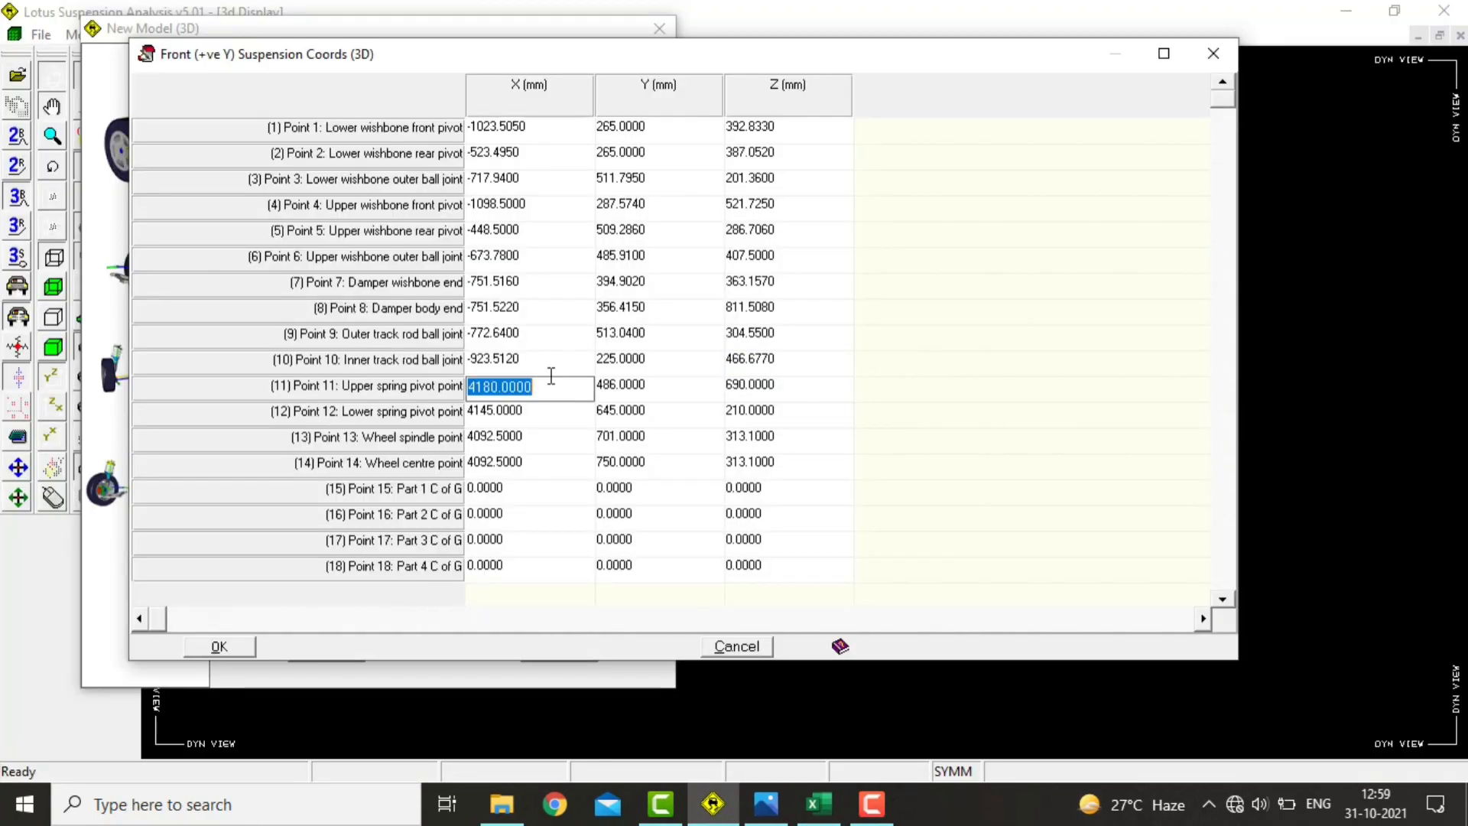
{"action": "left_click", "coordinate": [529, 309]}
{"action": "type", "text": "363.1570"}
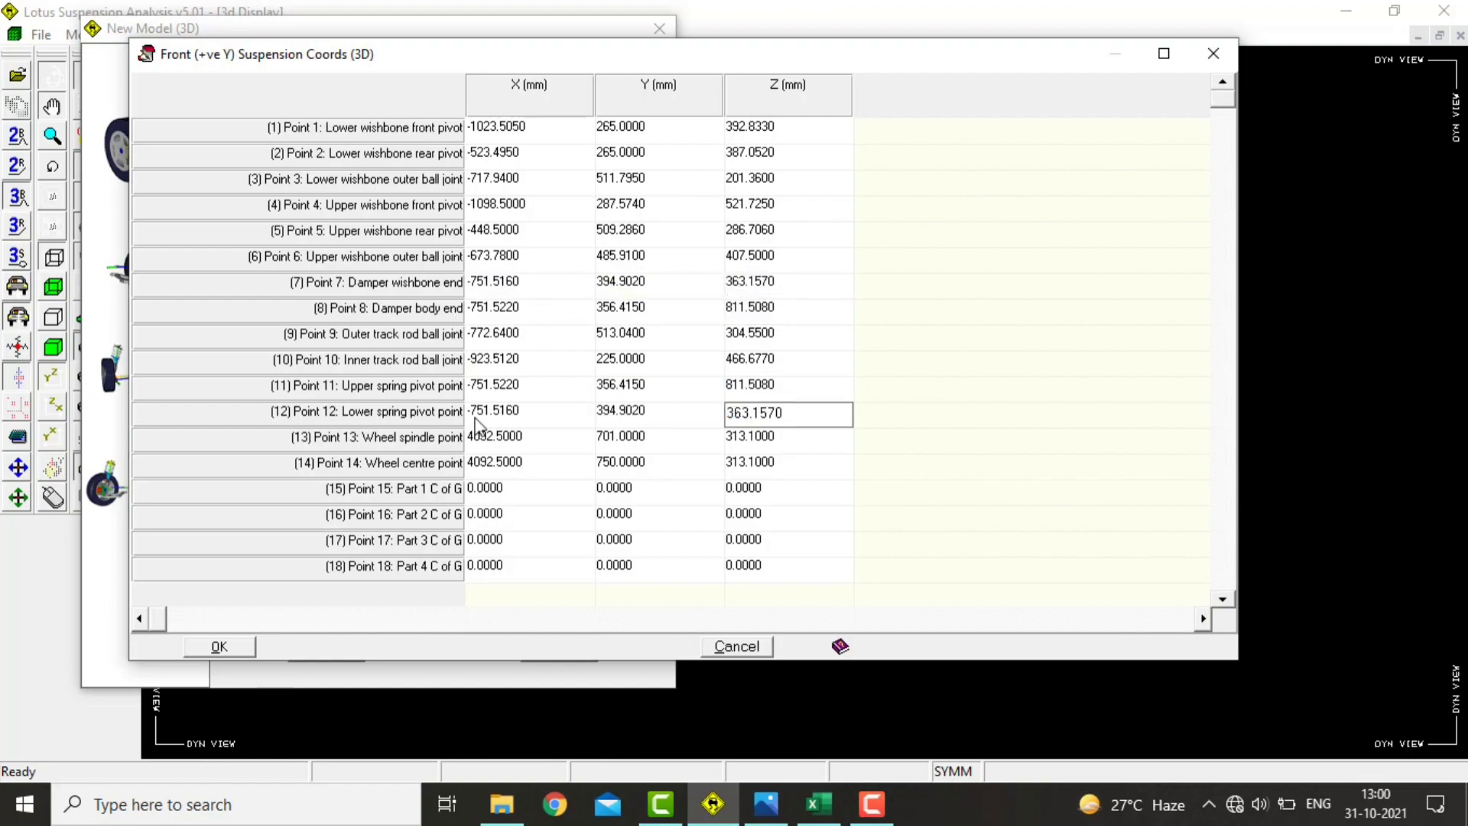
{"action": "left_click", "coordinate": [788, 438]}
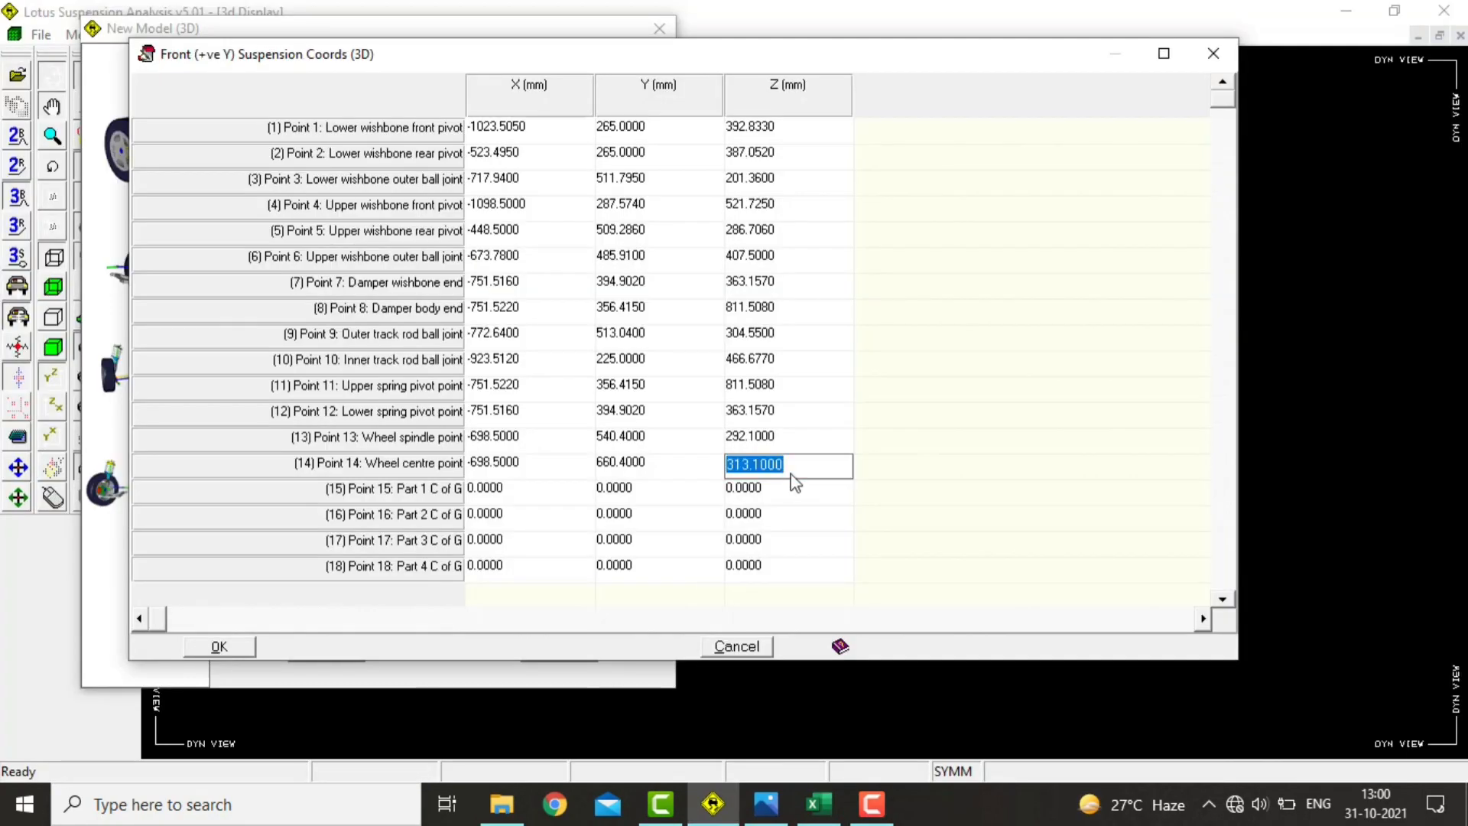
{"action": "type", "text": "292.1000"}
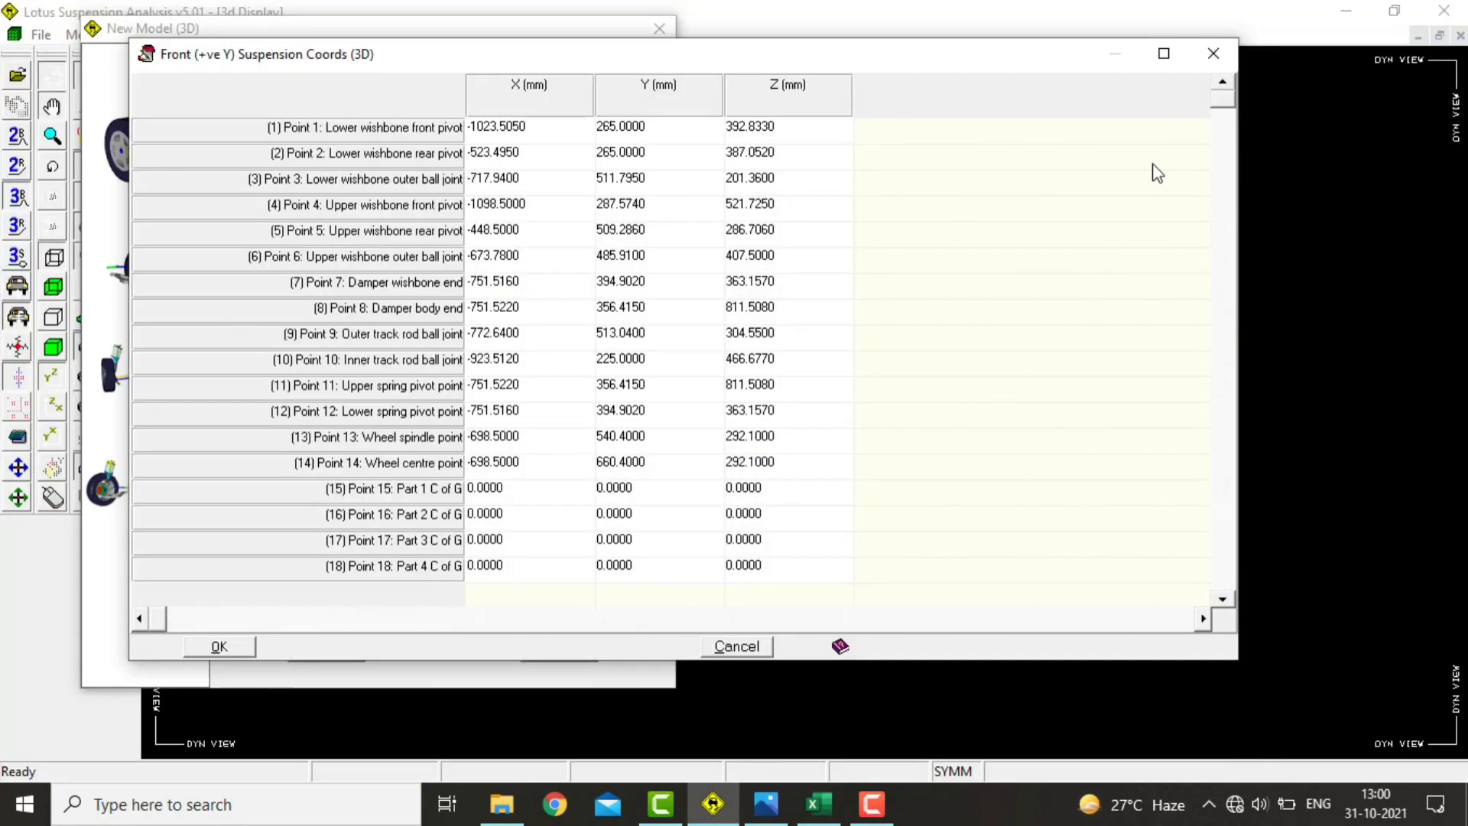
{"action": "mouse_move", "coordinate": [684, 205]}
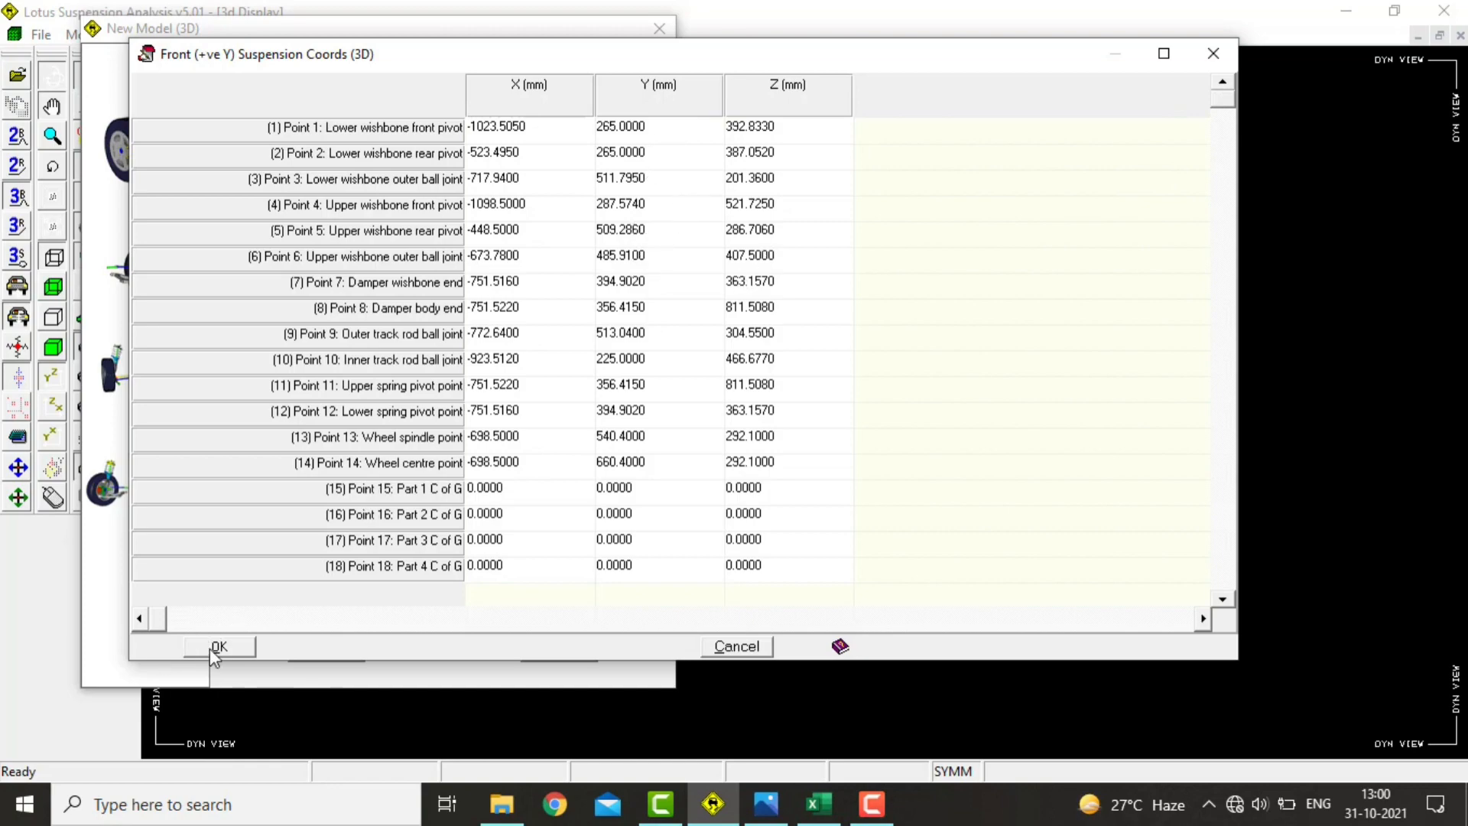
- Accept the front coordinates and finish the New Model dialog
{"action": "left_click", "coordinate": [218, 647]}
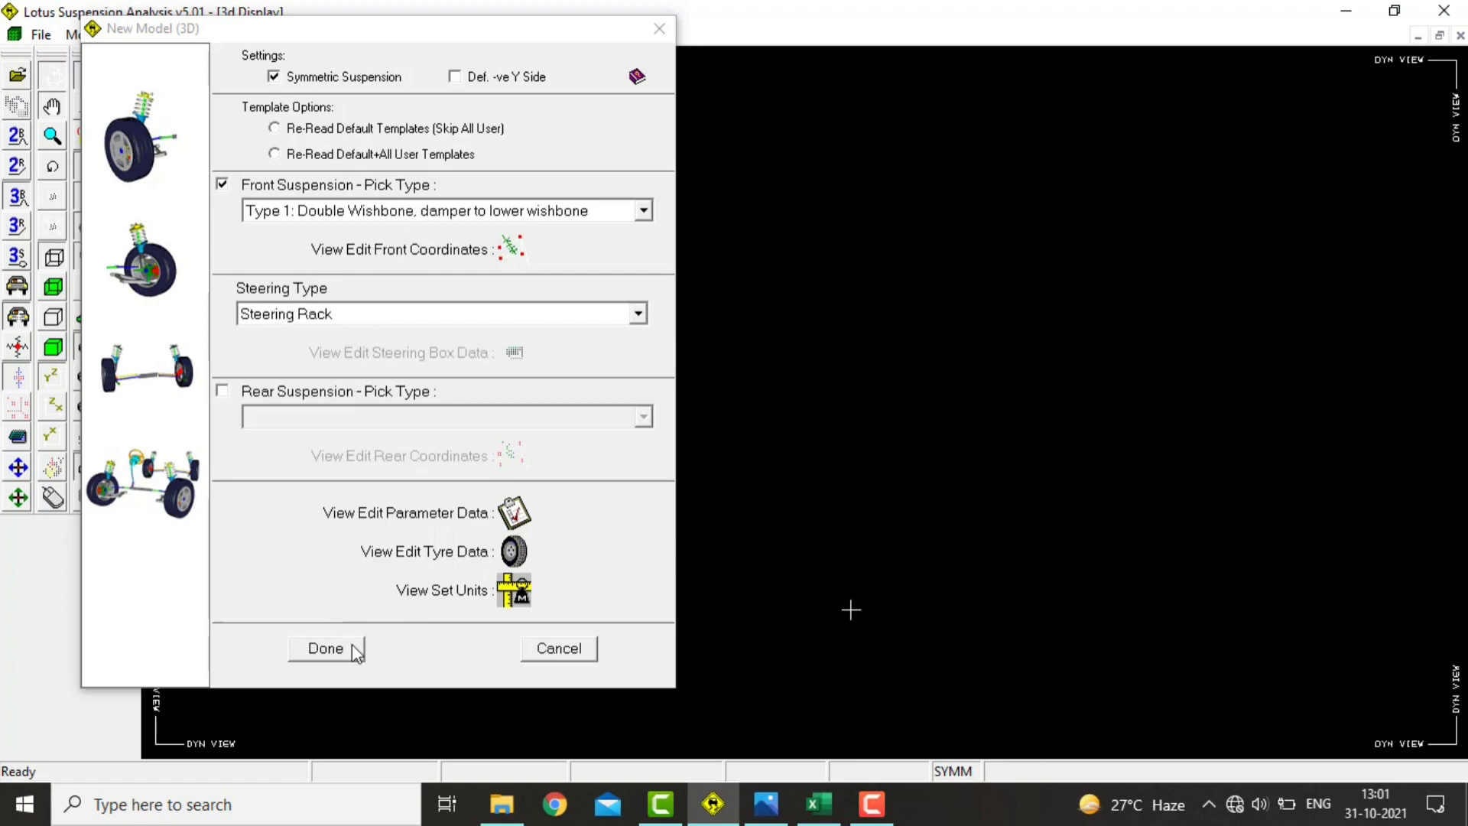
{"action": "left_click", "coordinate": [325, 647]}
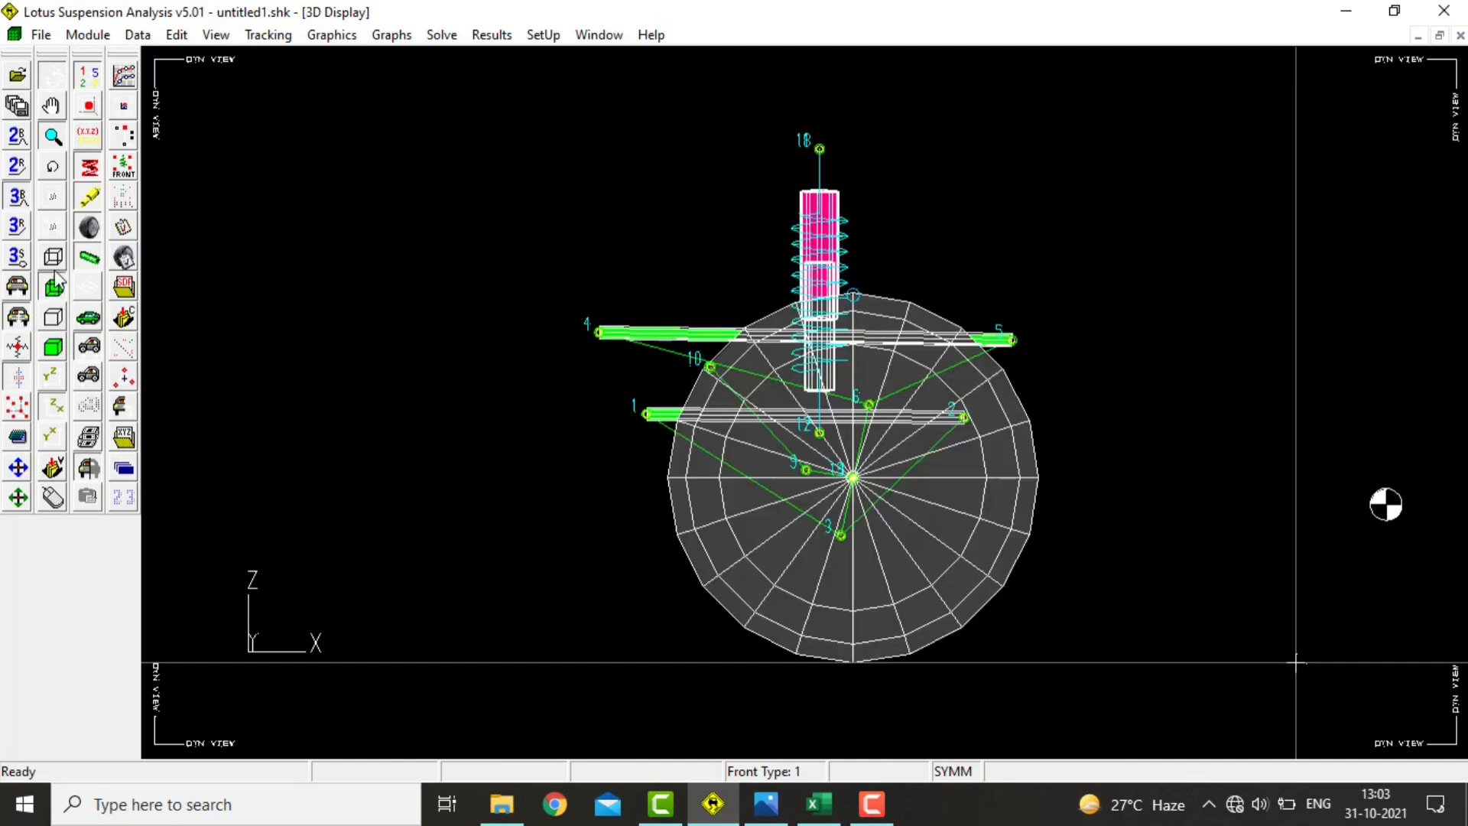
- Switch to wireframe fill style and show both sides of the front suspension
{"action": "left_click", "coordinate": [53, 258]}
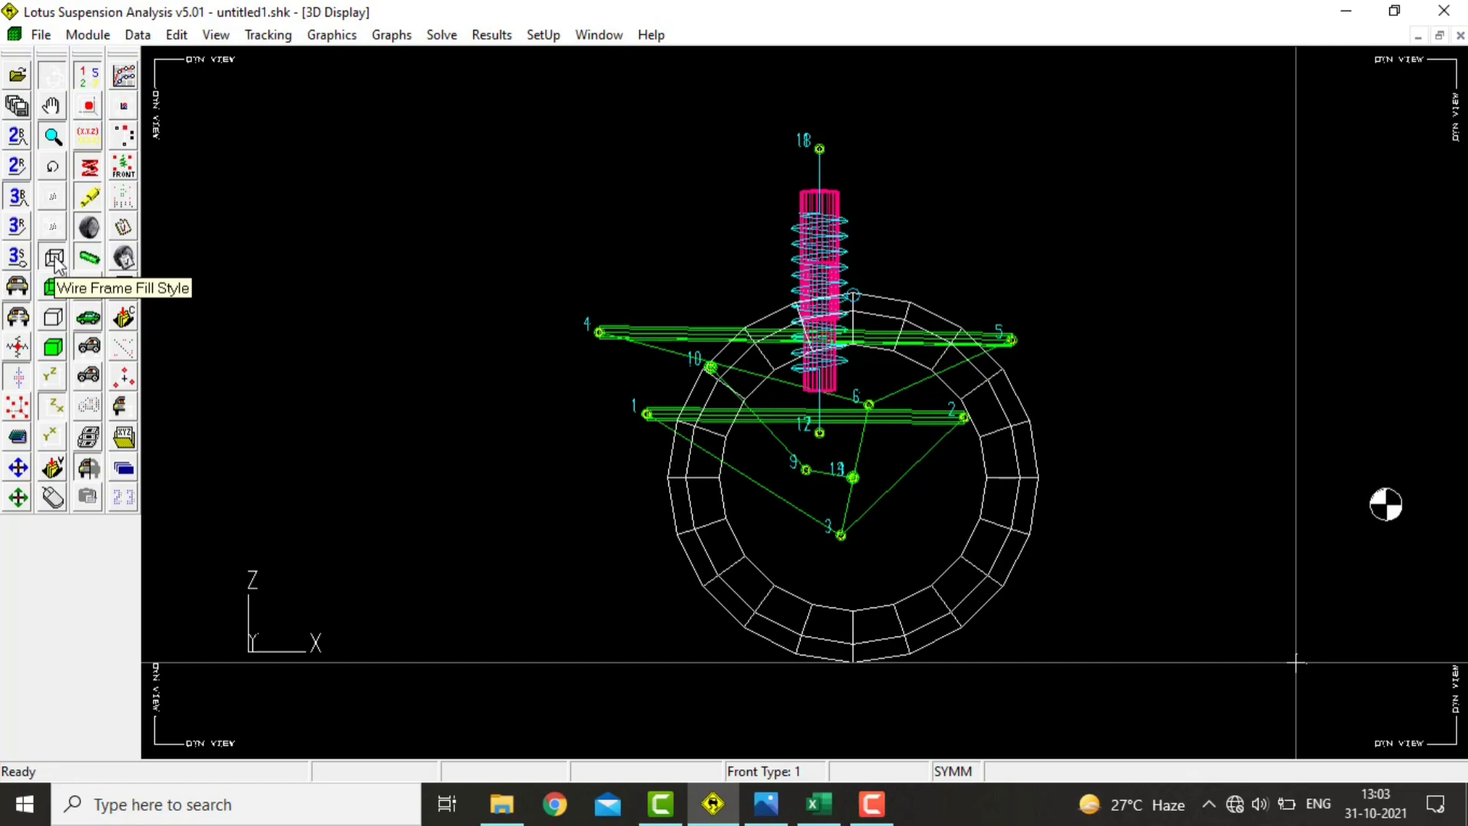
{"action": "left_click", "coordinate": [53, 258]}
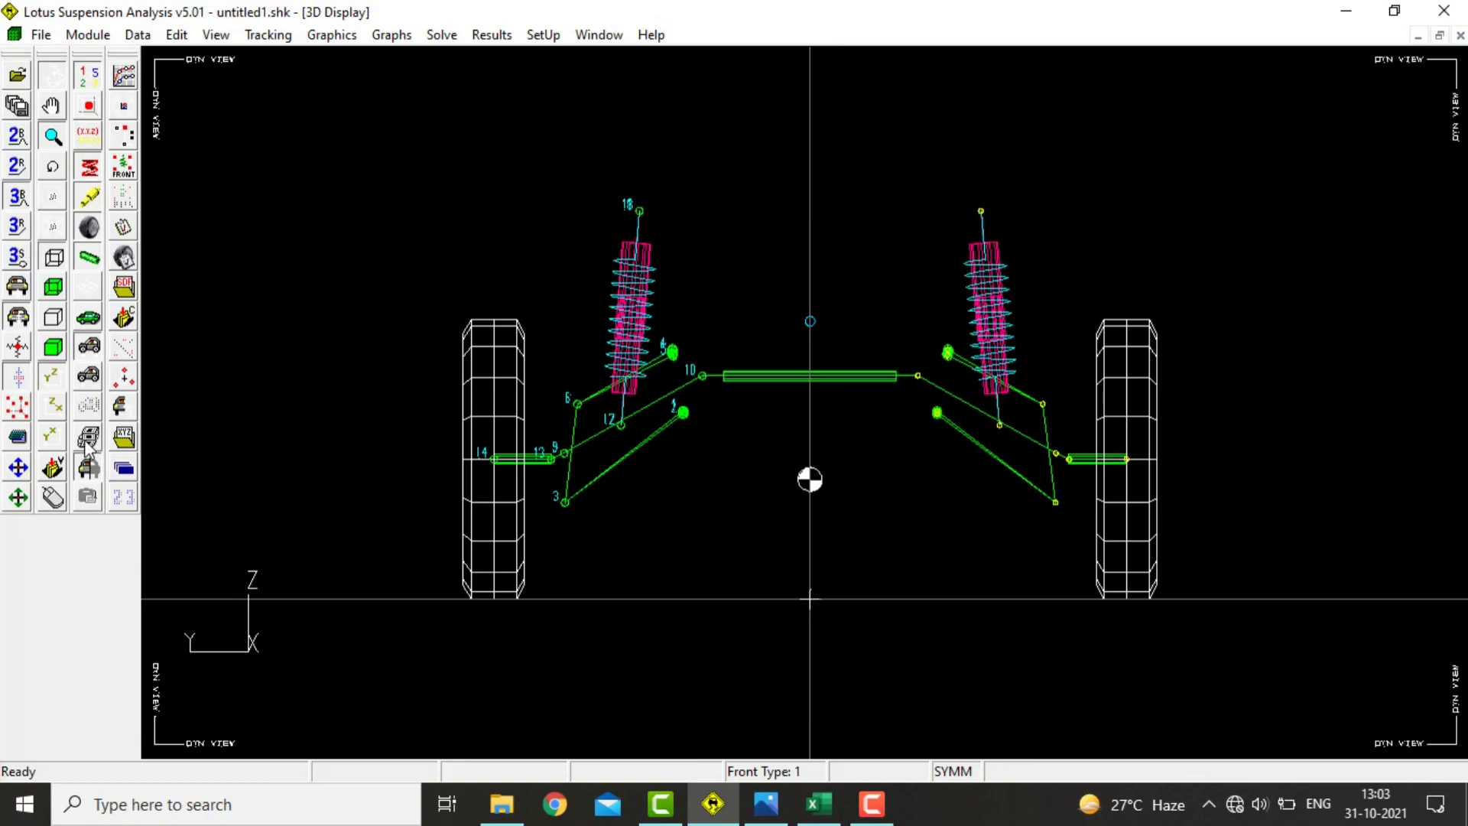
{"action": "mouse_move", "coordinate": [87, 438]}
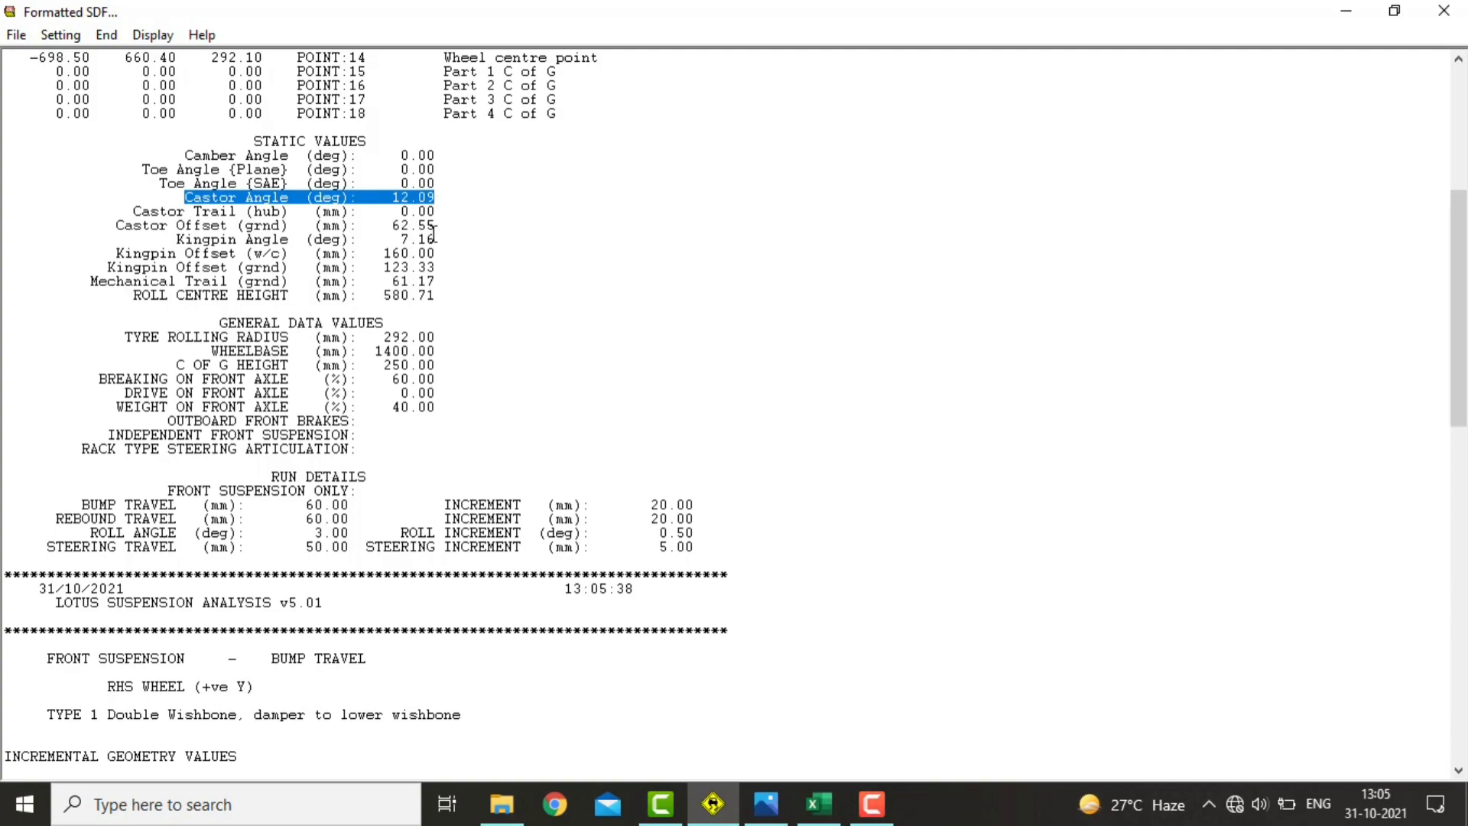
- Highlight castor angle 12.09° and the static geometry values block in the report
{"action": "left_click", "coordinate": [234, 239]}
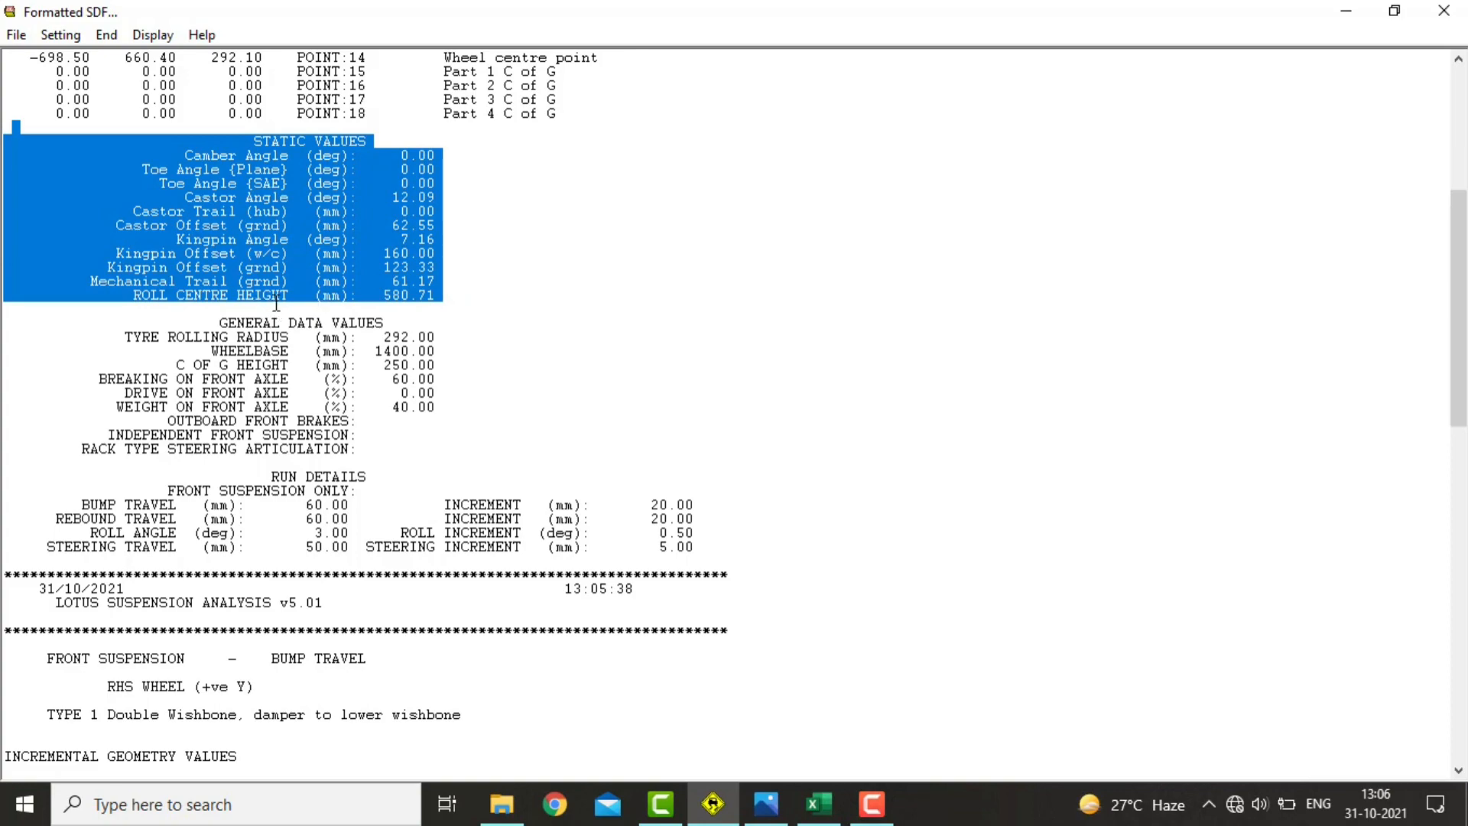
{"action": "left_click", "coordinate": [816, 266]}
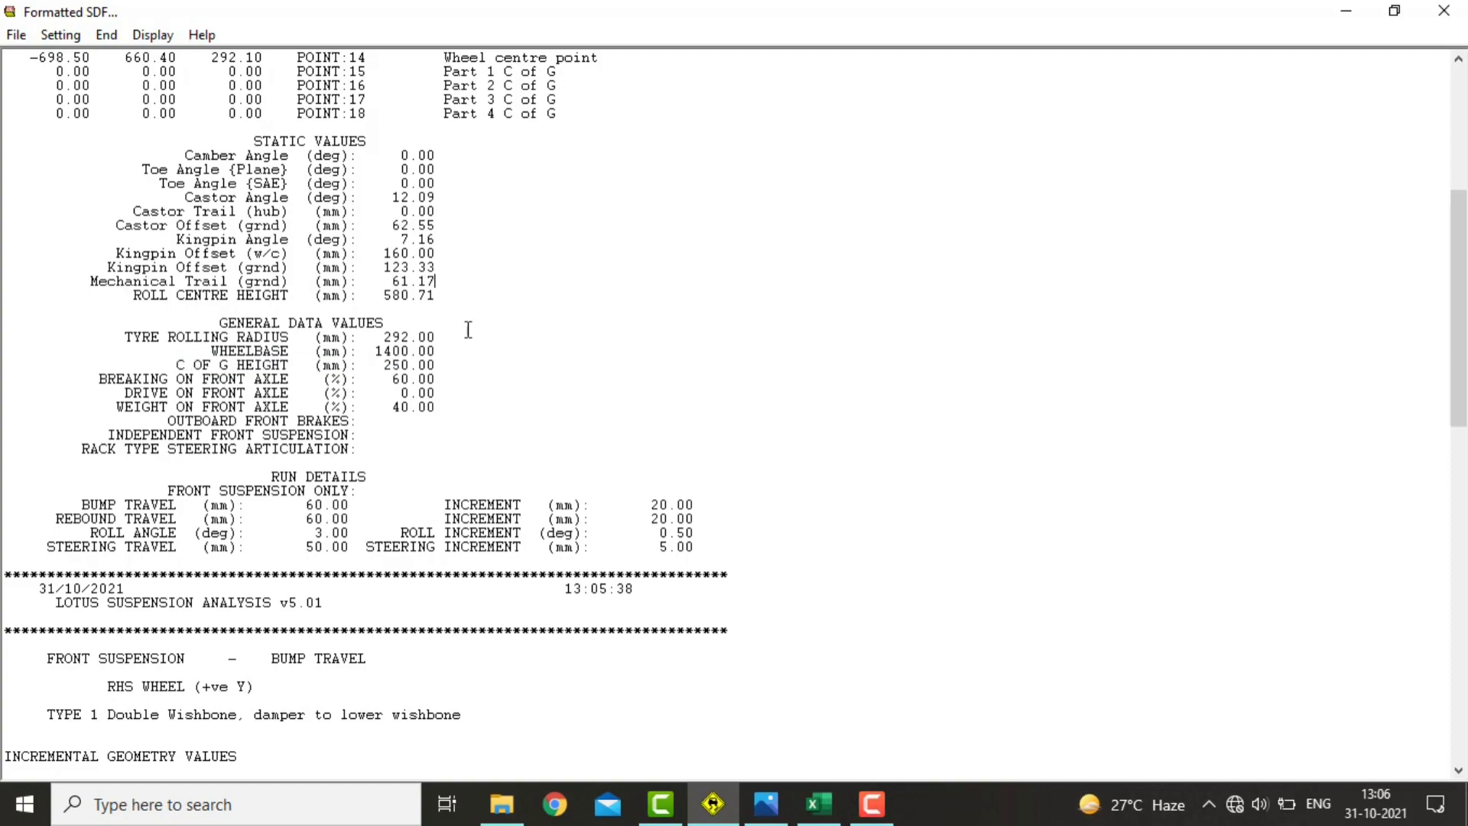
{"action": "scroll", "scroll_direction": "down", "scroll_amount": 3}
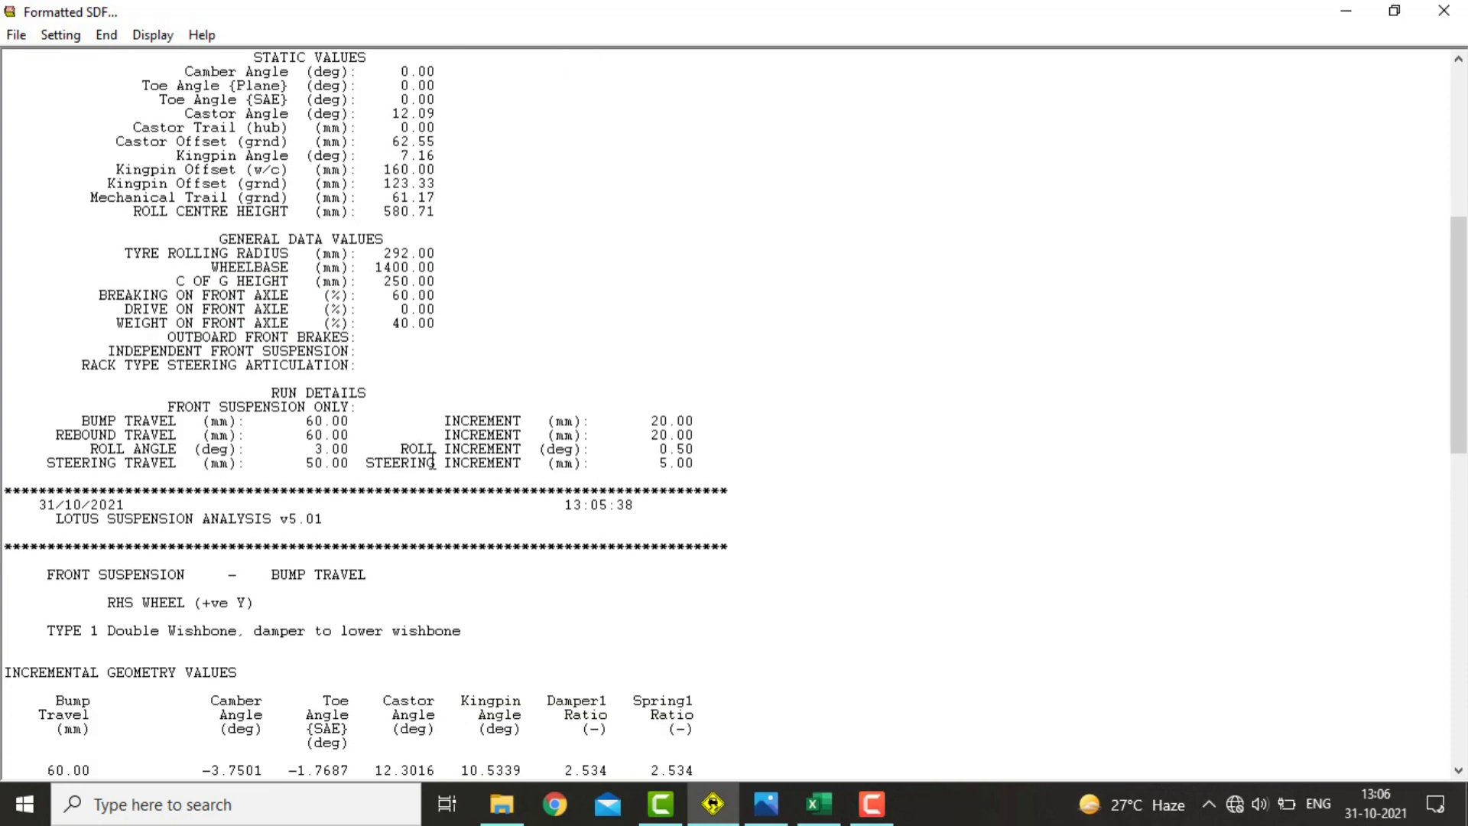
{"action": "scroll", "scroll_direction": "down", "scroll_amount": 3}
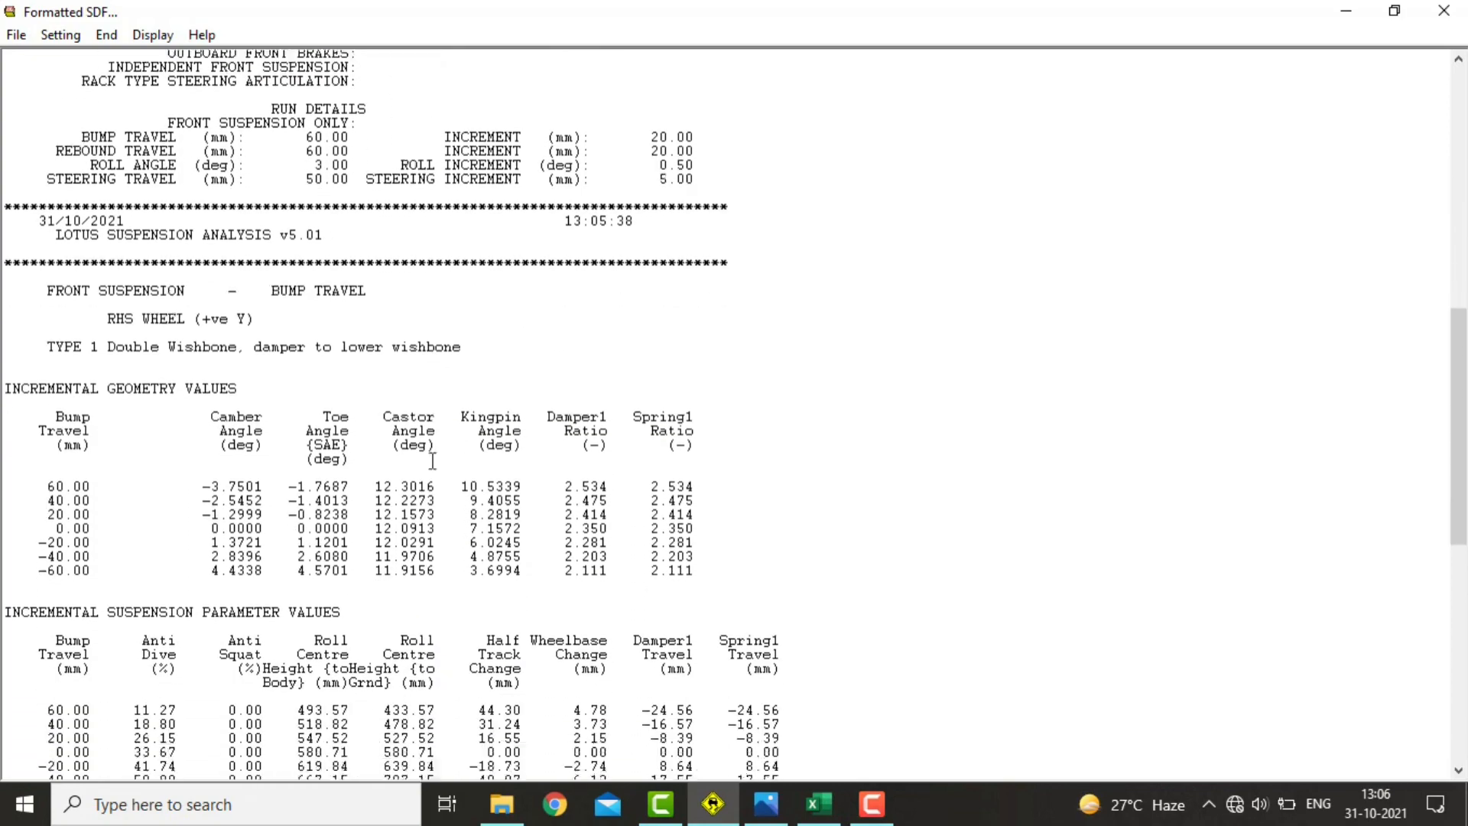
{"action": "scroll", "scroll_direction": "down", "scroll_amount": 3}
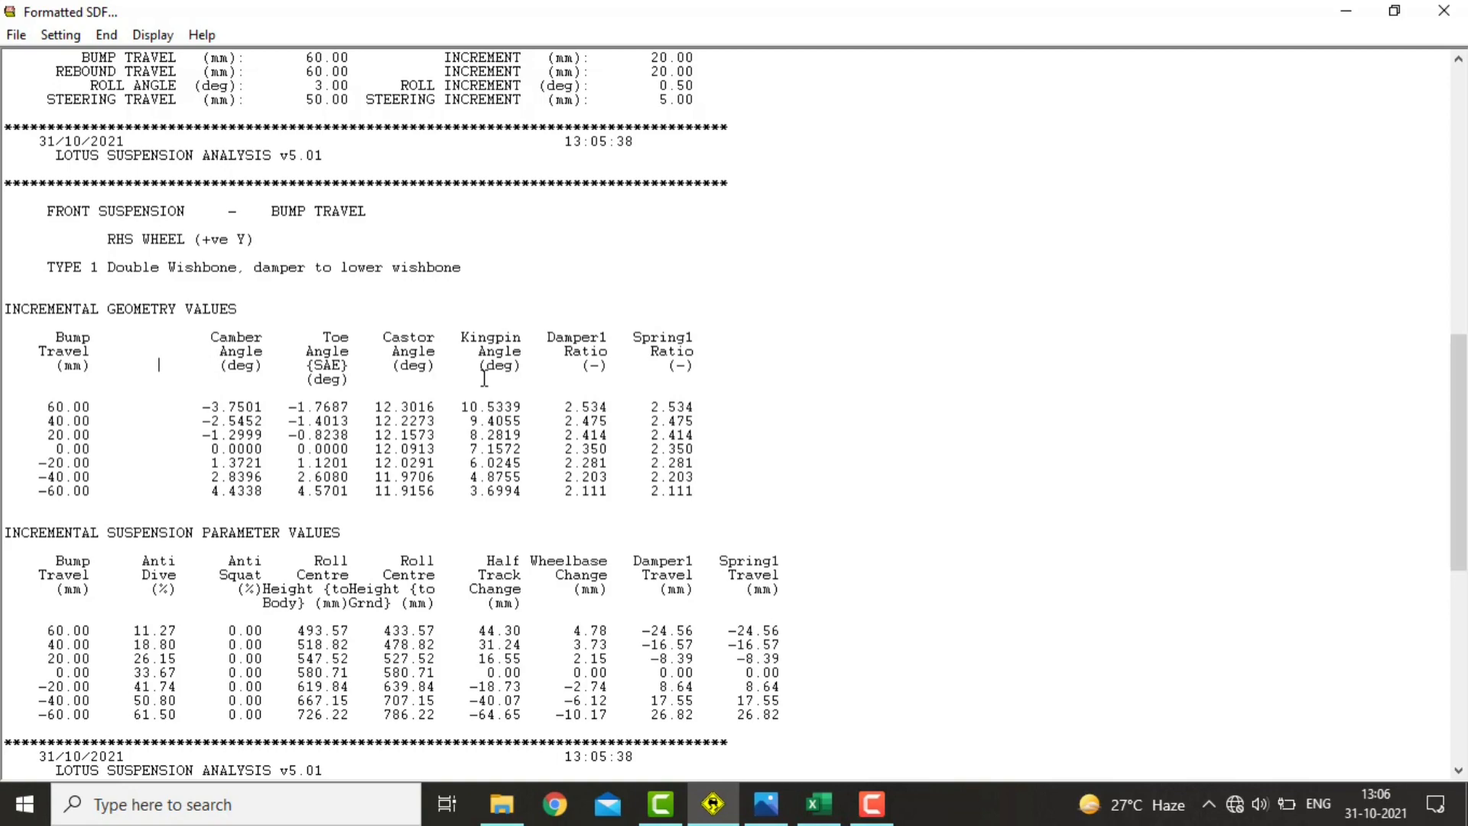
{"action": "scroll", "scroll_direction": "down", "scroll_amount": 3}
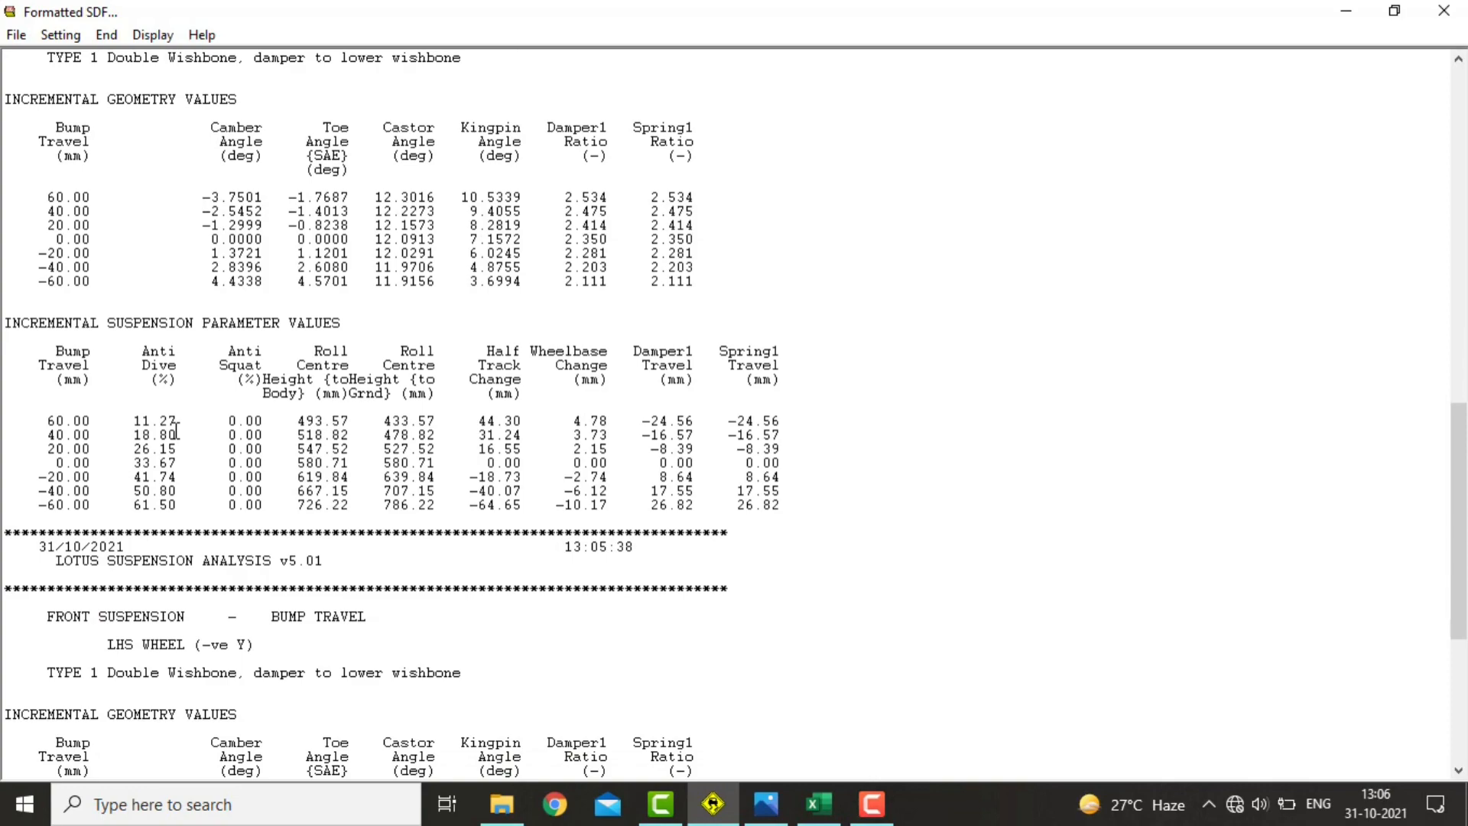
{"action": "double_click", "coordinate": [153, 462]}
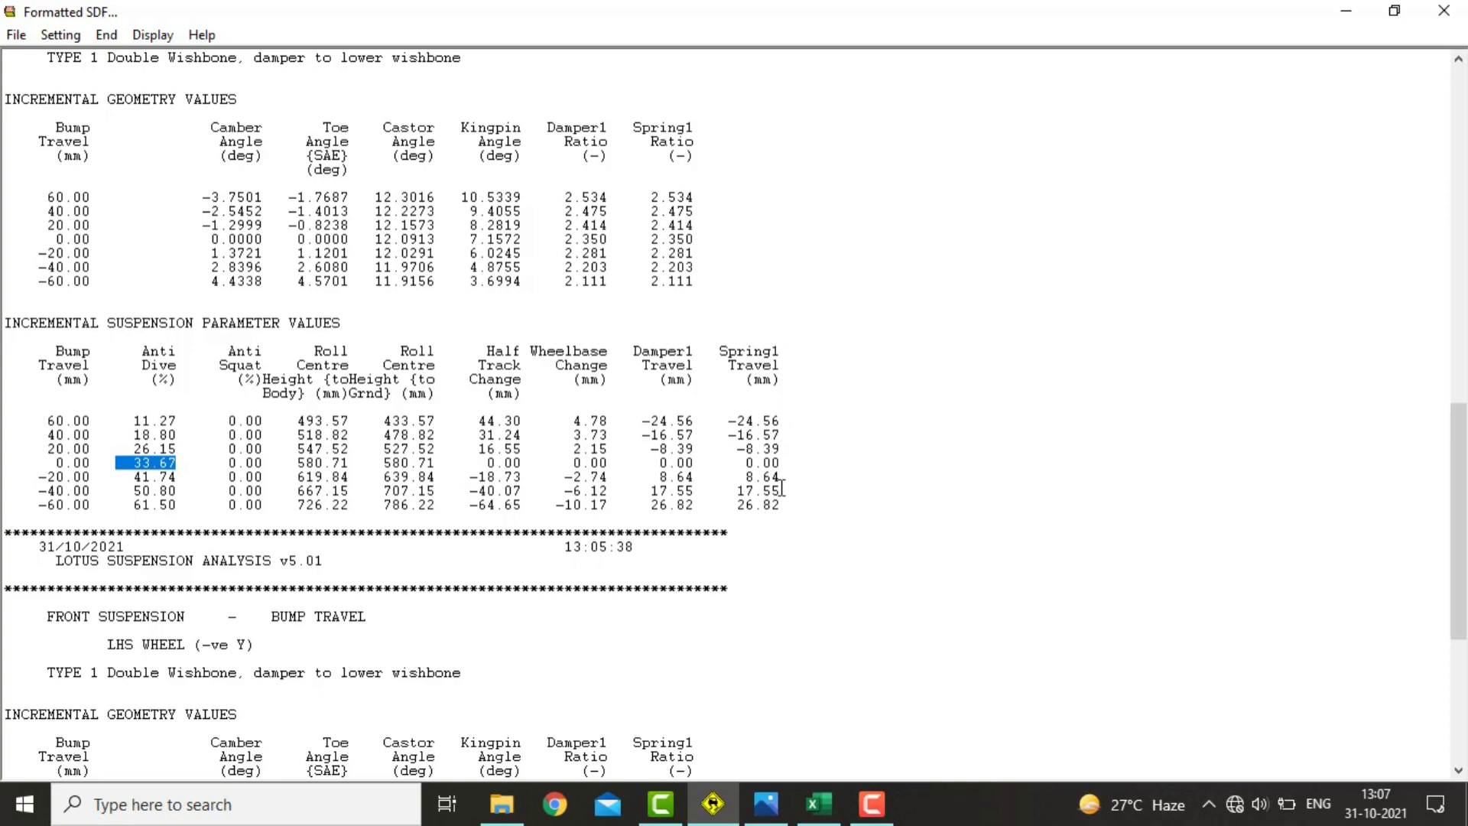
{"action": "mouse_move", "coordinate": [781, 462]}
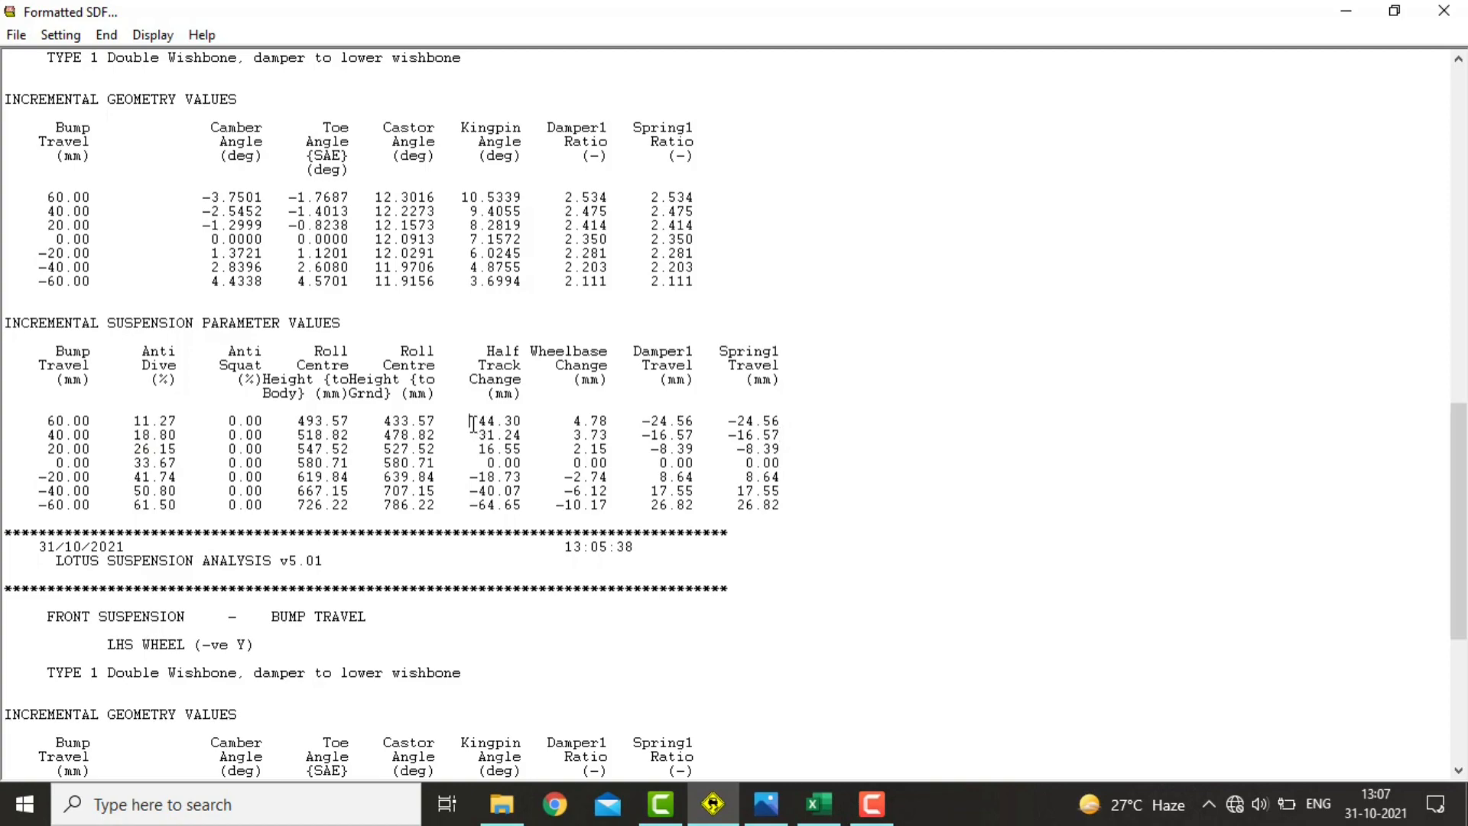
{"action": "double_click", "coordinate": [492, 420]}
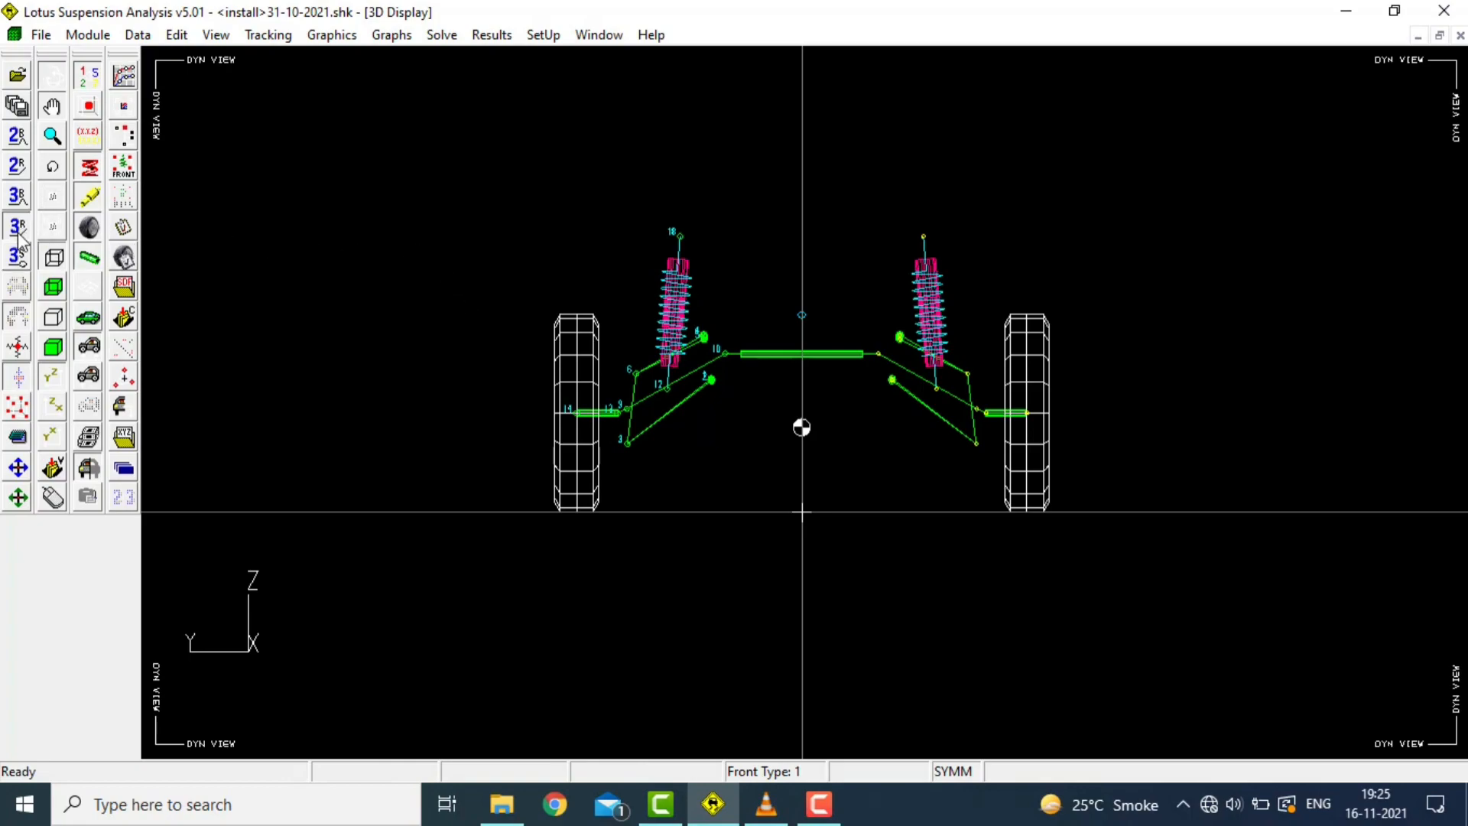
{"action": "left_click", "coordinate": [122, 286]}
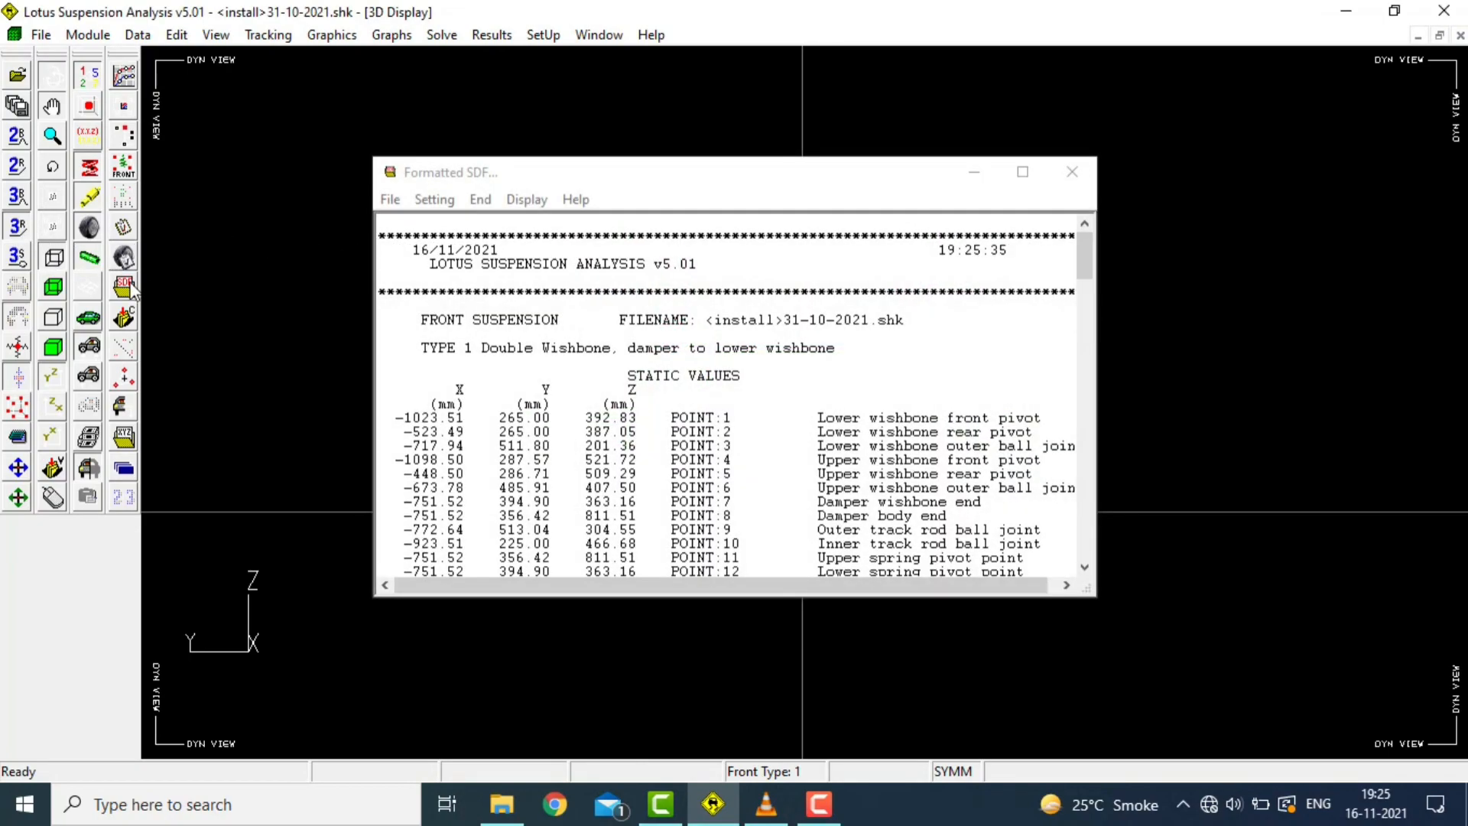
{"action": "left_click", "coordinate": [1022, 171]}
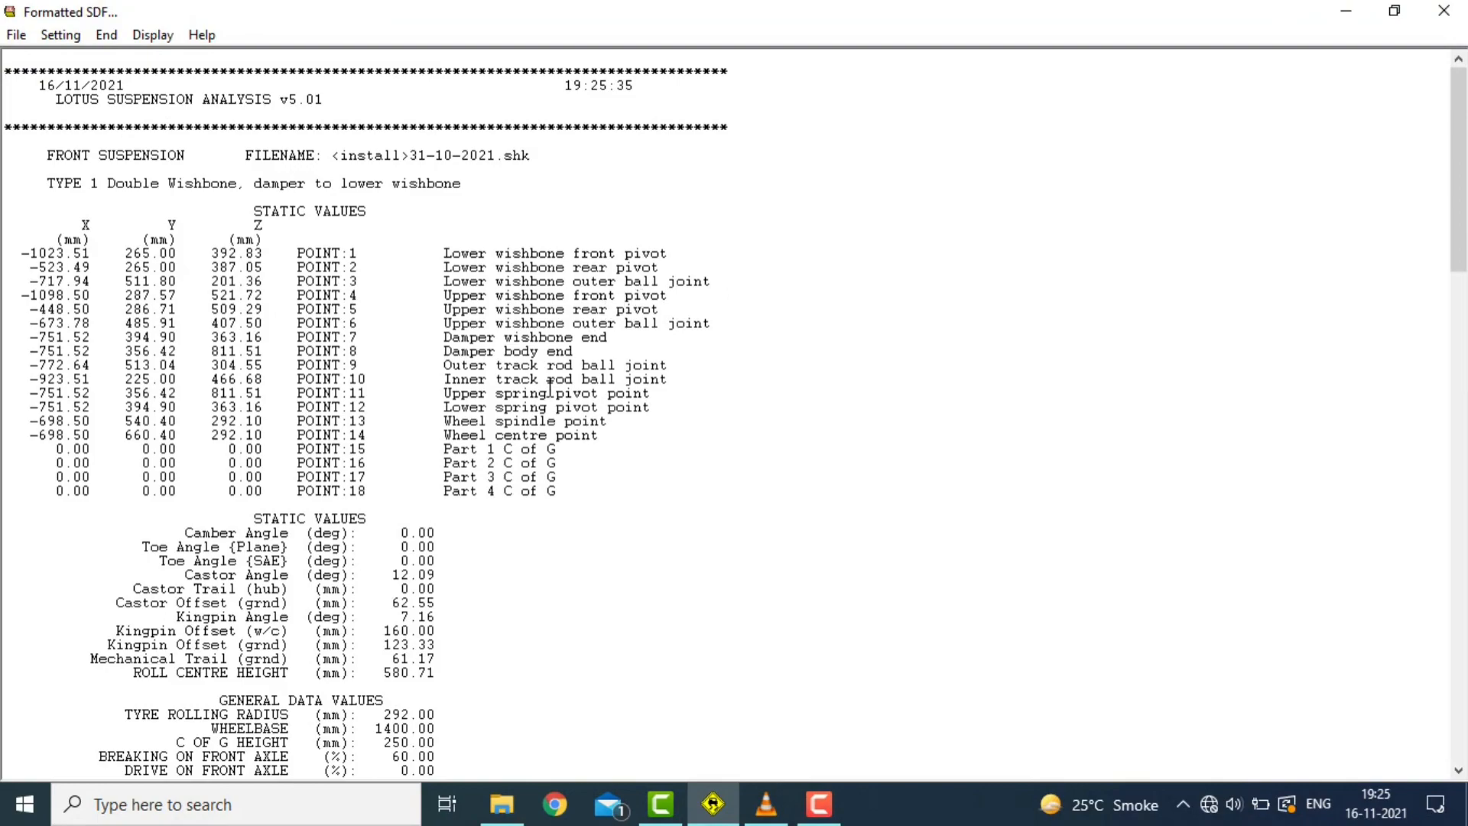
{"action": "scroll", "scroll_direction": "down", "scroll_amount": 3}
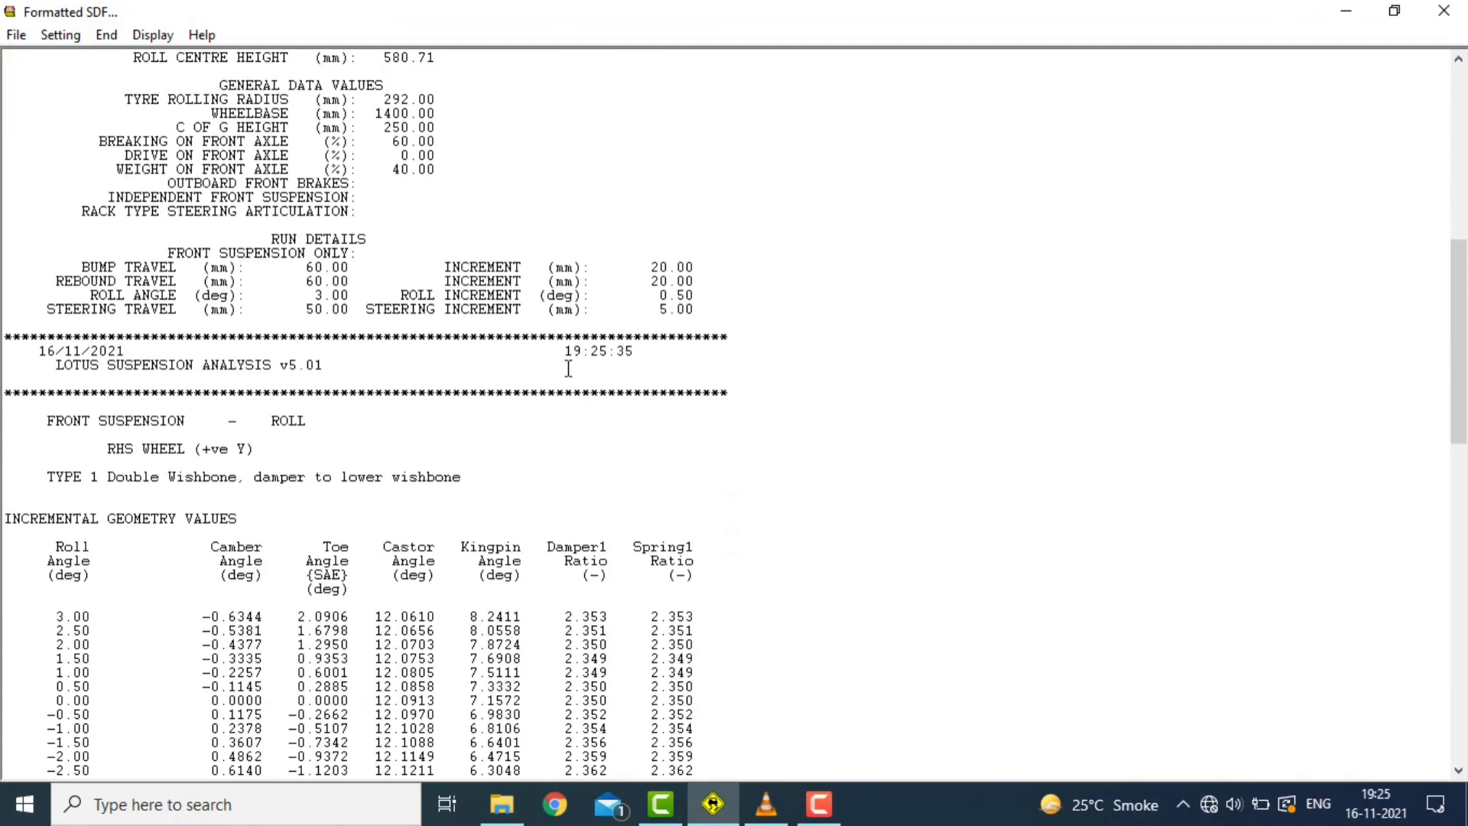
{"action": "scroll", "scroll_direction": "down", "scroll_amount": 3}
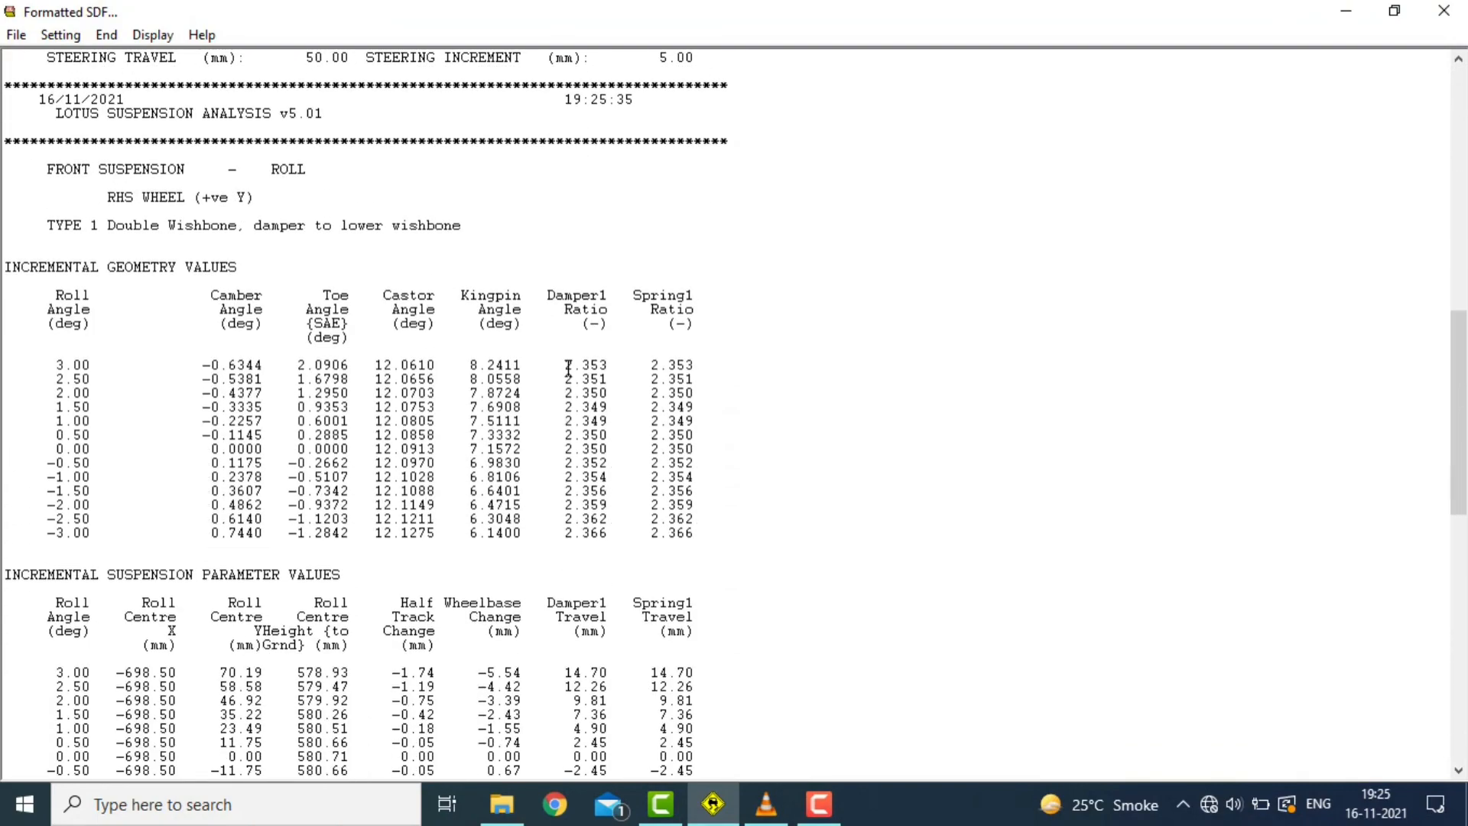
{"action": "scroll", "scroll_direction": "down", "scroll_amount": 3}
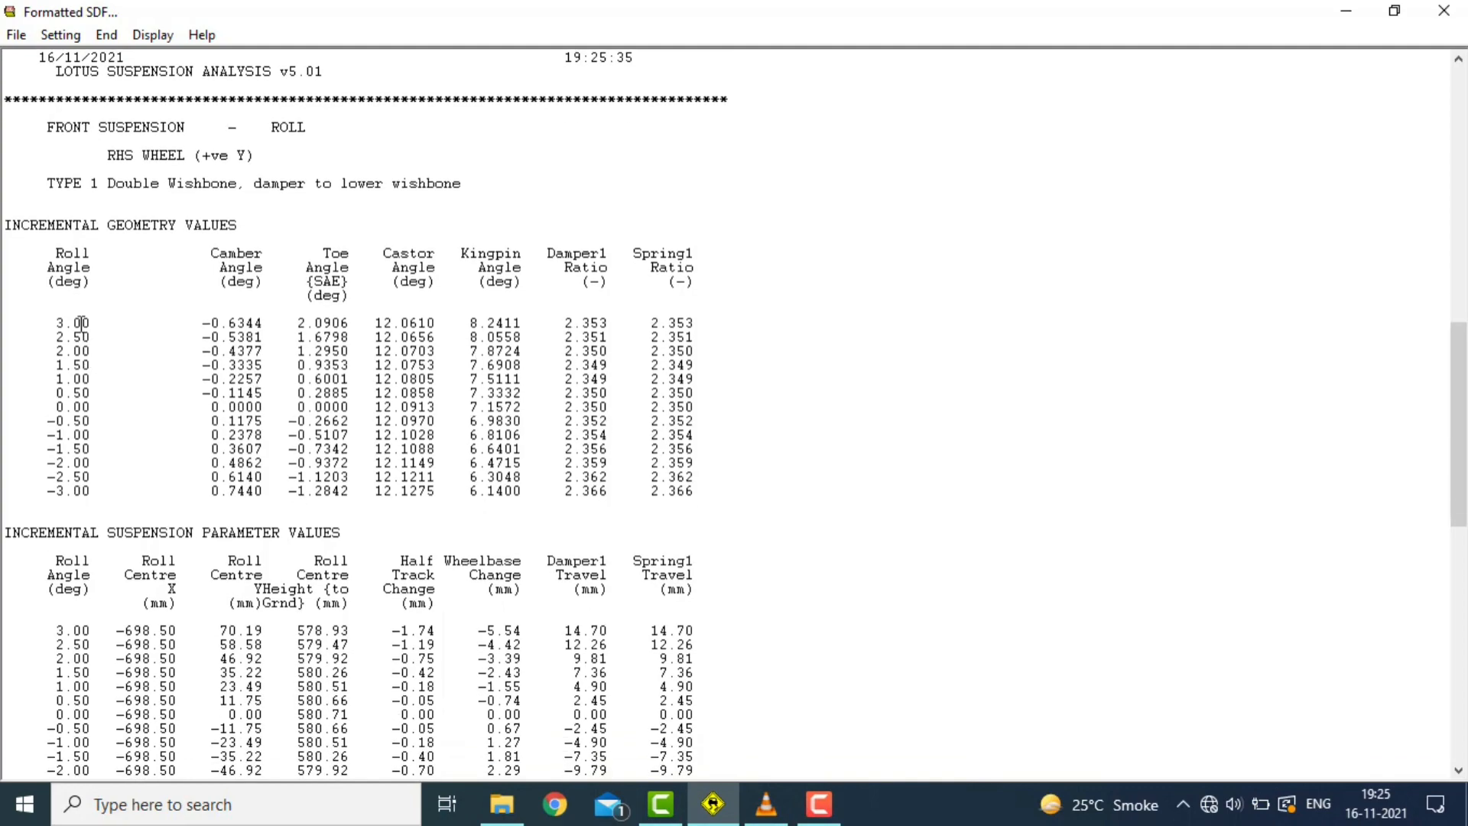
{"action": "double_click", "coordinate": [54, 322]}
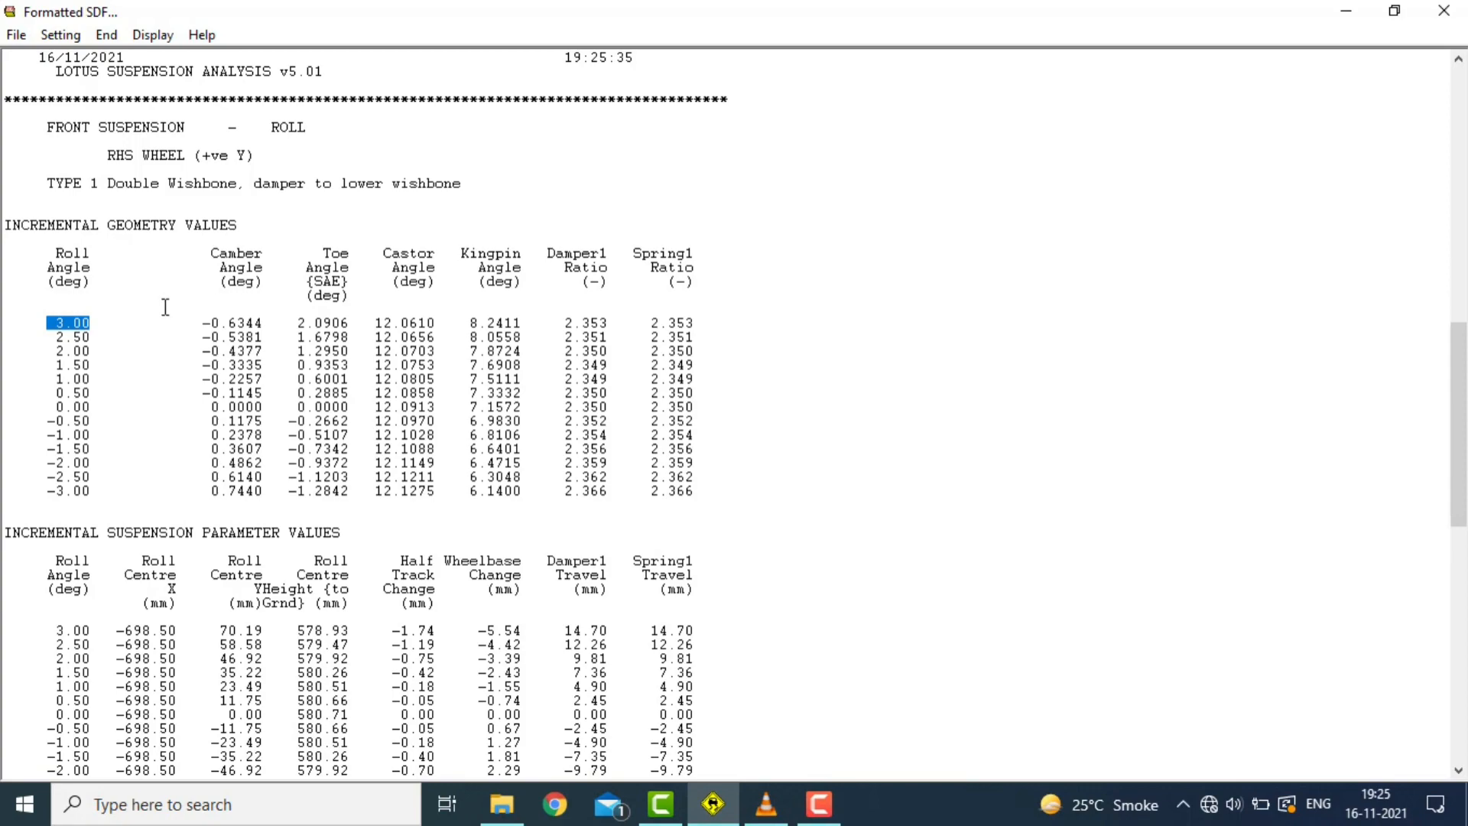
{"action": "mouse_move", "coordinate": [161, 297]}
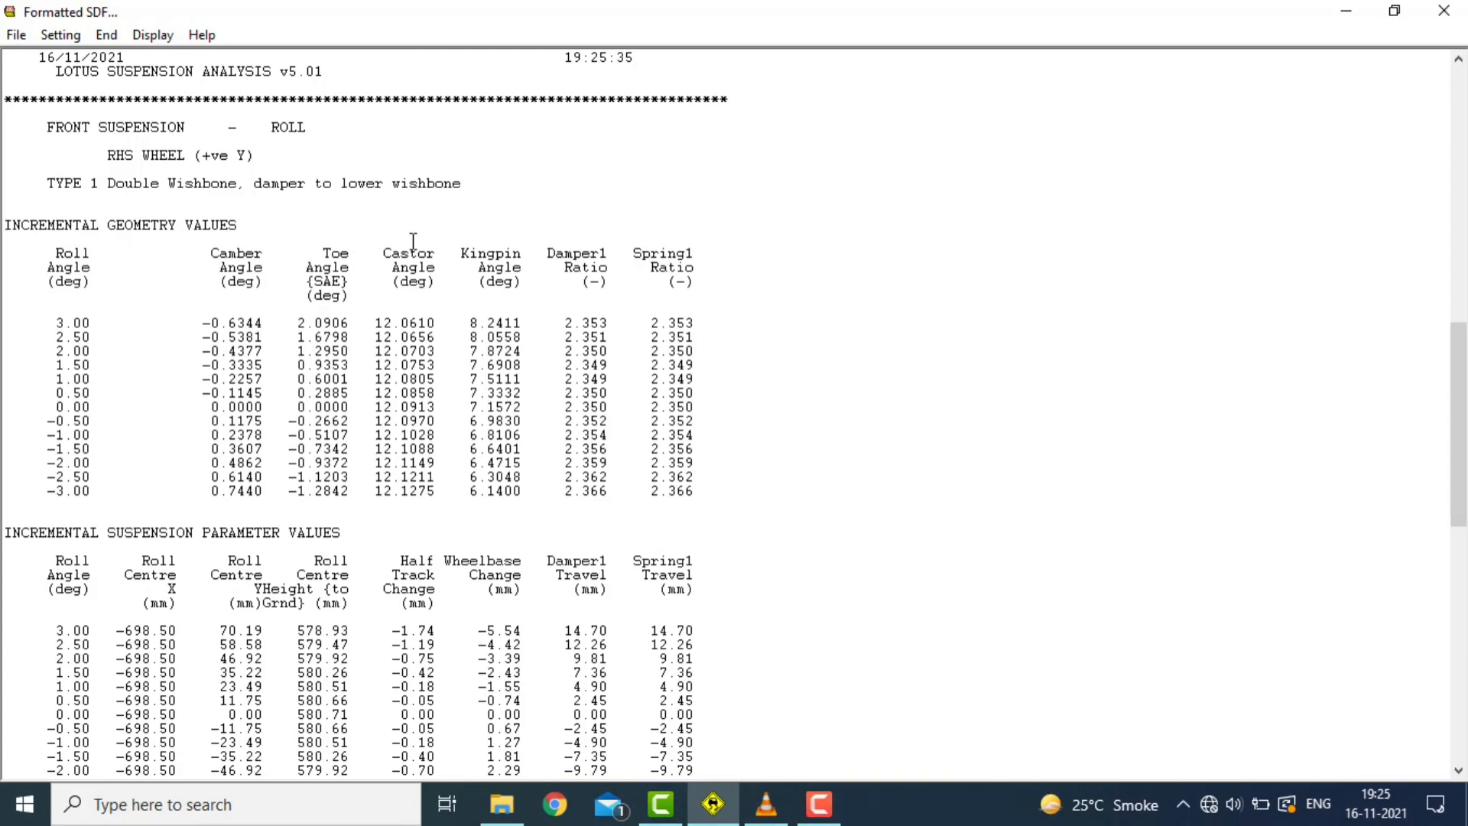
{"action": "mouse_move", "coordinate": [385, 249]}
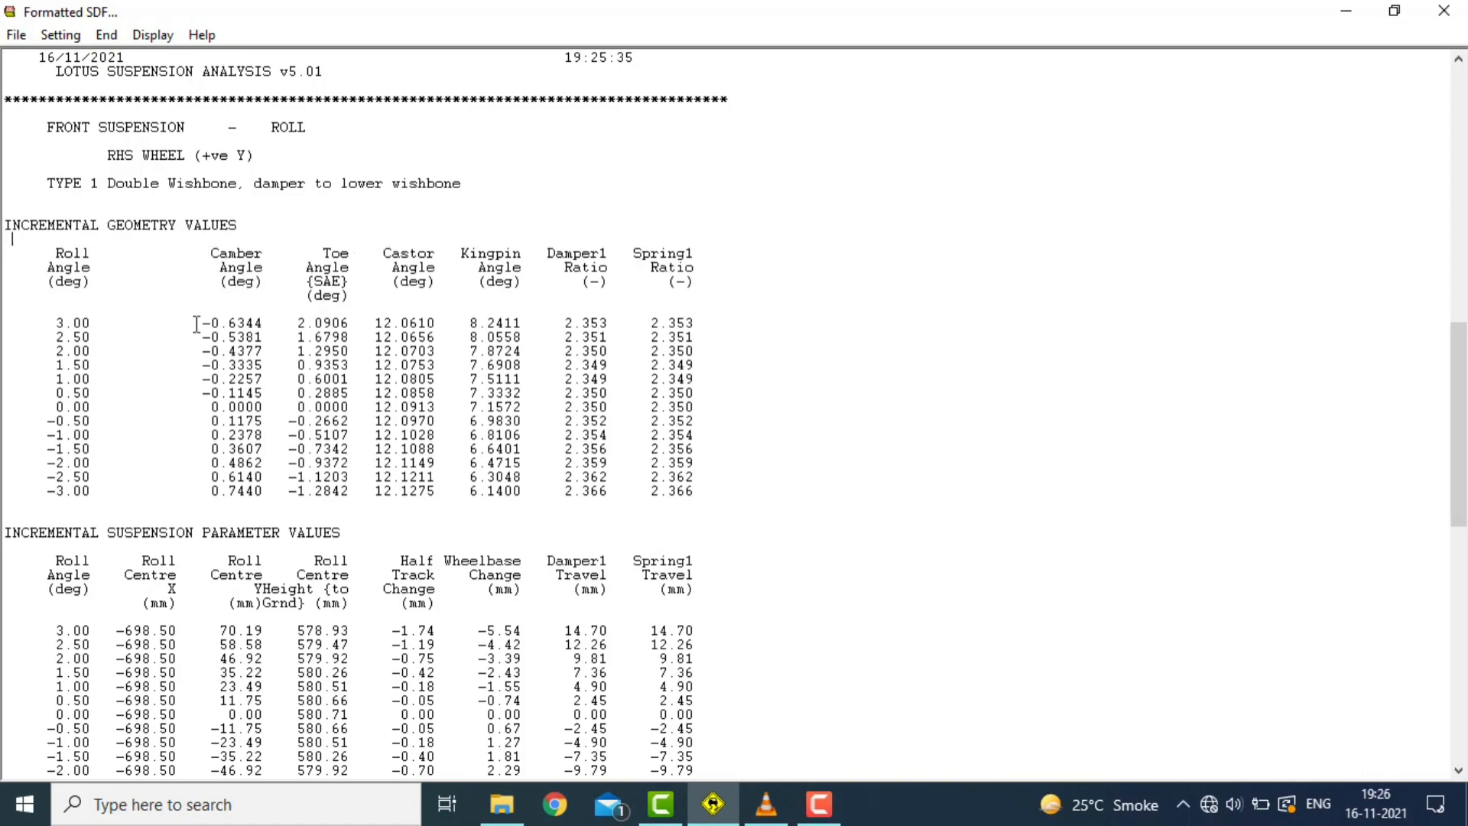
{"action": "mouse_move", "coordinate": [270, 406]}
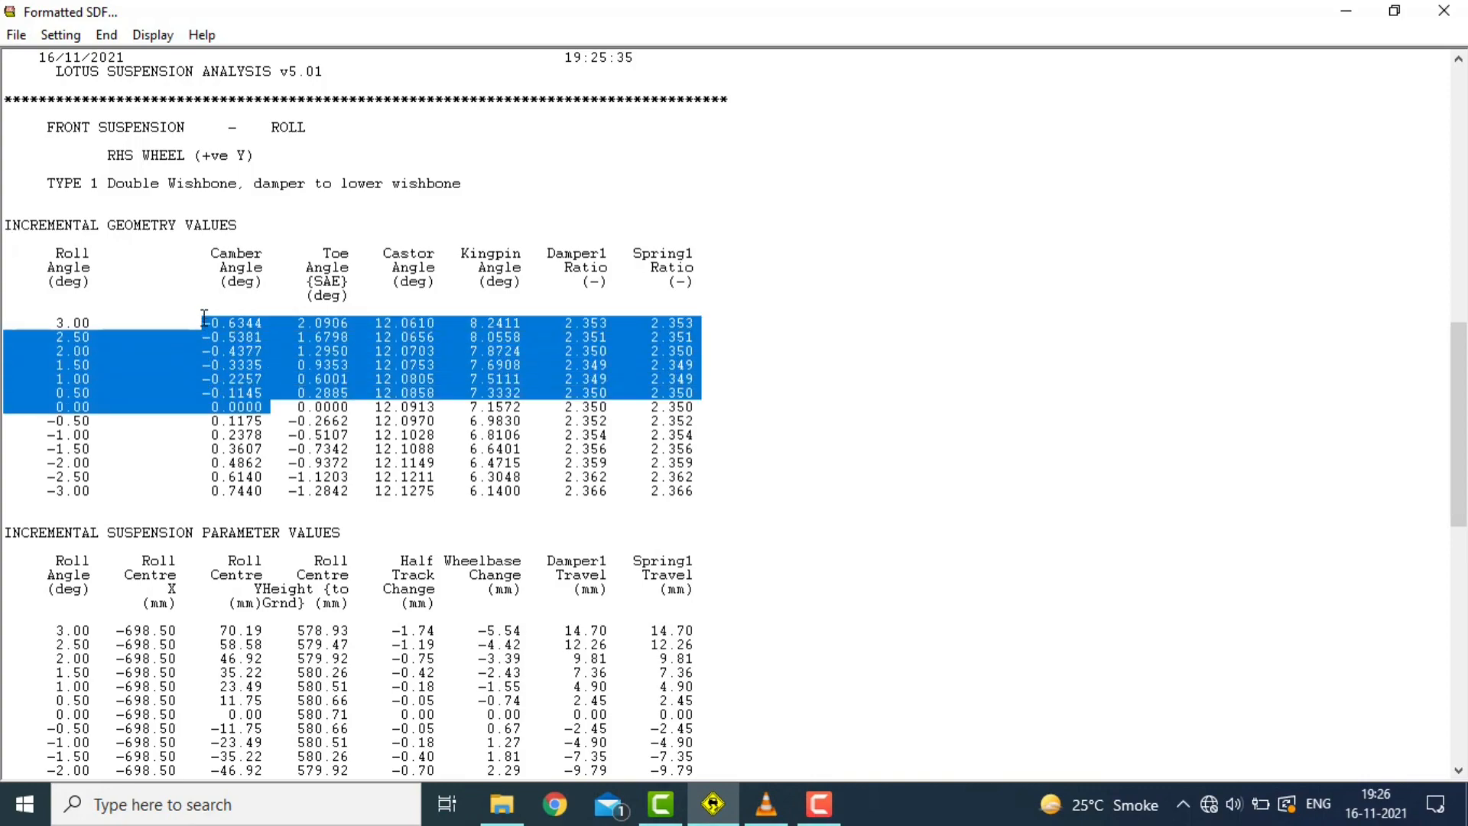
{"action": "left_click", "coordinate": [73, 322]}
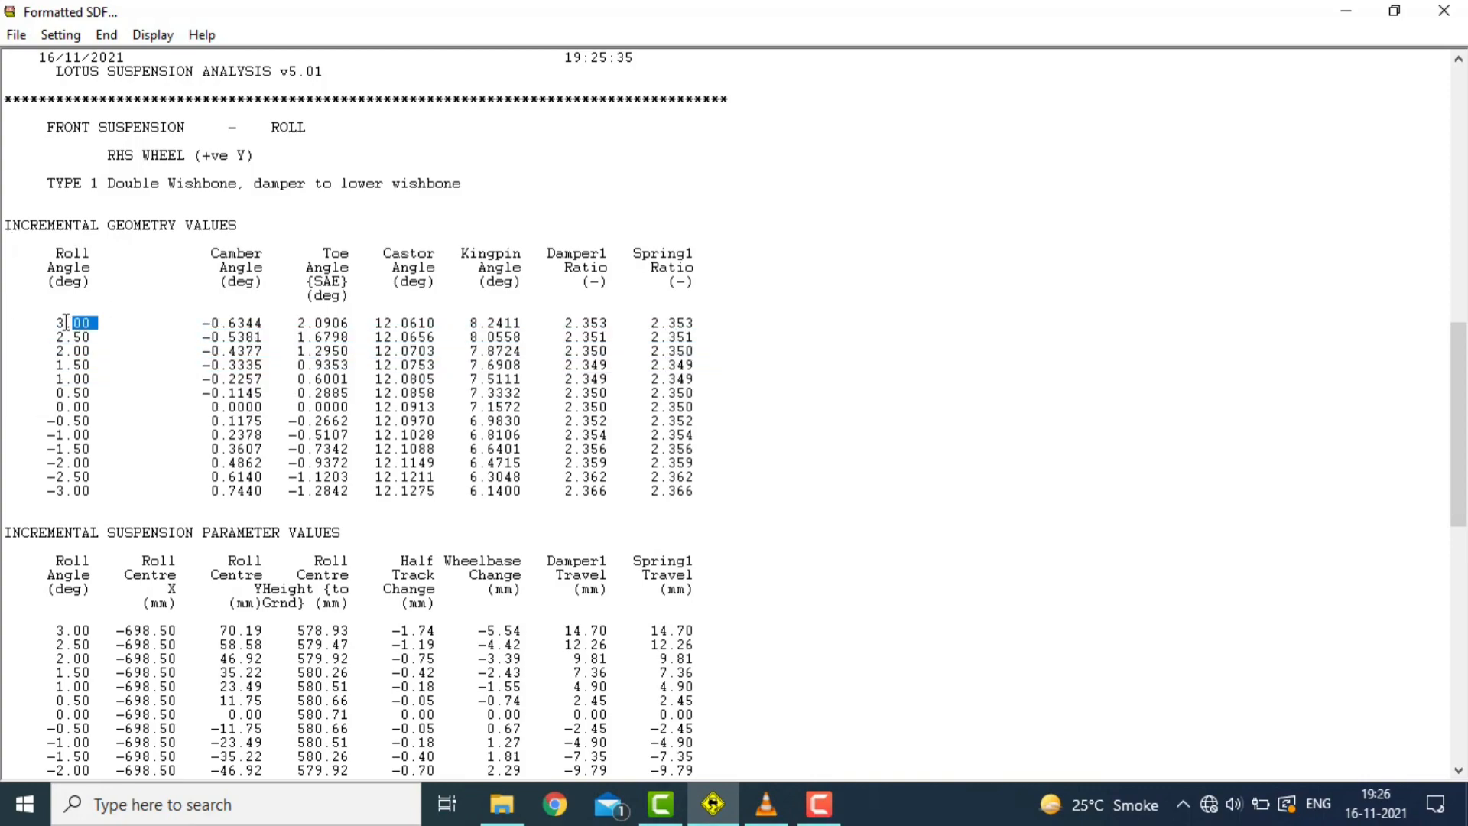
{"action": "scroll", "scroll_direction": "down", "scroll_amount": 3}
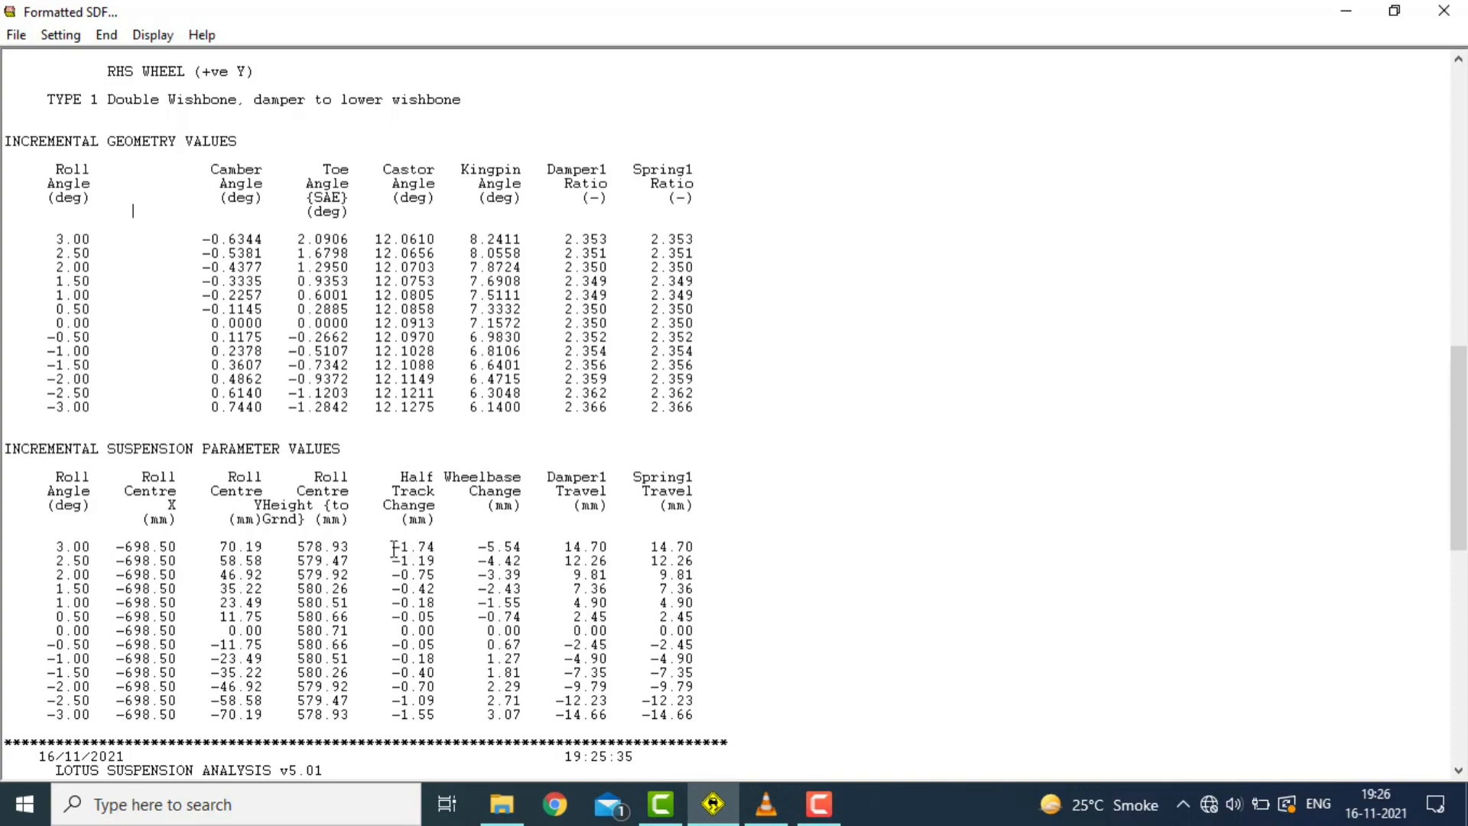
{"action": "mouse_move", "coordinate": [433, 546]}
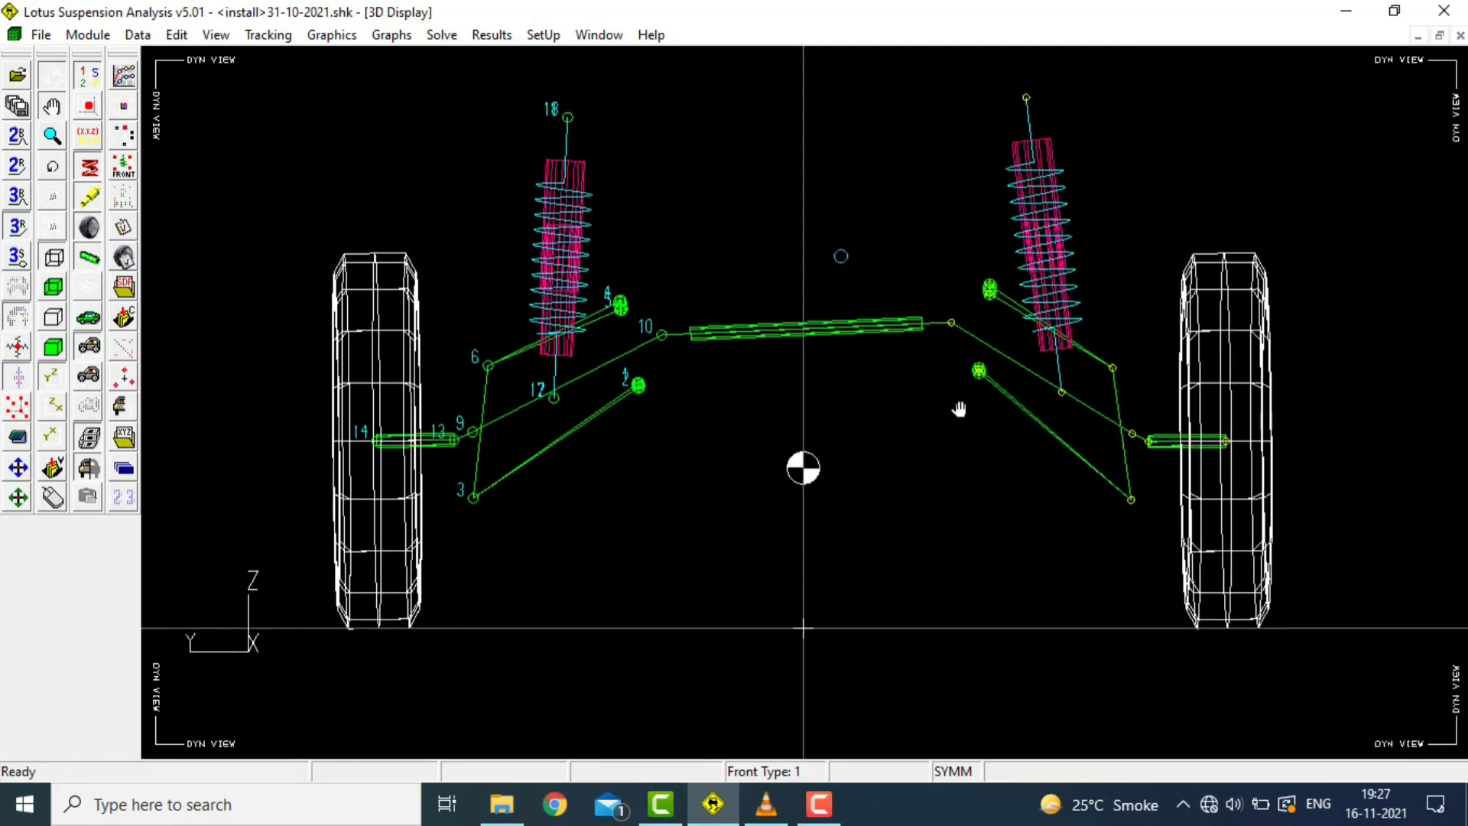
- Pan the wireframe suspension model into view in the 3D Display window
{"action": "left_click_drag", "start_coordinate": [959, 409], "coordinate": [504, 526]}
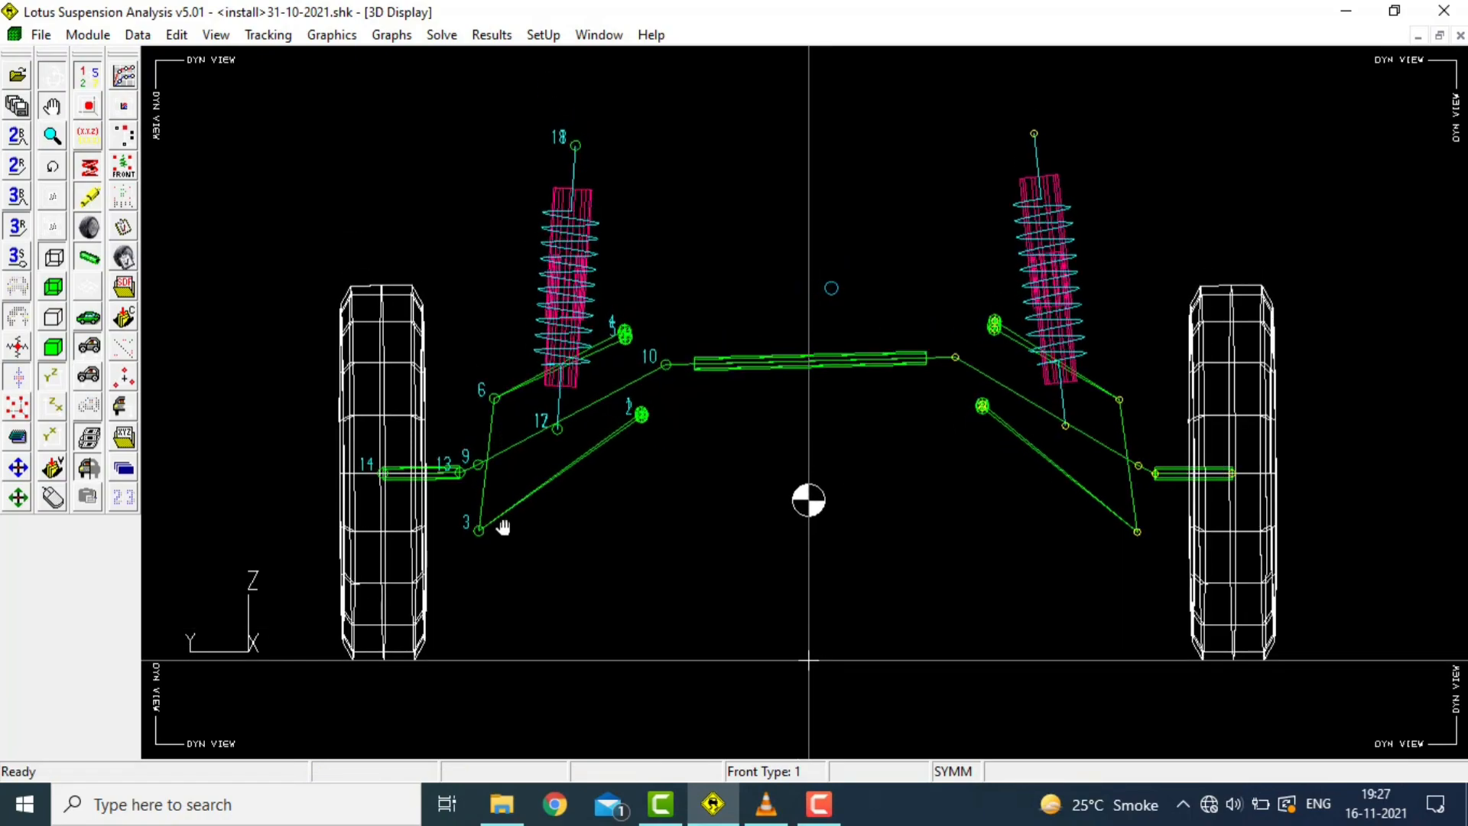
{"action": "left_click_drag", "start_coordinate": [501, 525], "coordinate": [365, 482]}
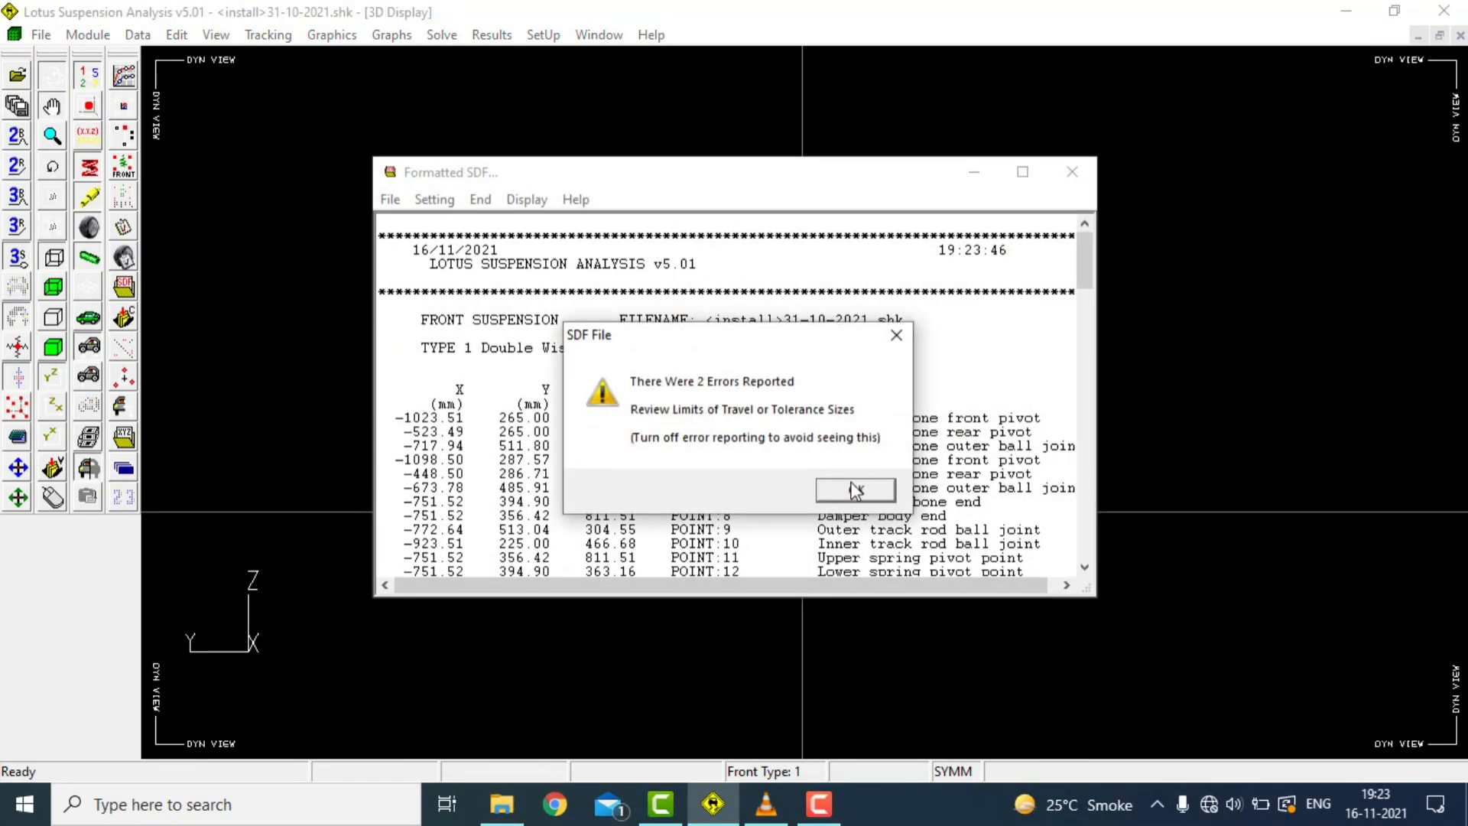
- Dismiss the 2-errors notice and scroll the SDF report to the steering-travel run details
{"action": "left_click", "coordinate": [854, 489]}
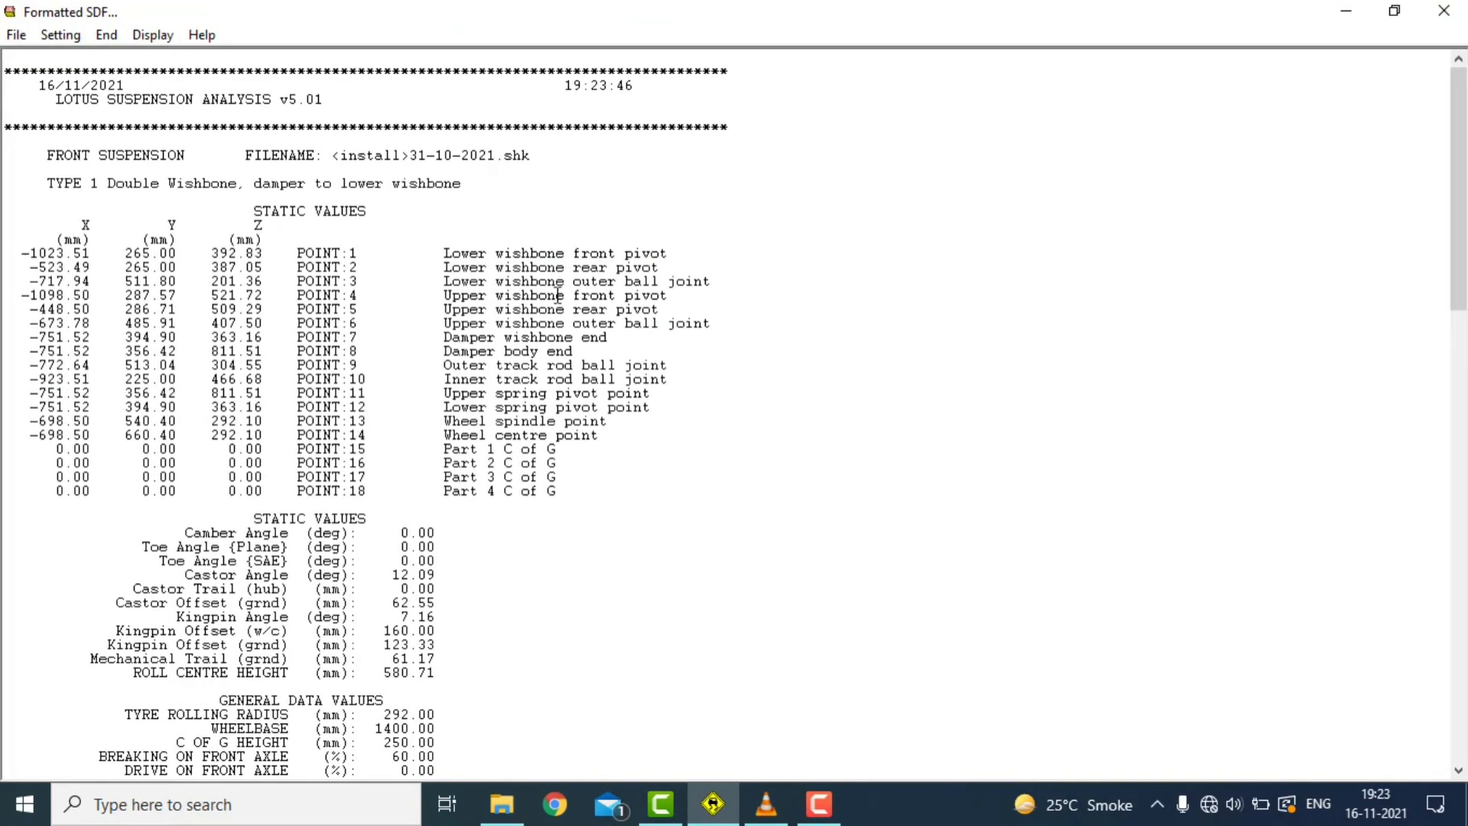
{"action": "scroll", "scroll_direction": "down", "scroll_amount": 3}
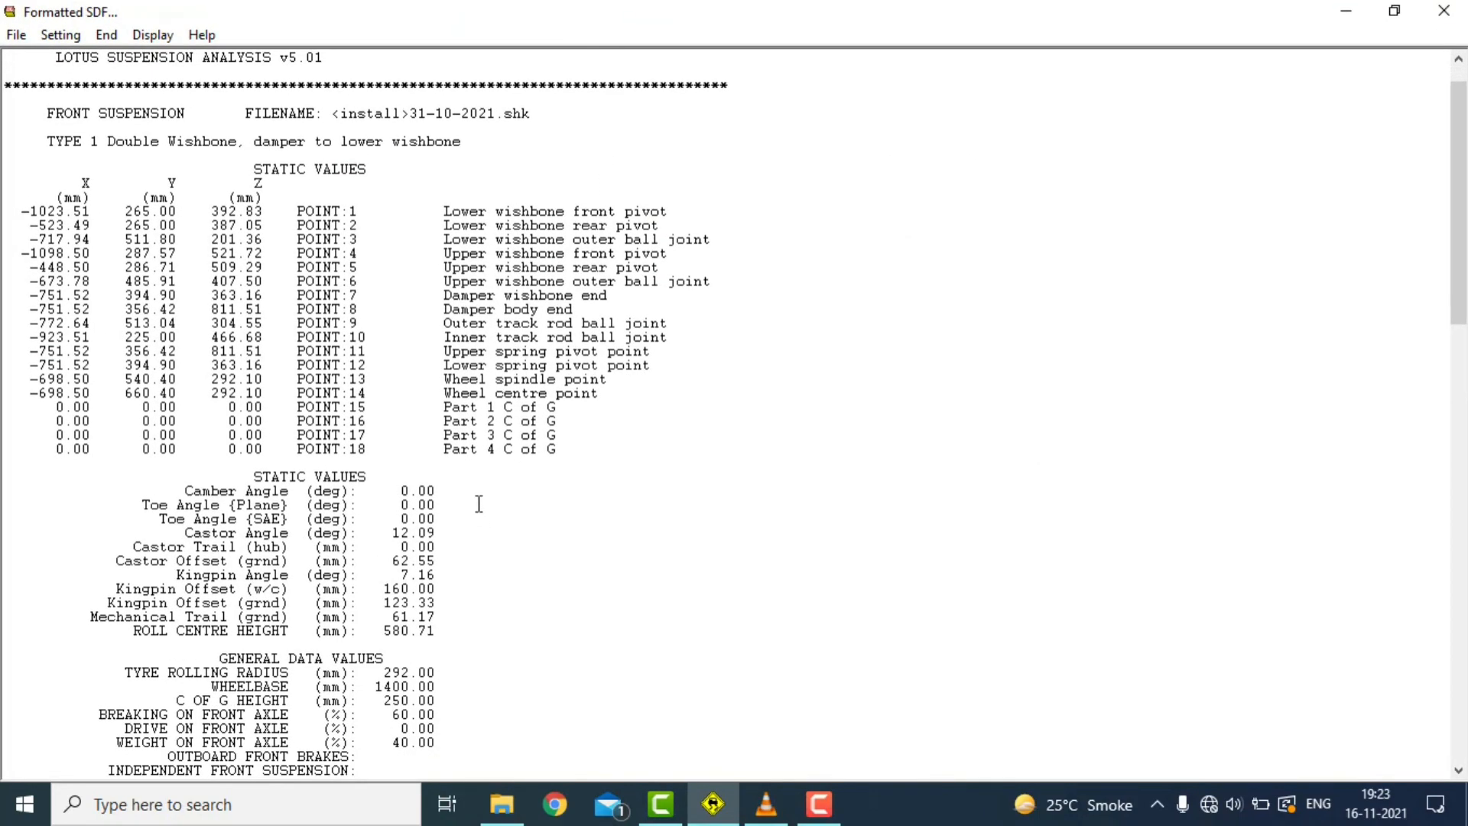
{"action": "scroll", "scroll_direction": "down", "scroll_amount": 3}
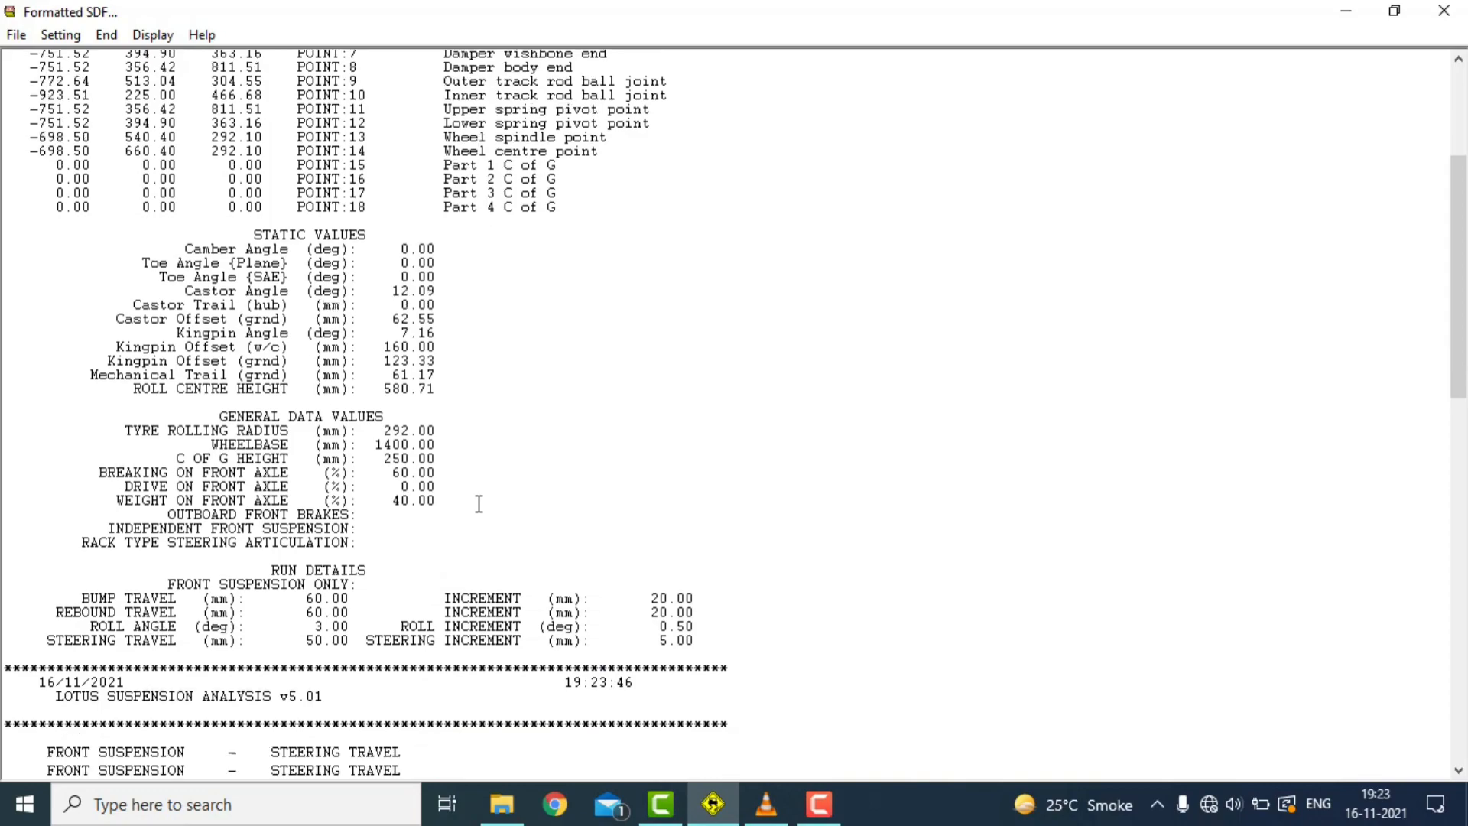
{"action": "scroll", "scroll_direction": "down", "scroll_amount": 3}
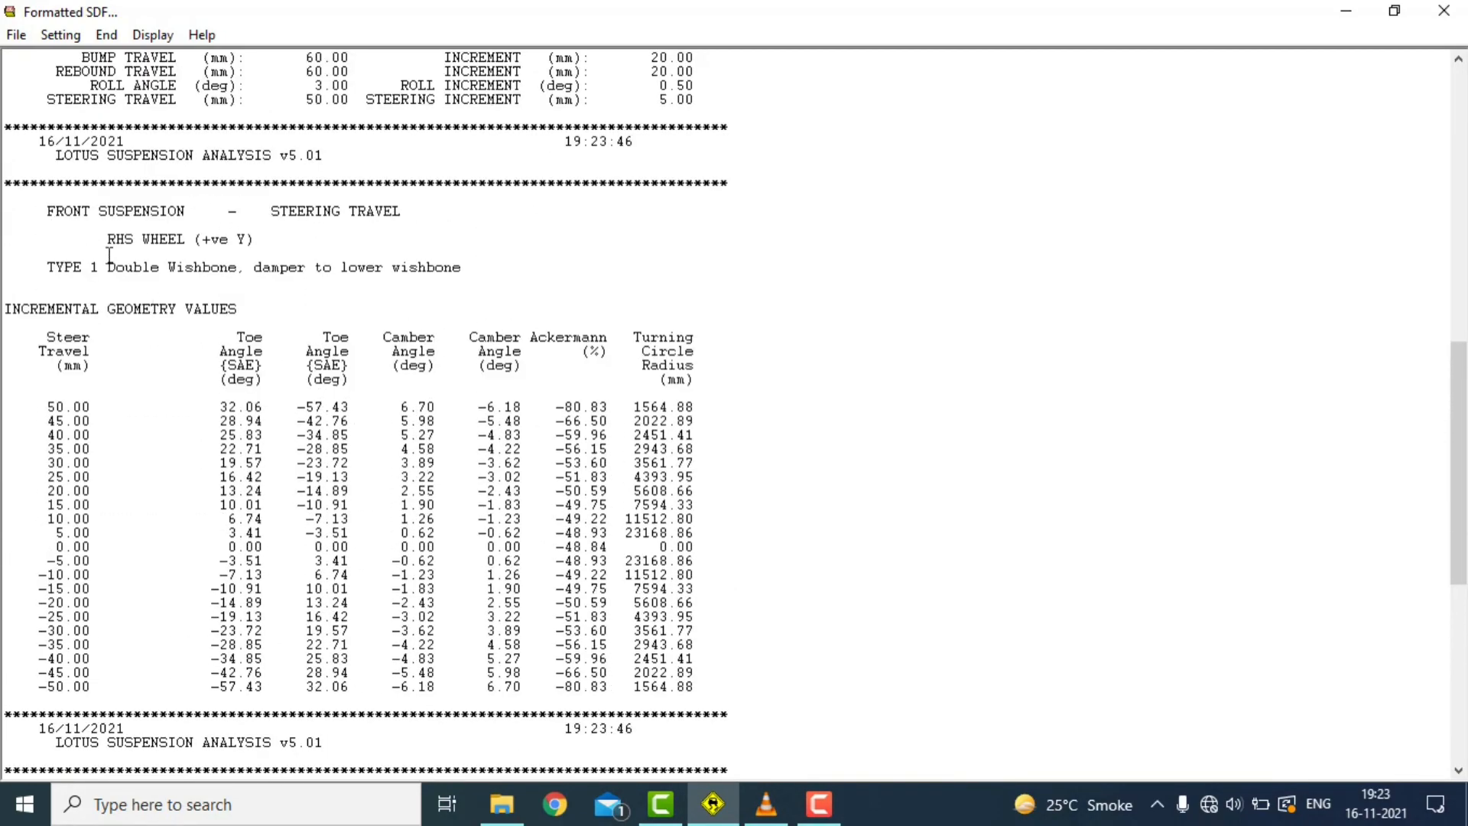
{"action": "double_click", "coordinate": [178, 239]}
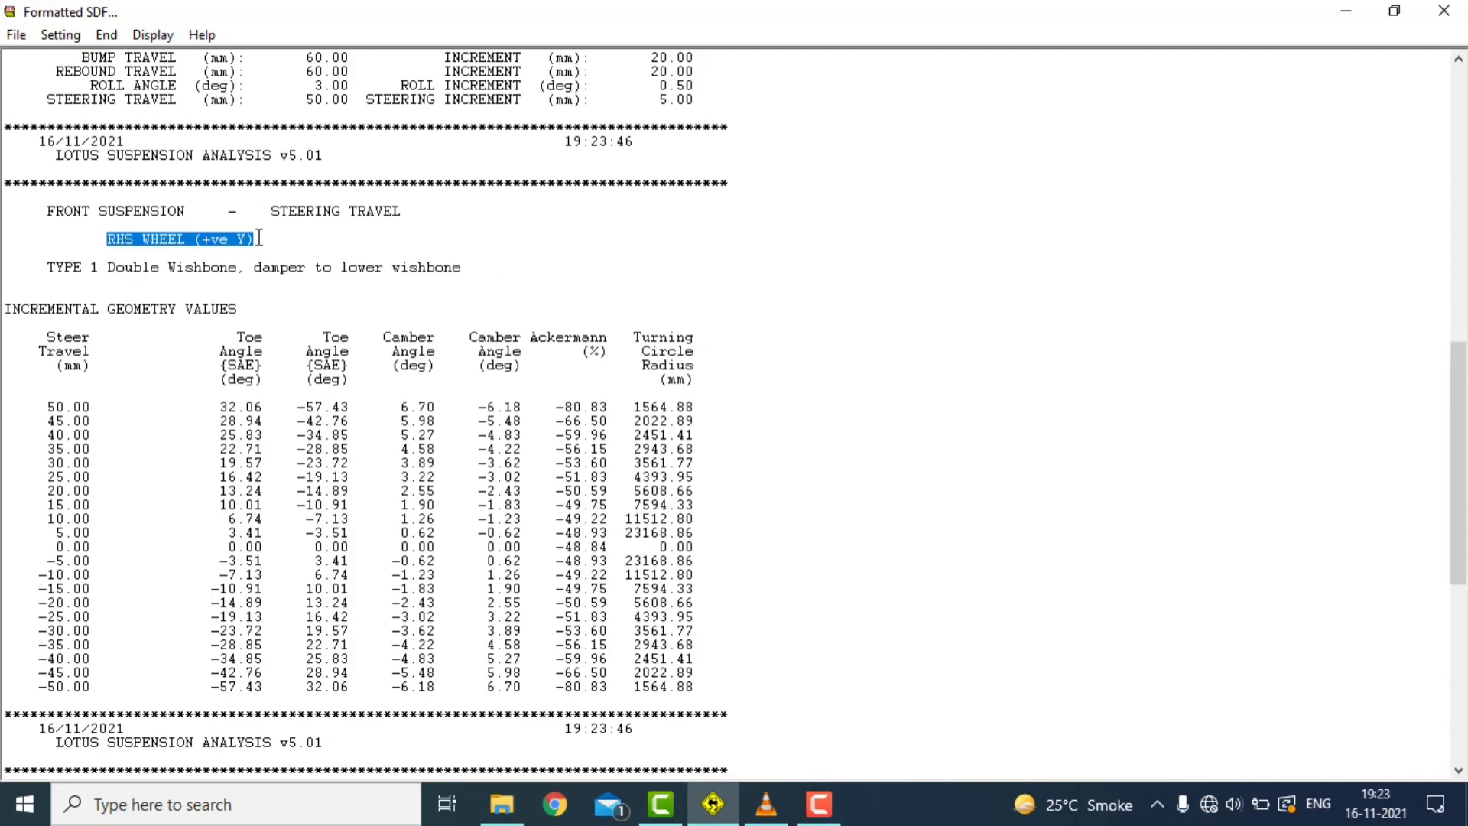
{"action": "mouse_move", "coordinate": [277, 242]}
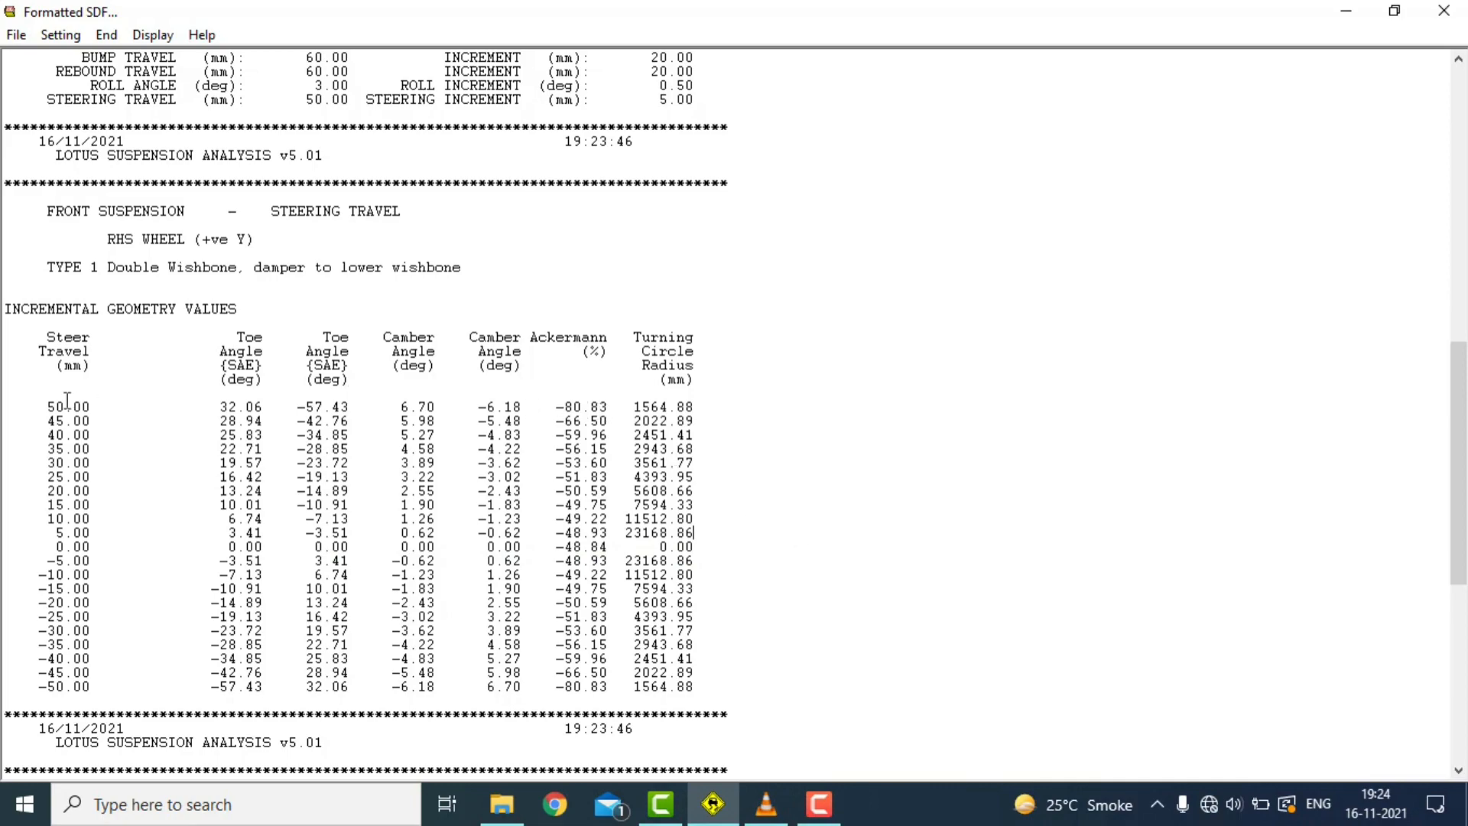
{"action": "double_click", "coordinate": [67, 406]}
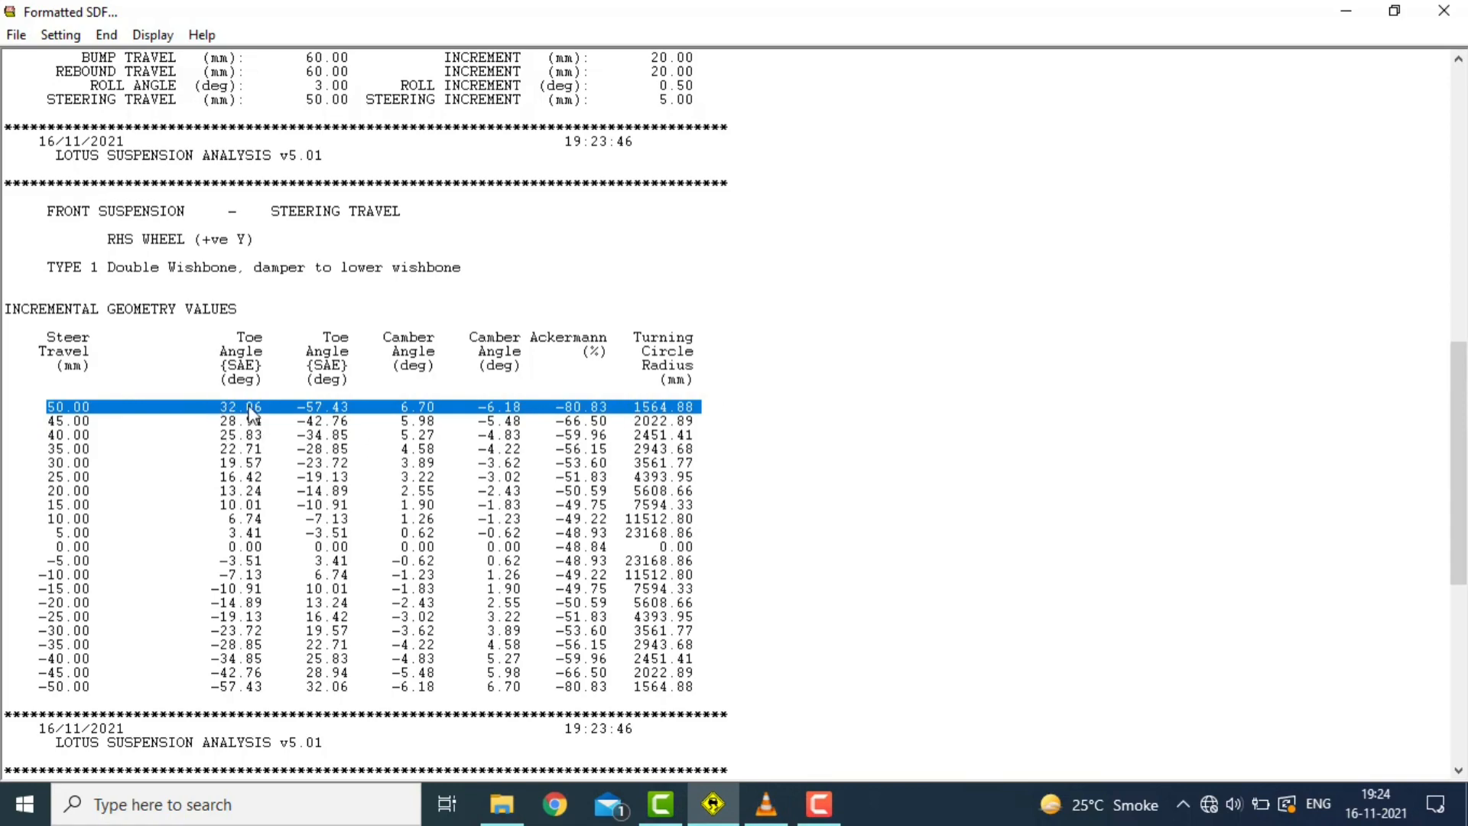
{"action": "mouse_move", "coordinate": [284, 417]}
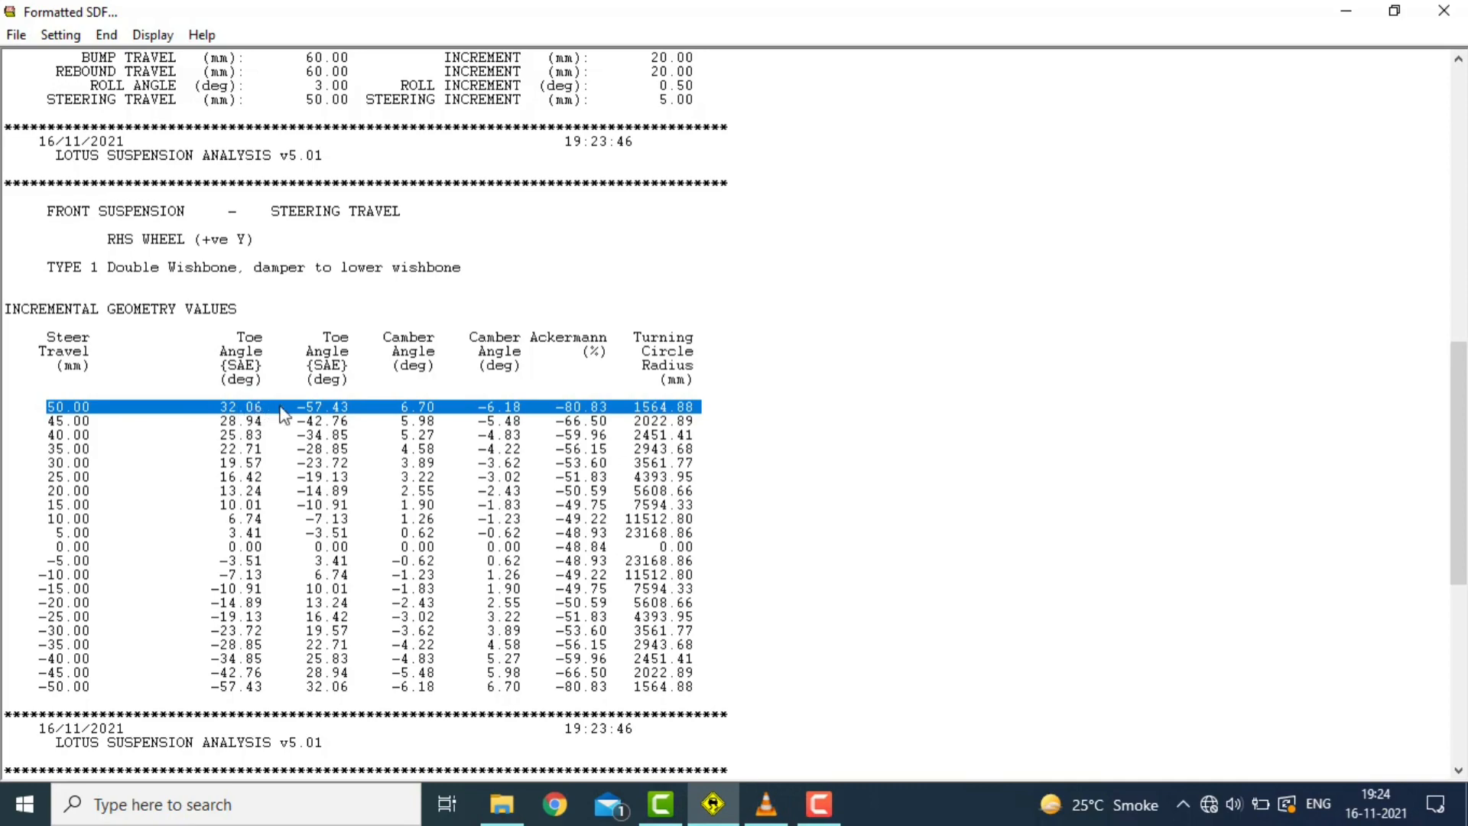
{"action": "mouse_move", "coordinate": [334, 412]}
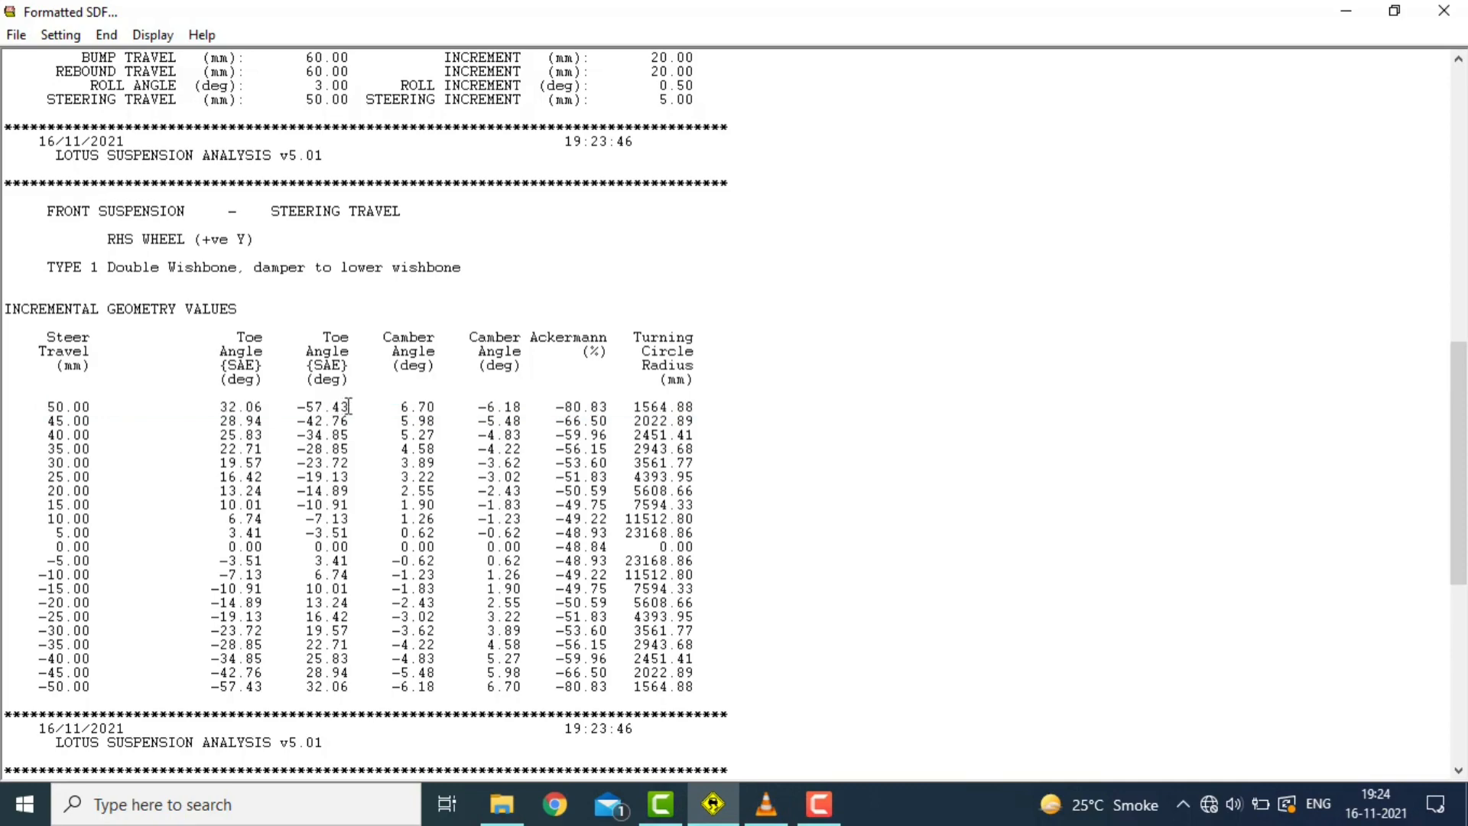
{"action": "double_click", "coordinate": [322, 406]}
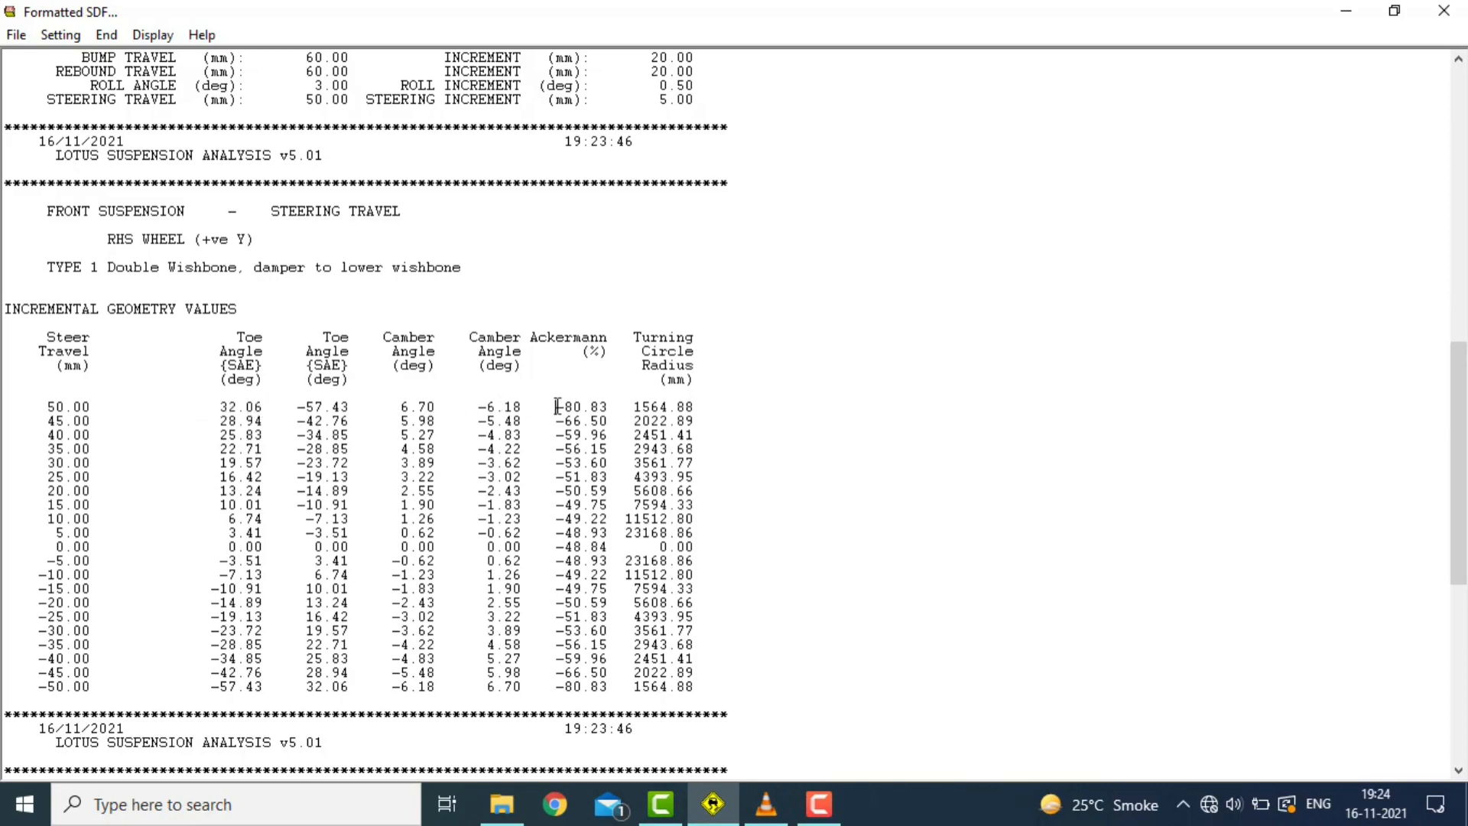
{"action": "double_click", "coordinate": [581, 406]}
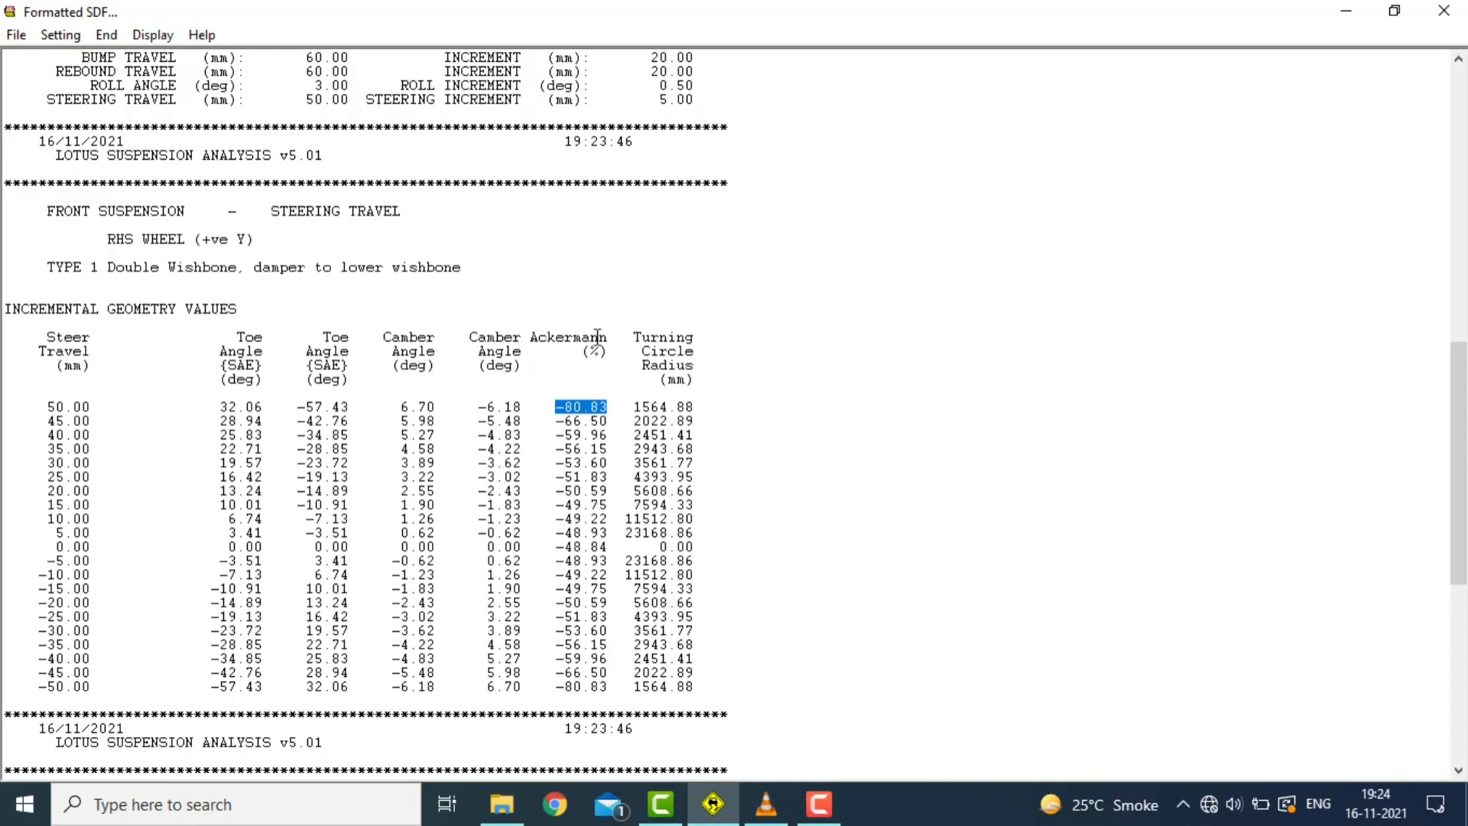
{"action": "mouse_move", "coordinate": [573, 389]}
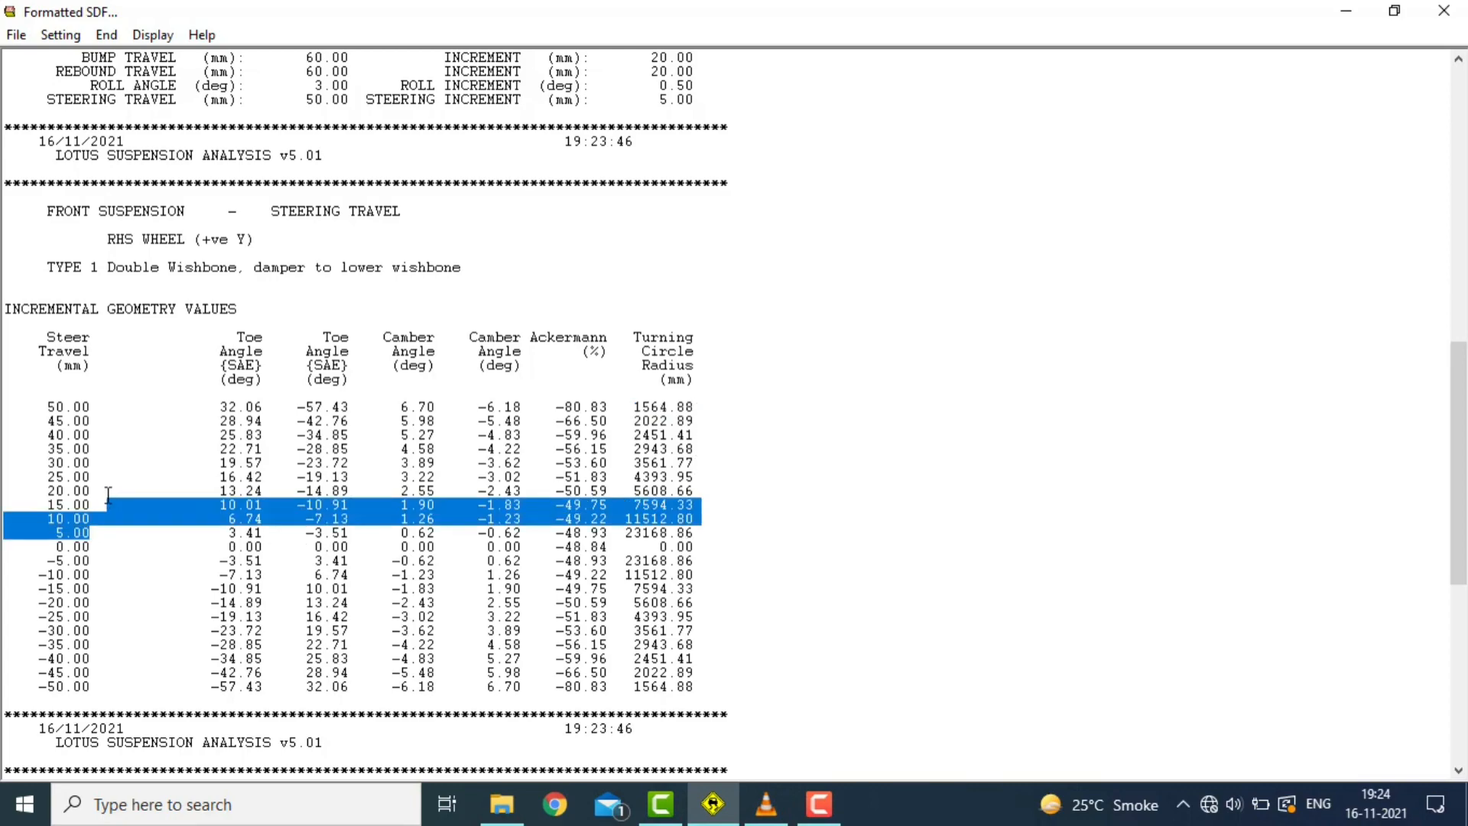
{"action": "left_click_drag", "start_coordinate": [105, 504], "coordinate": [41, 405]}
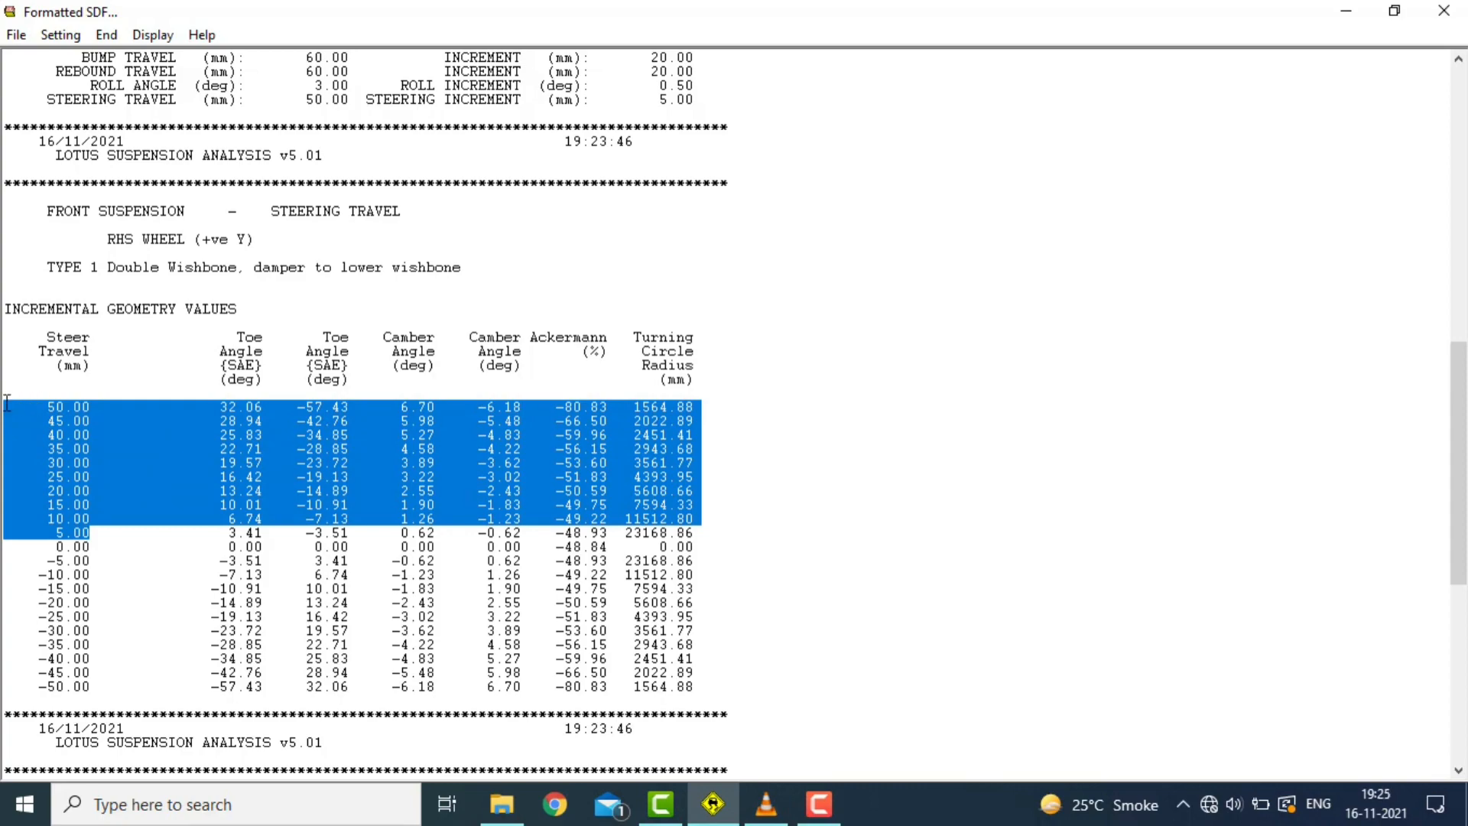
{"action": "left_click", "coordinate": [693, 491]}
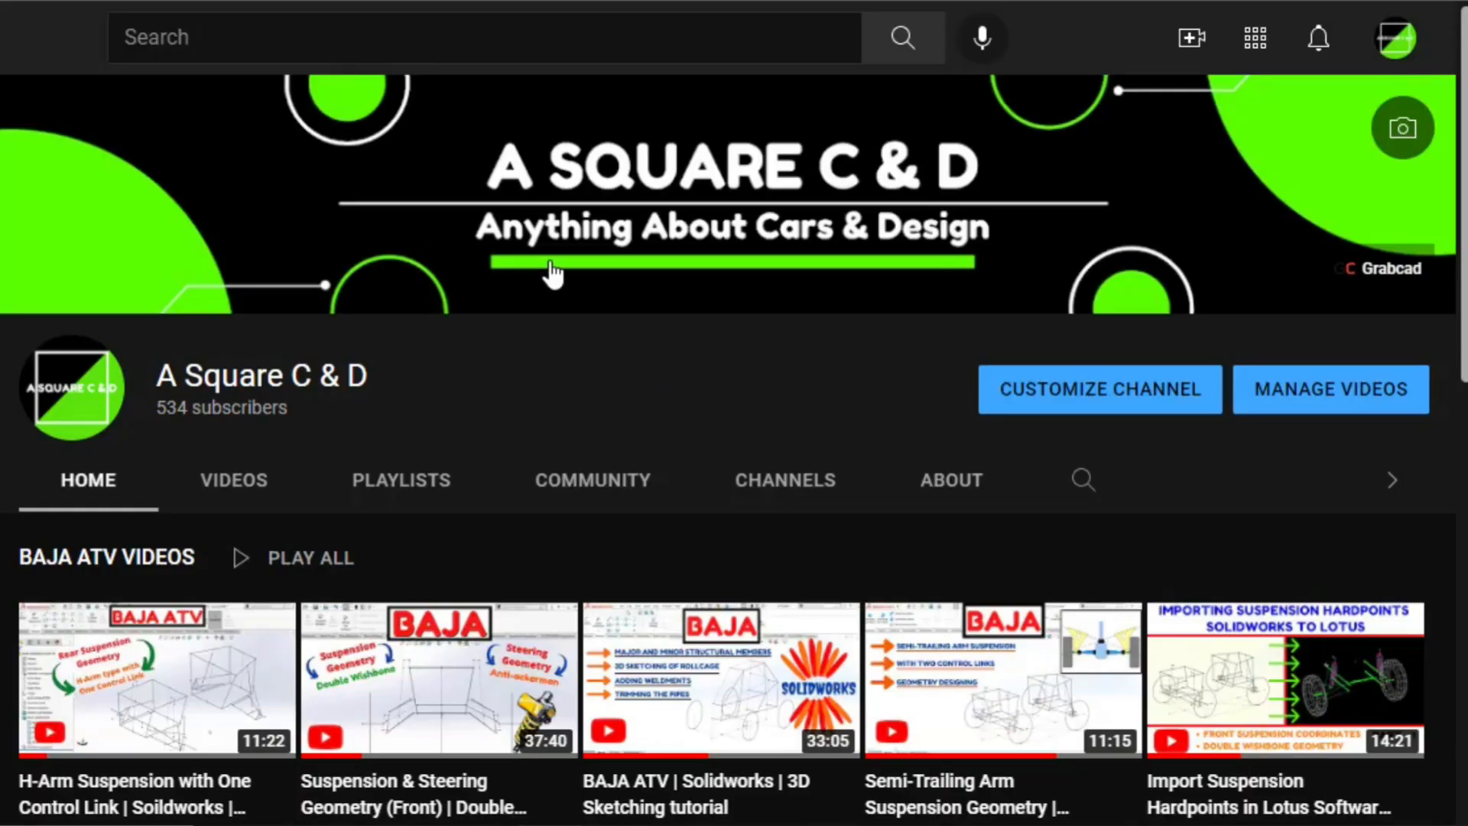
- Scroll the channel home past BAJA ATV and SolidWorks rows to the simulation playlist
{"action": "scroll", "scroll_direction": "down", "scroll_amount": 3}
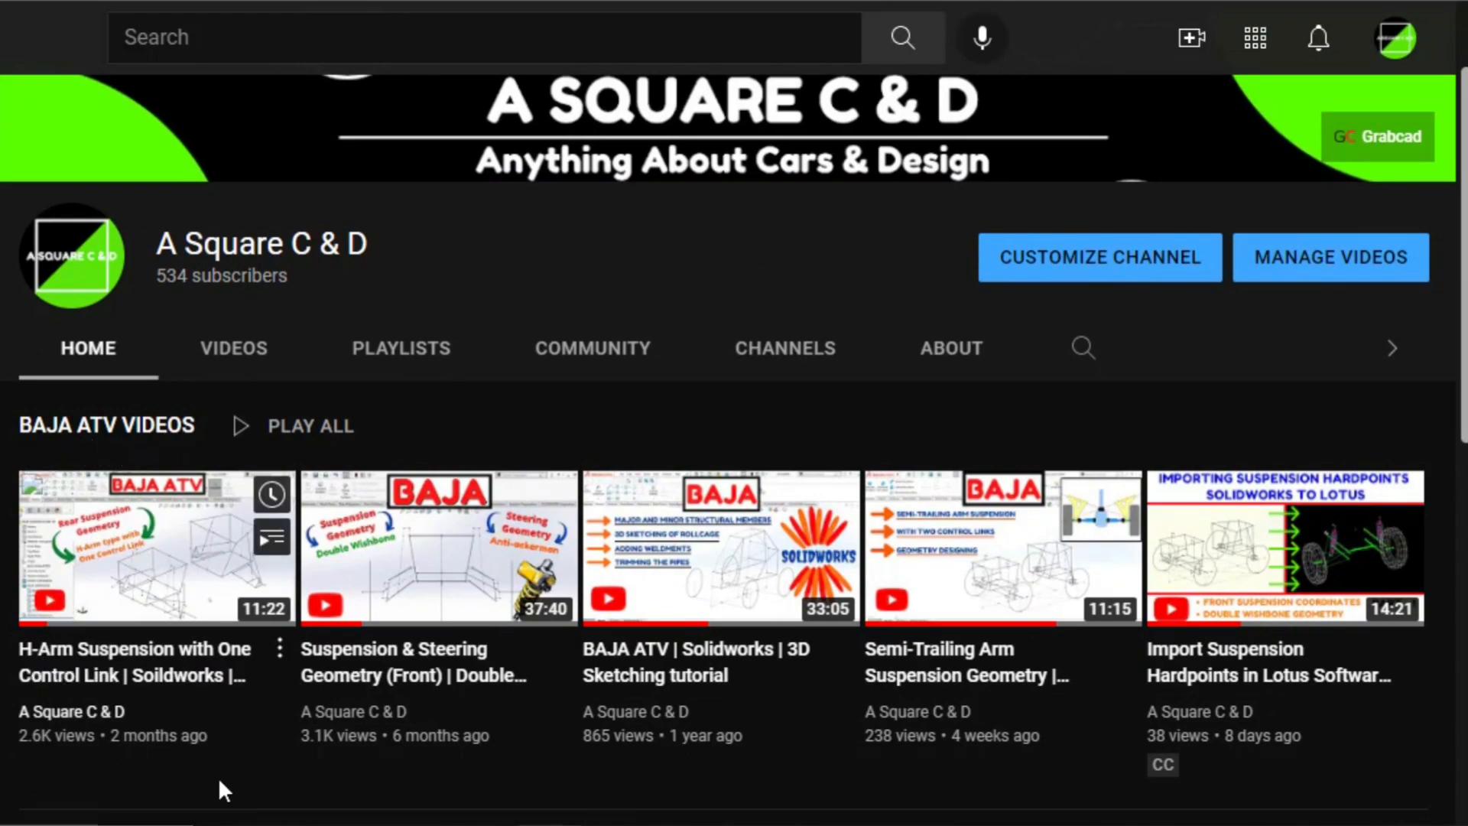
{"action": "mouse_move", "coordinate": [650, 726]}
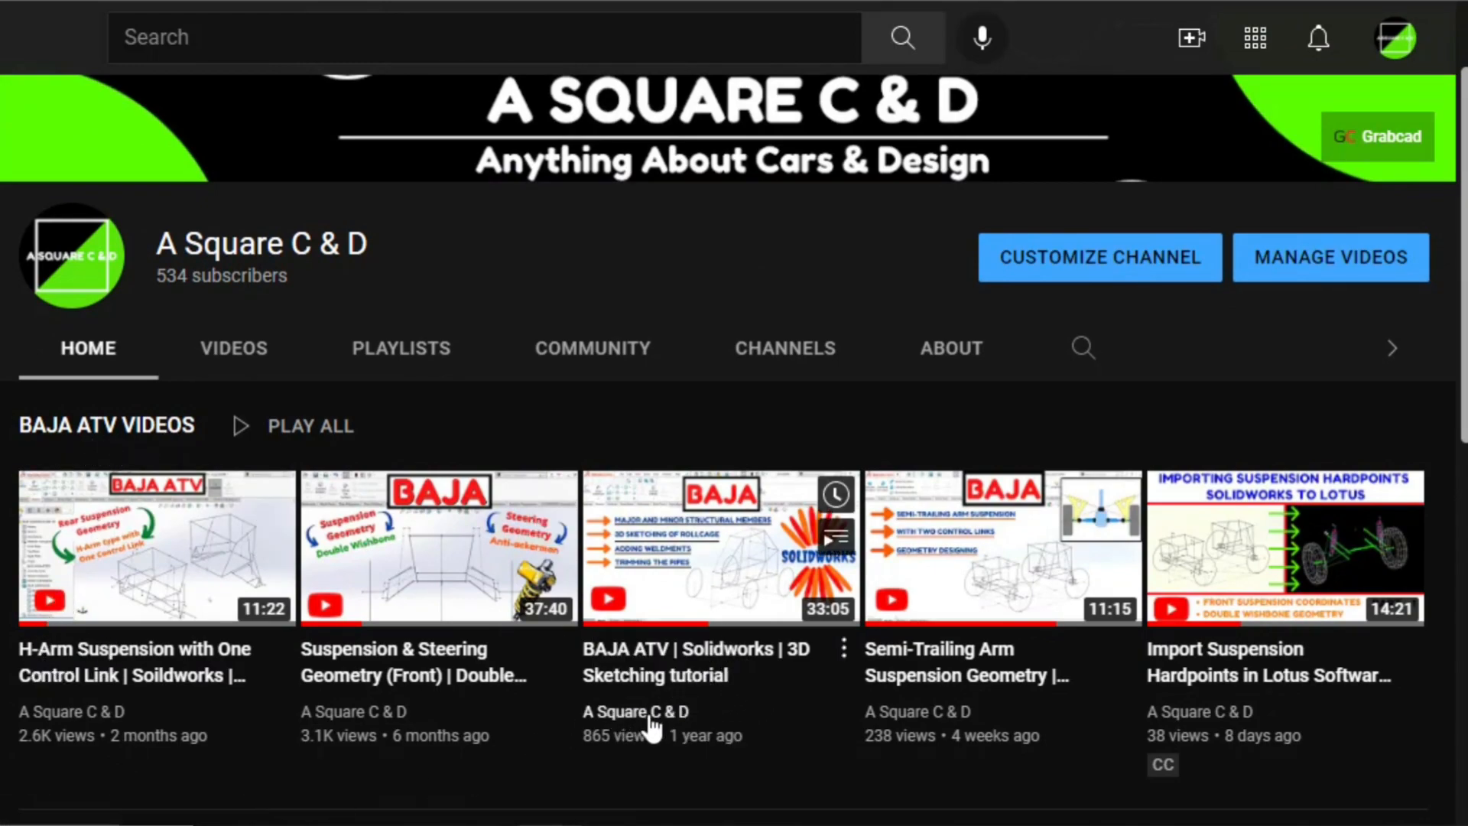
{"action": "mouse_move", "coordinate": [472, 683]}
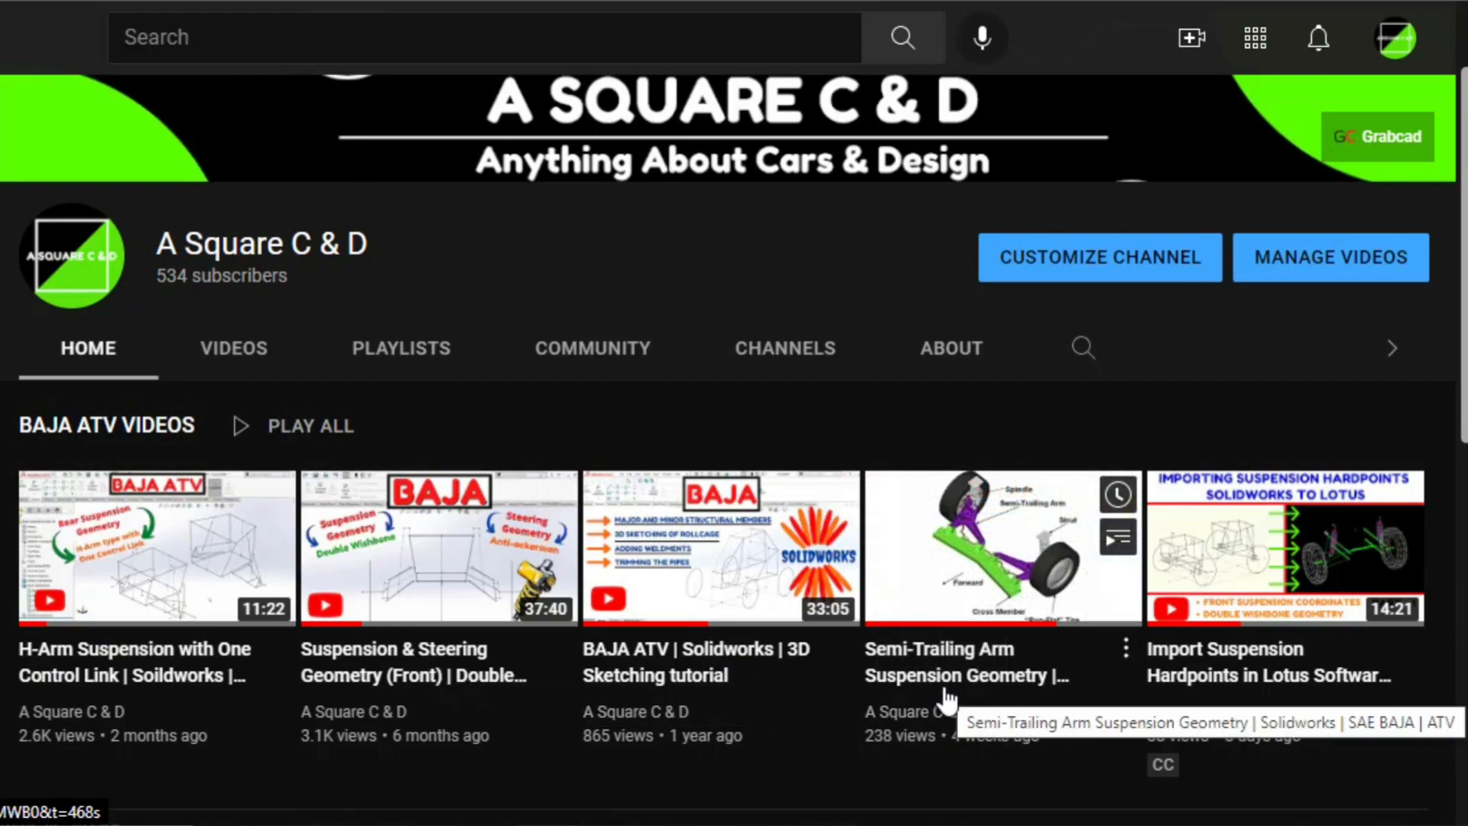
{"action": "mouse_move", "coordinate": [964, 684]}
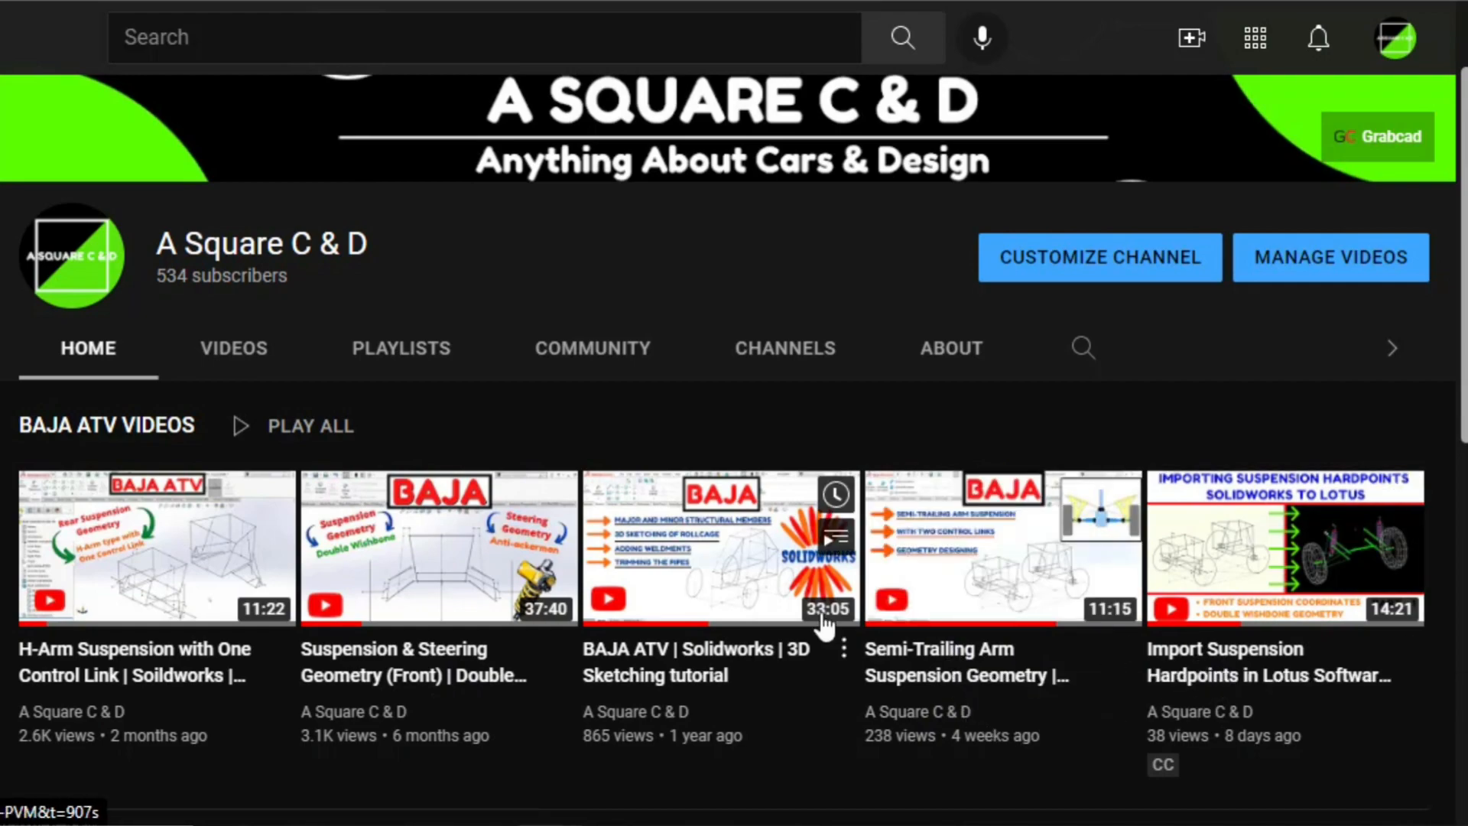
{"action": "scroll", "scroll_direction": "down", "scroll_amount": 3}
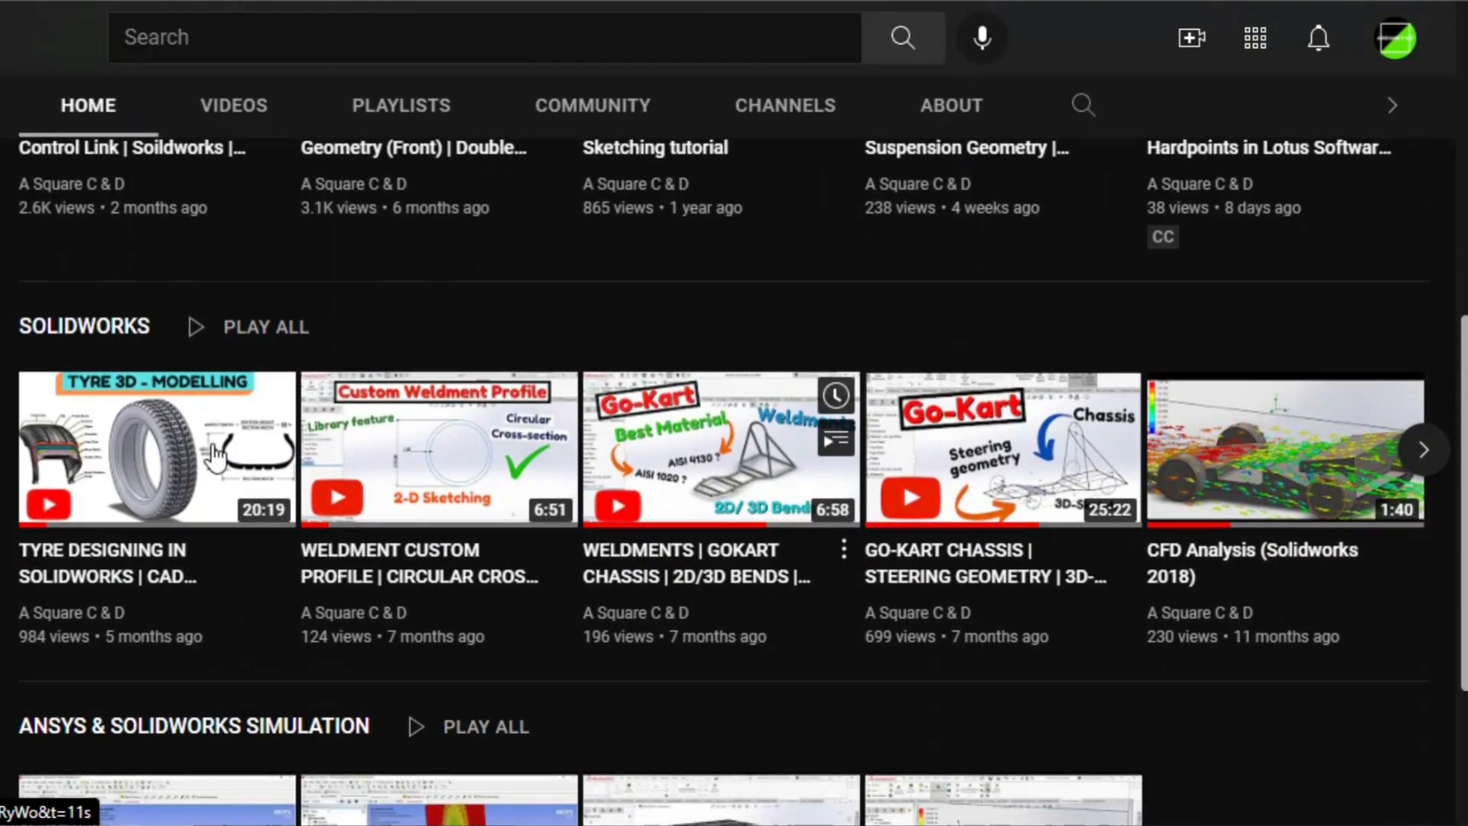
{"action": "mouse_move", "coordinate": [734, 505]}
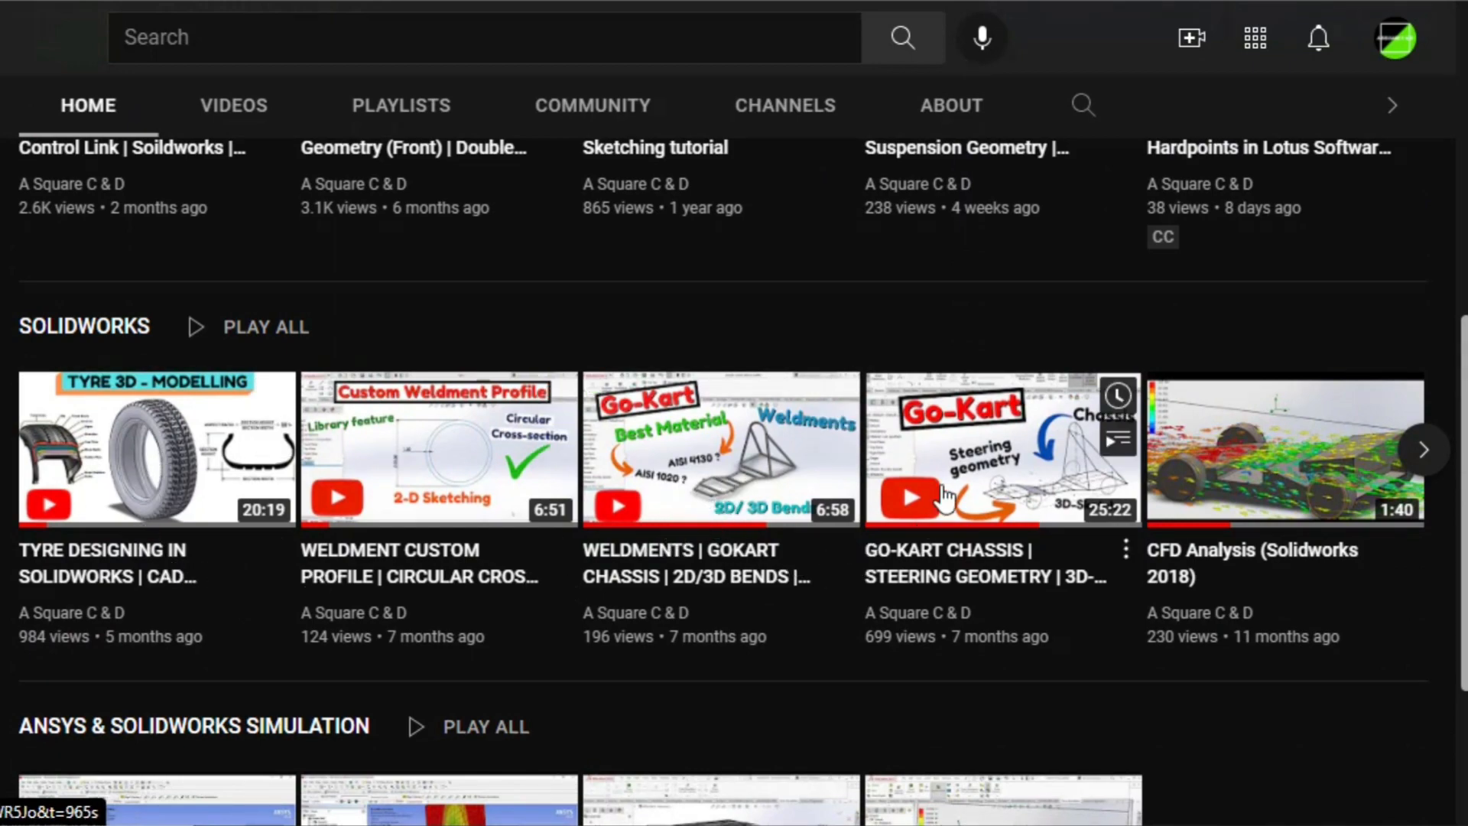
{"action": "mouse_move", "coordinate": [413, 506]}
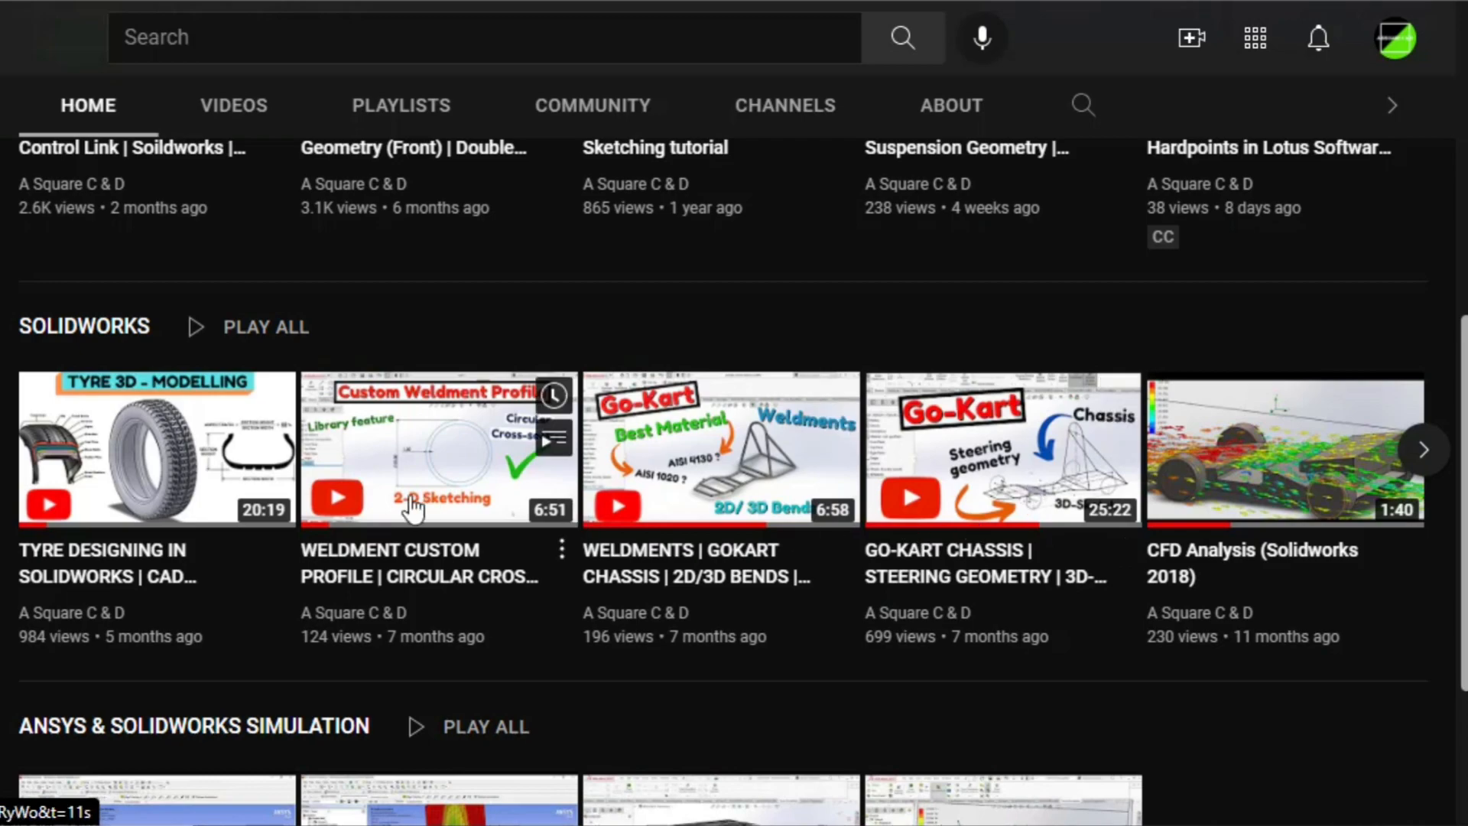
{"action": "scroll", "scroll_direction": "down", "scroll_amount": 3}
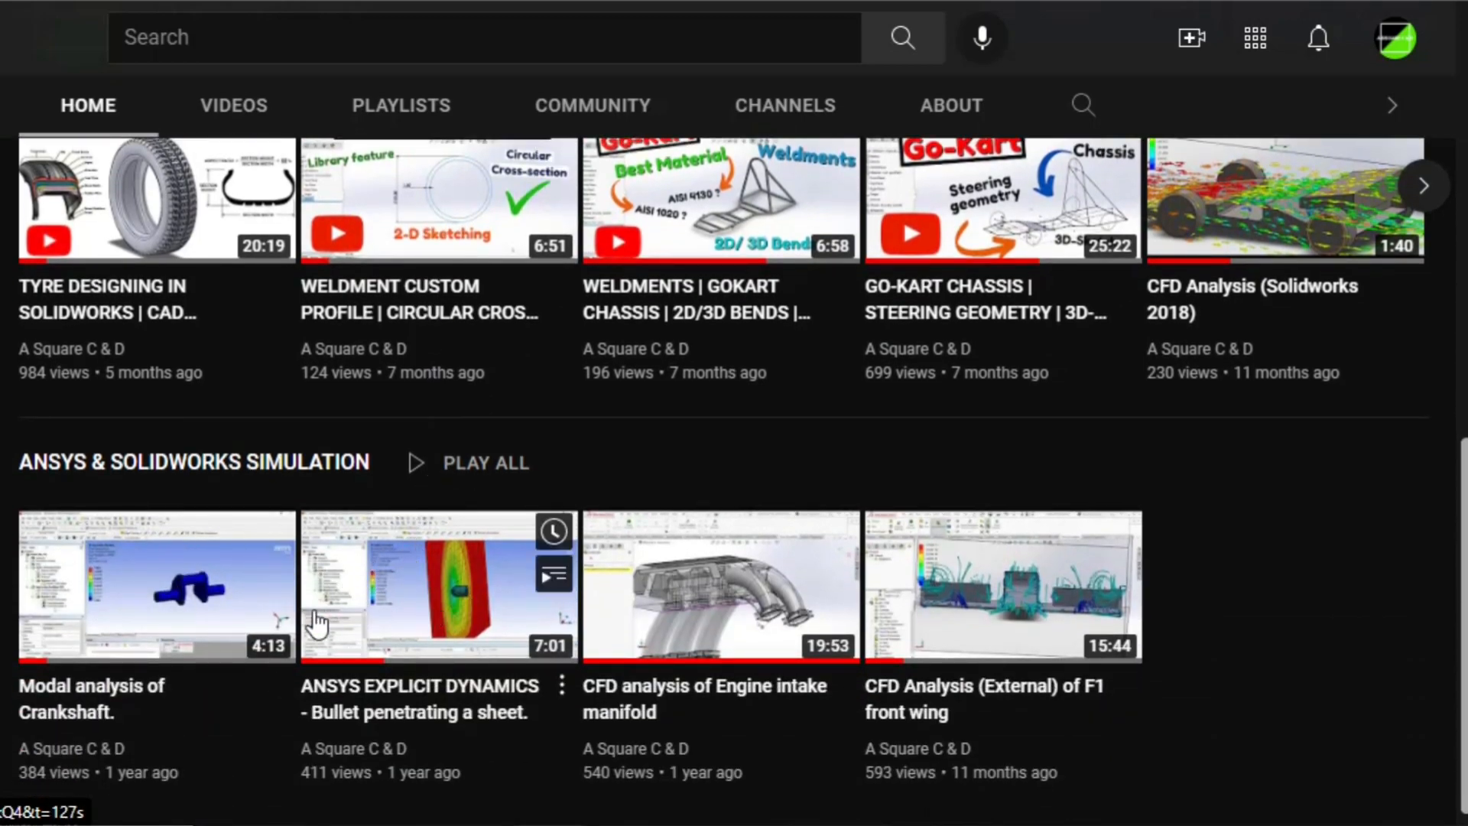
{"action": "mouse_move", "coordinate": [805, 740]}
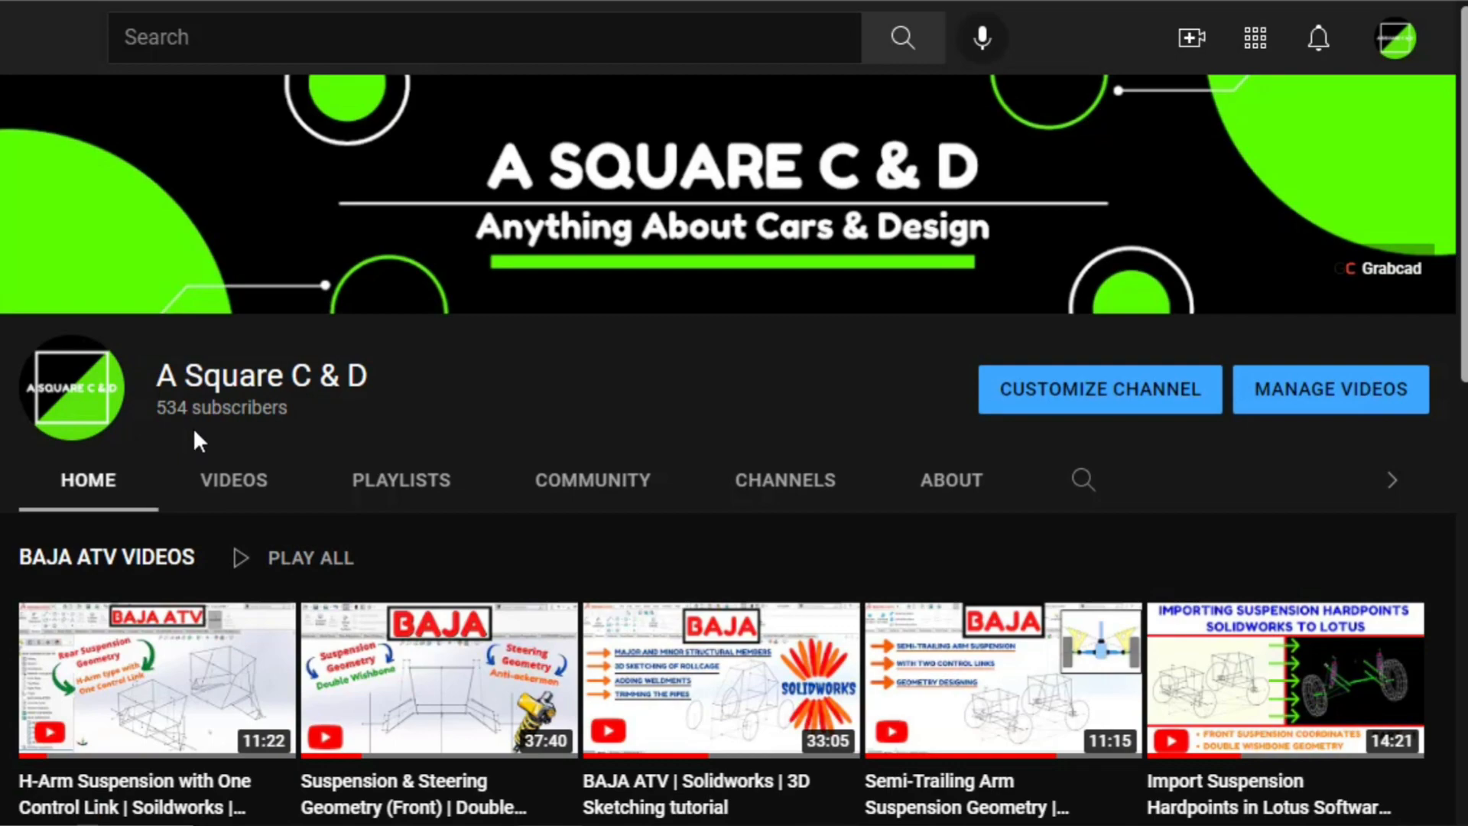
{"action": "mouse_move", "coordinate": [585, 397]}
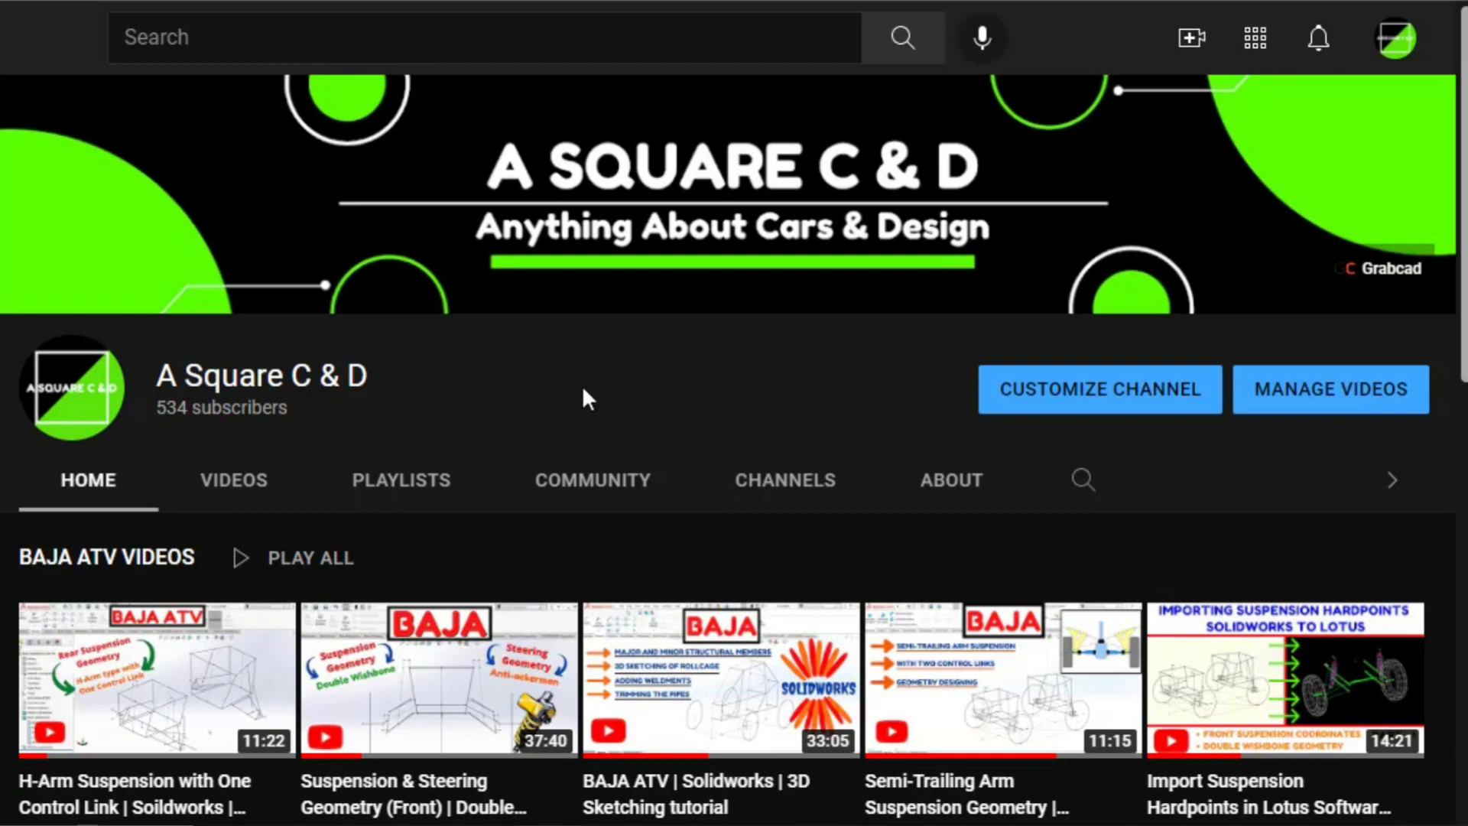